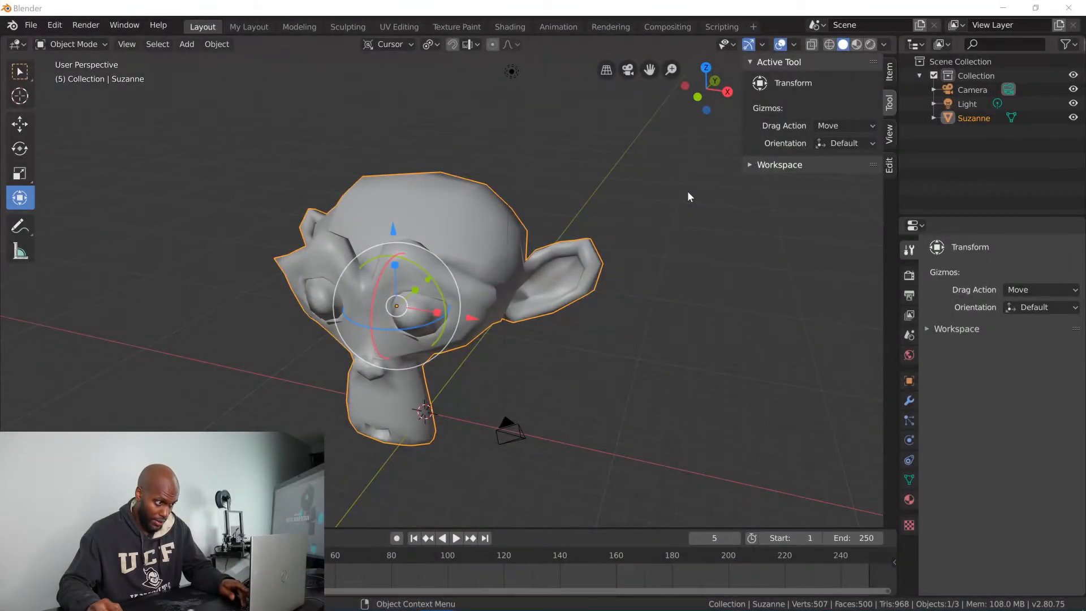
# Deselect Suzanne, switch to orthographic projection and snap to the right side view.
pyautogui.click(562, 186)
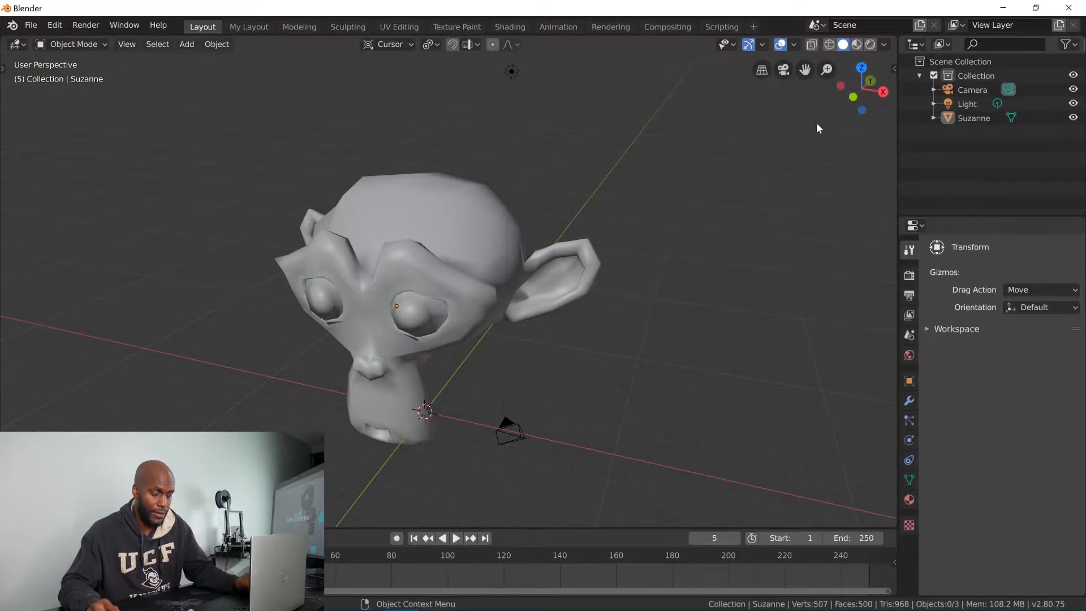
pyautogui.moveTo(766, 90)
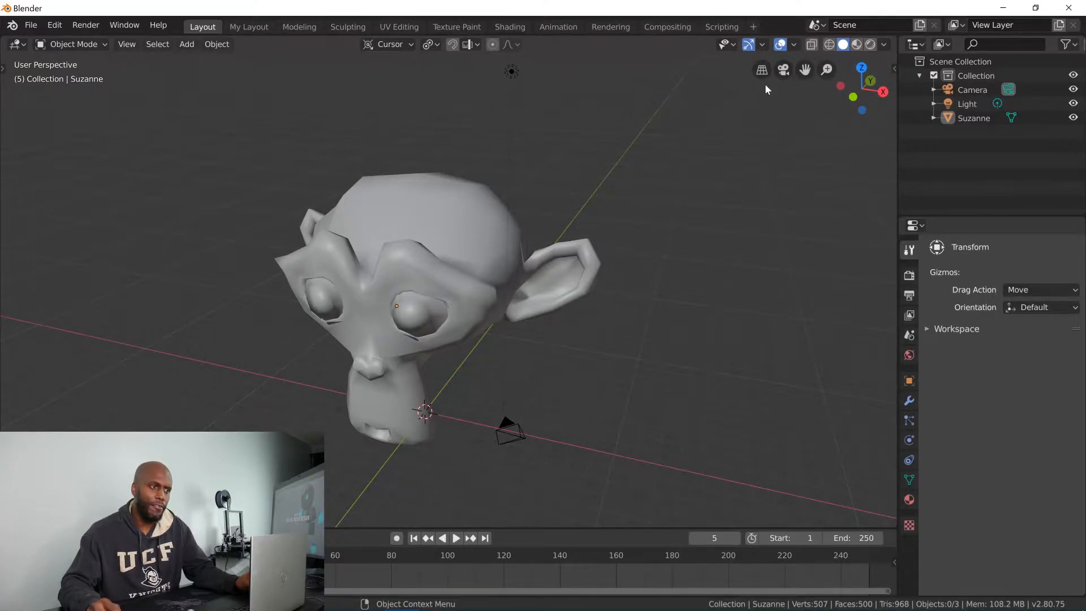
pyautogui.moveTo(864, 182)
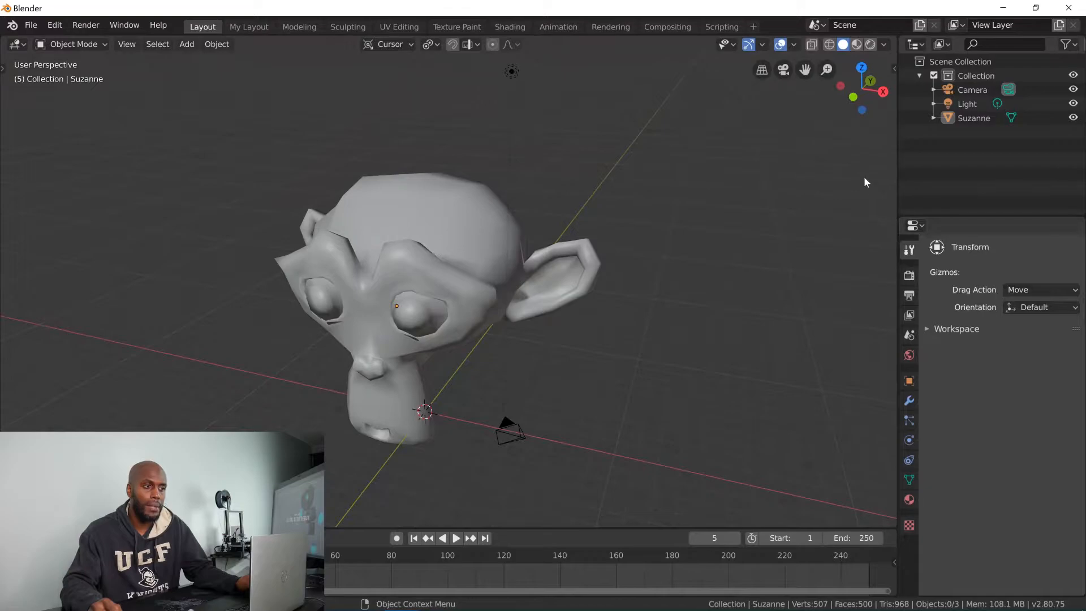
pyautogui.moveTo(837, 140)
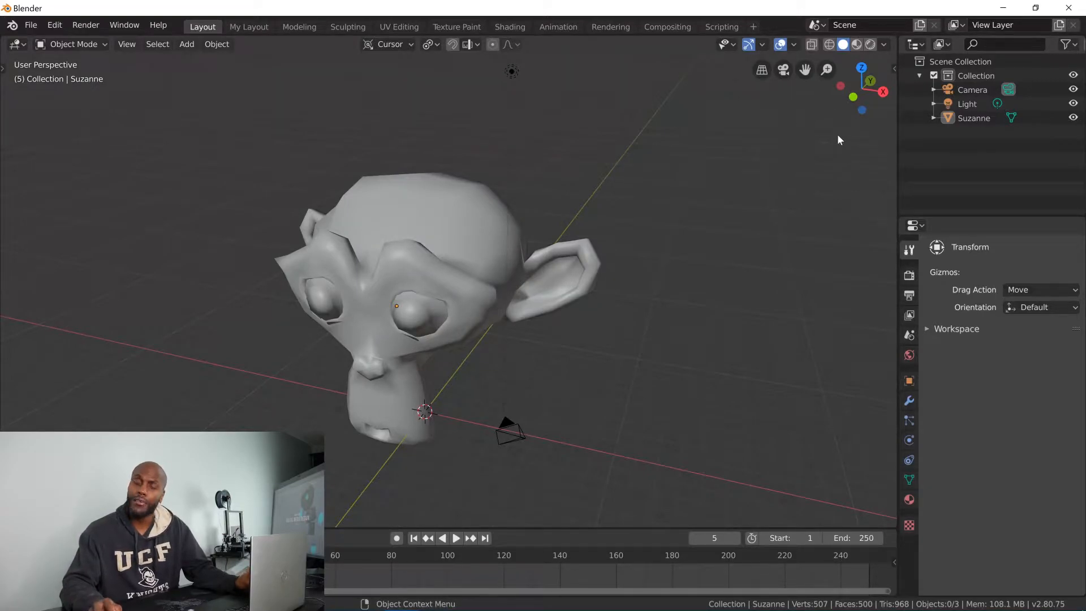
pyautogui.moveTo(835, 129)
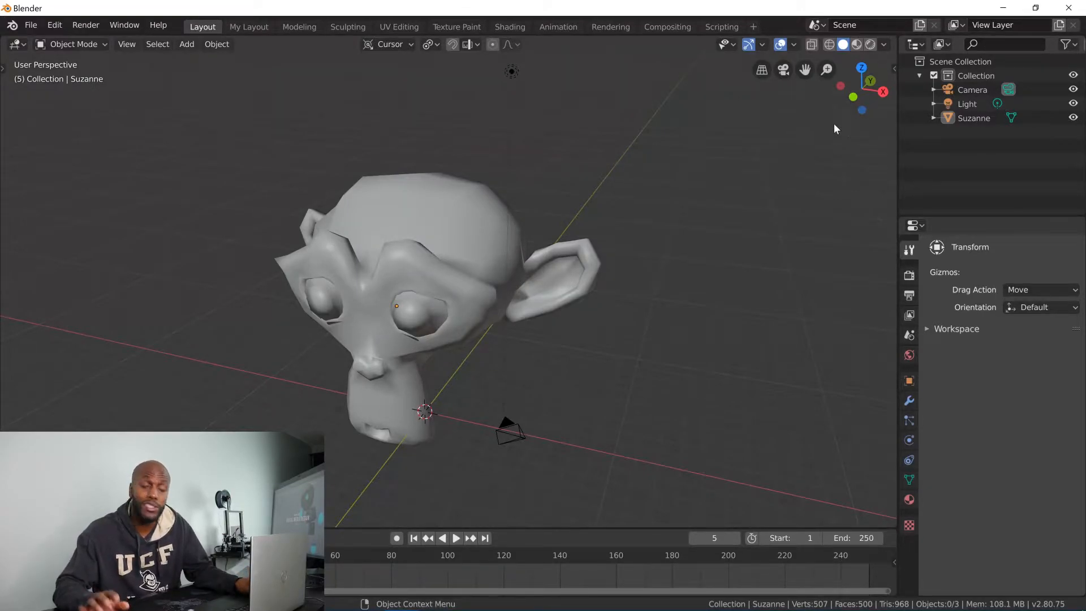
pyautogui.moveTo(764, 114)
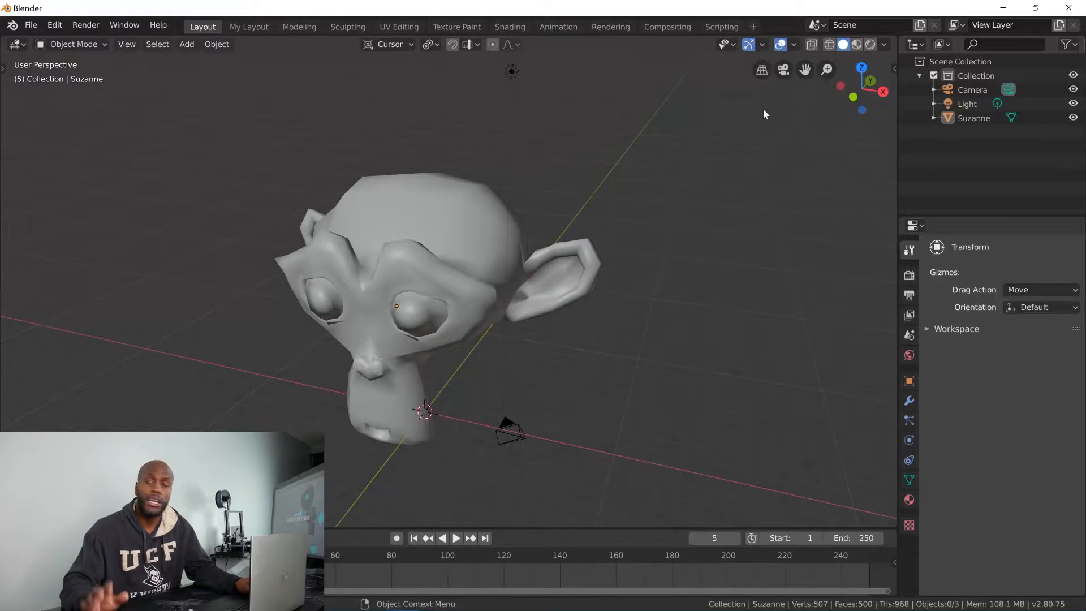
pyautogui.moveTo(592, 125)
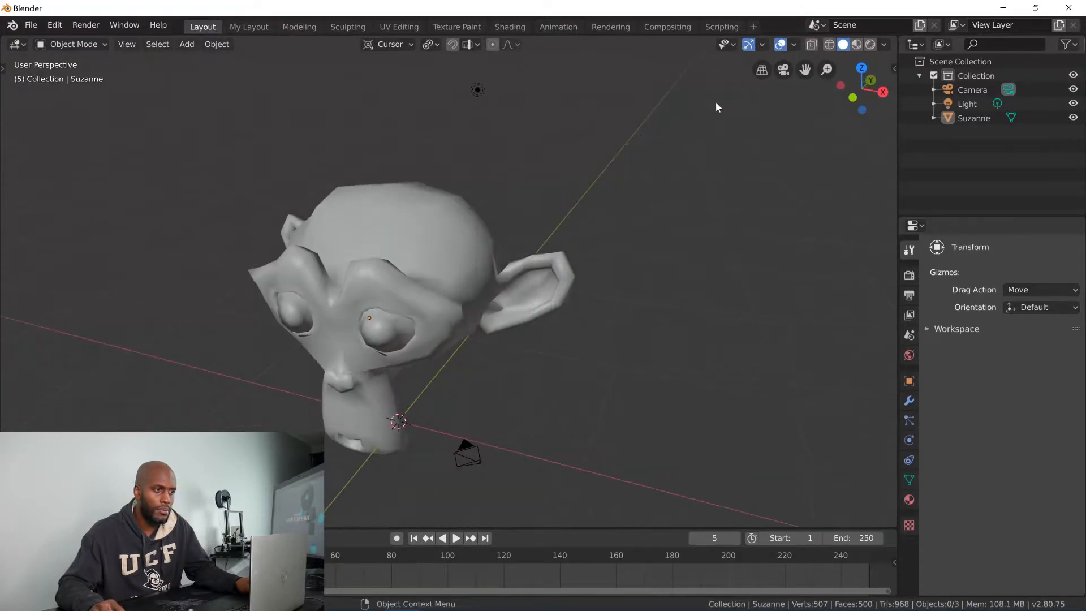
pyautogui.moveTo(759, 69)
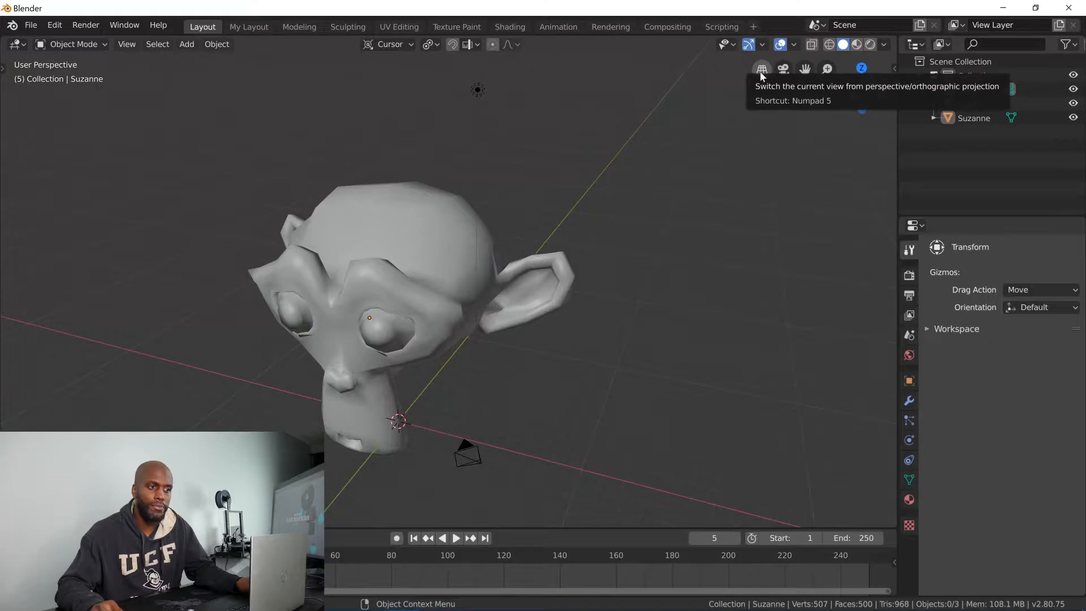
pyautogui.click(761, 69)
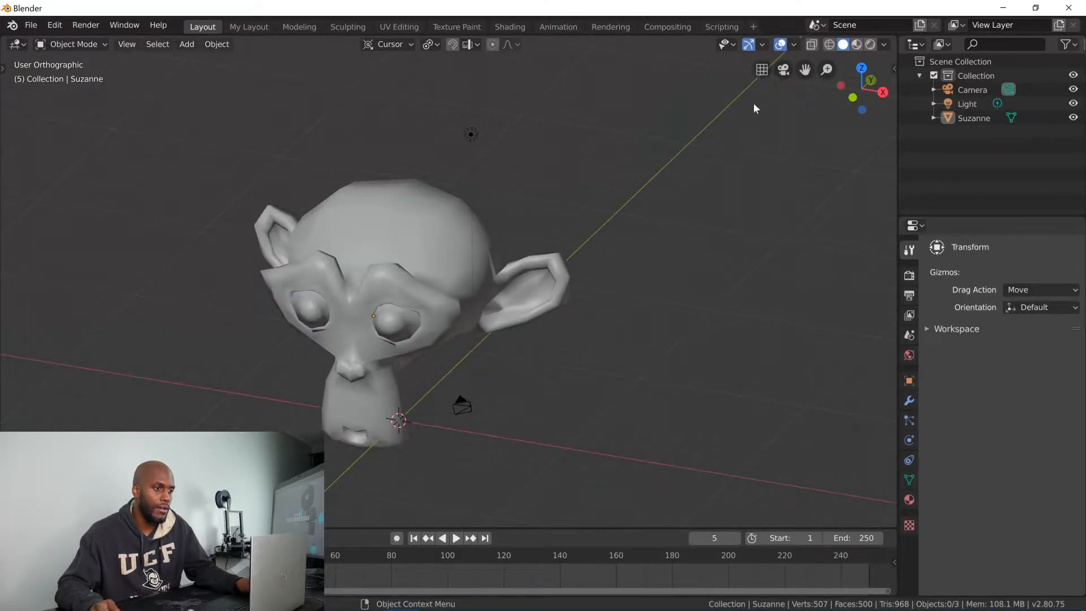
pyautogui.moveTo(861, 76)
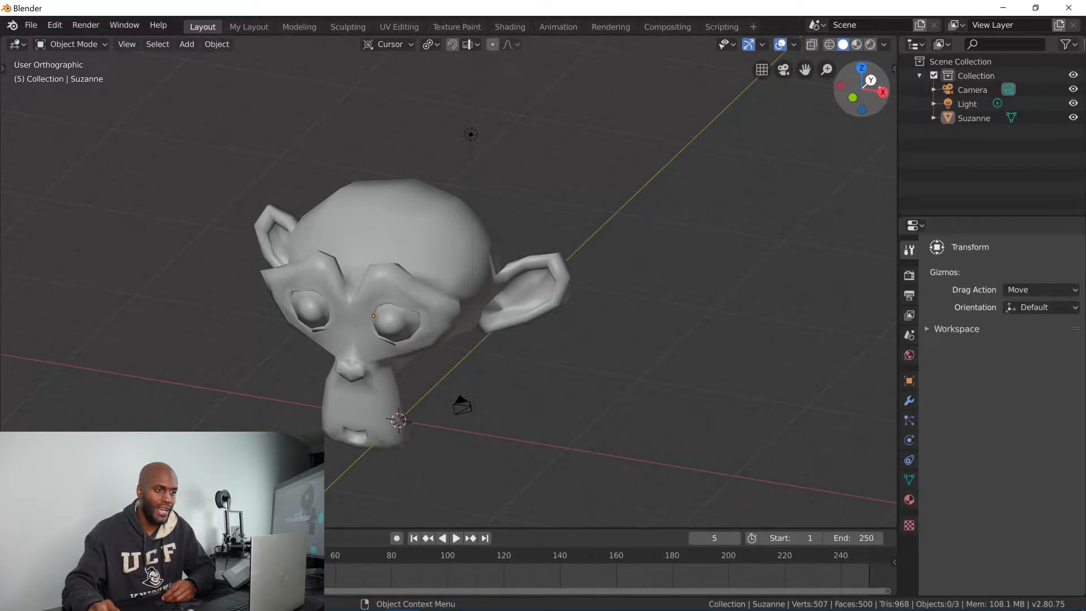
pyautogui.click(862, 89)
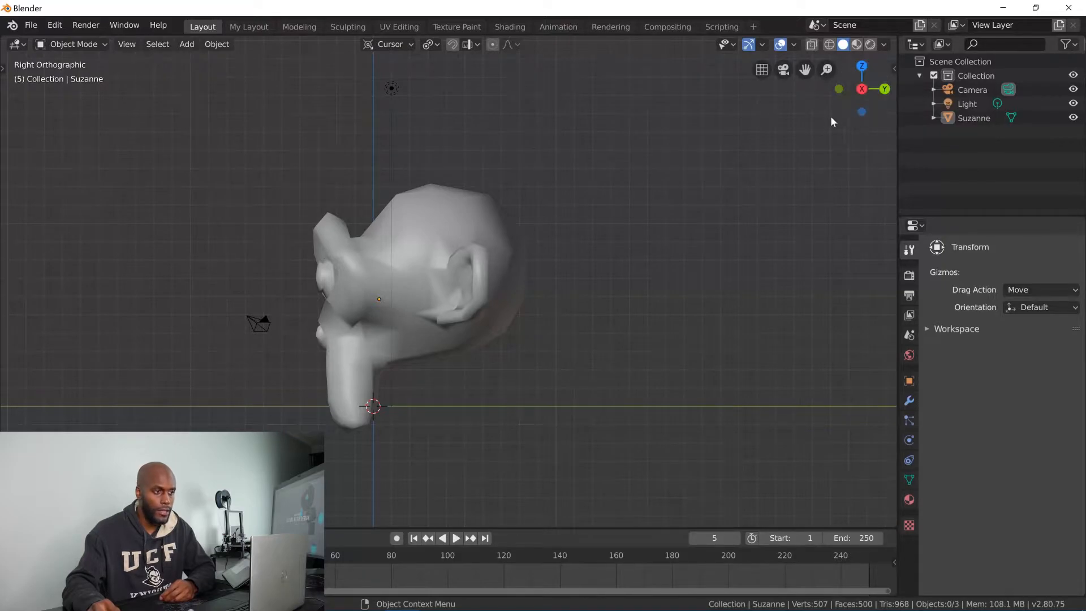
pyautogui.moveTo(782, 73)
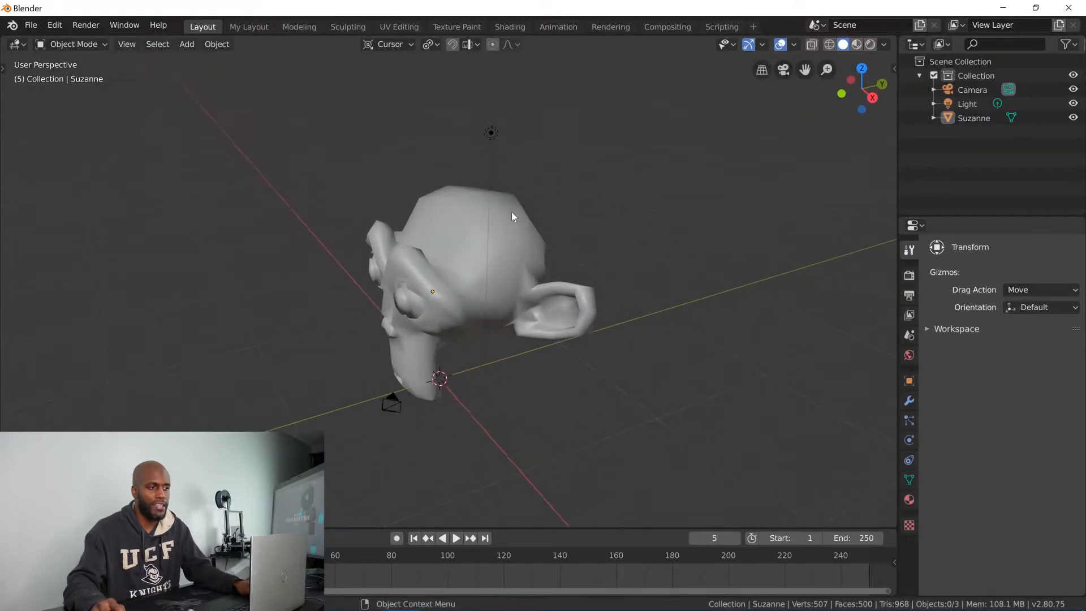
pyautogui.moveTo(544, 247)
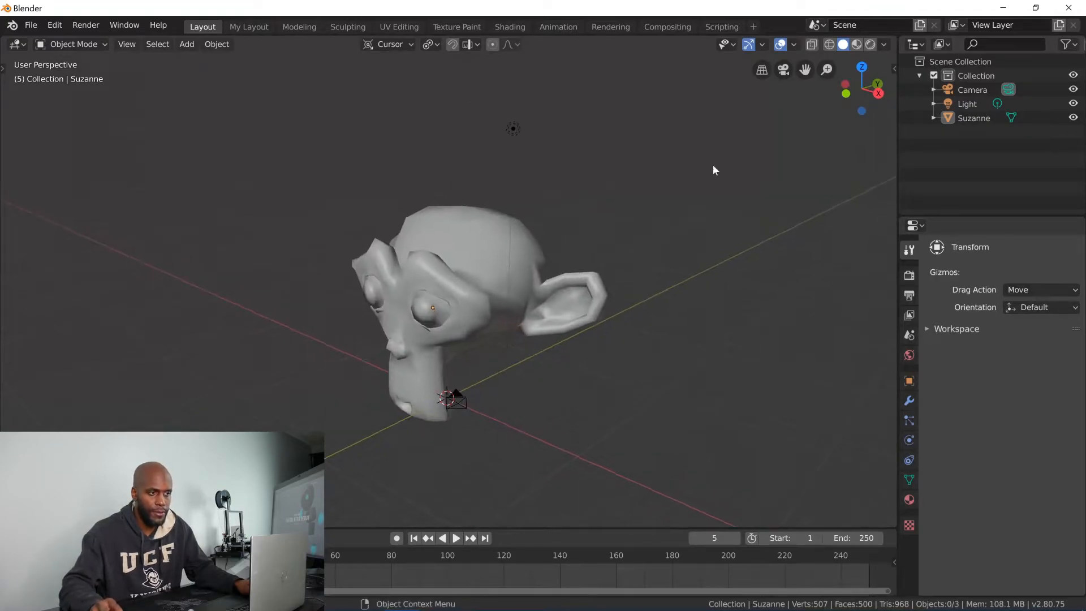
pyautogui.moveTo(782, 71)
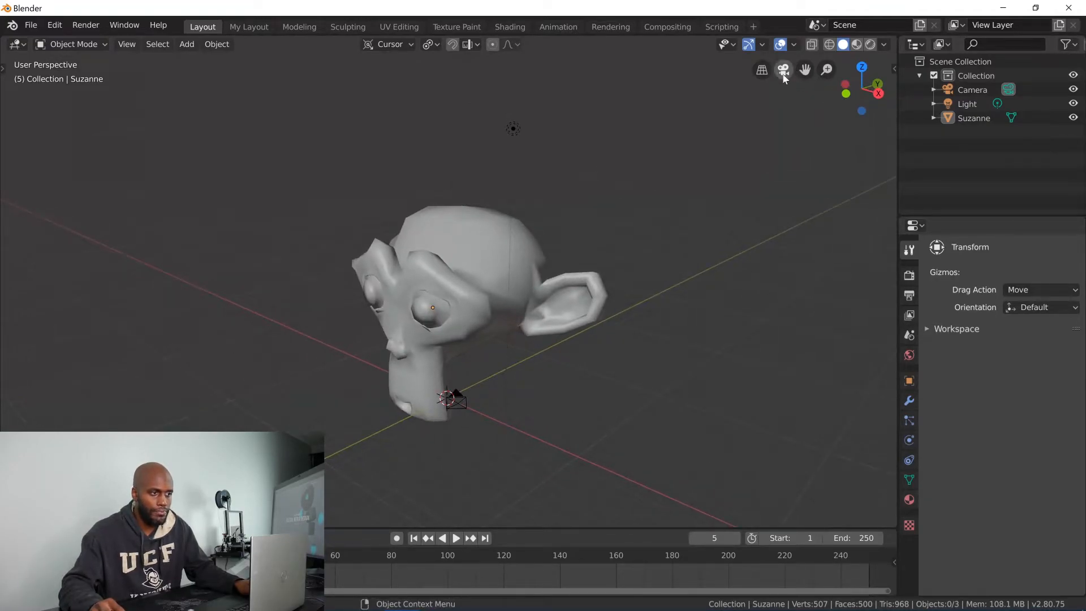
# Look through the camera, select the camera object and leave camera view again.
pyautogui.click(783, 69)
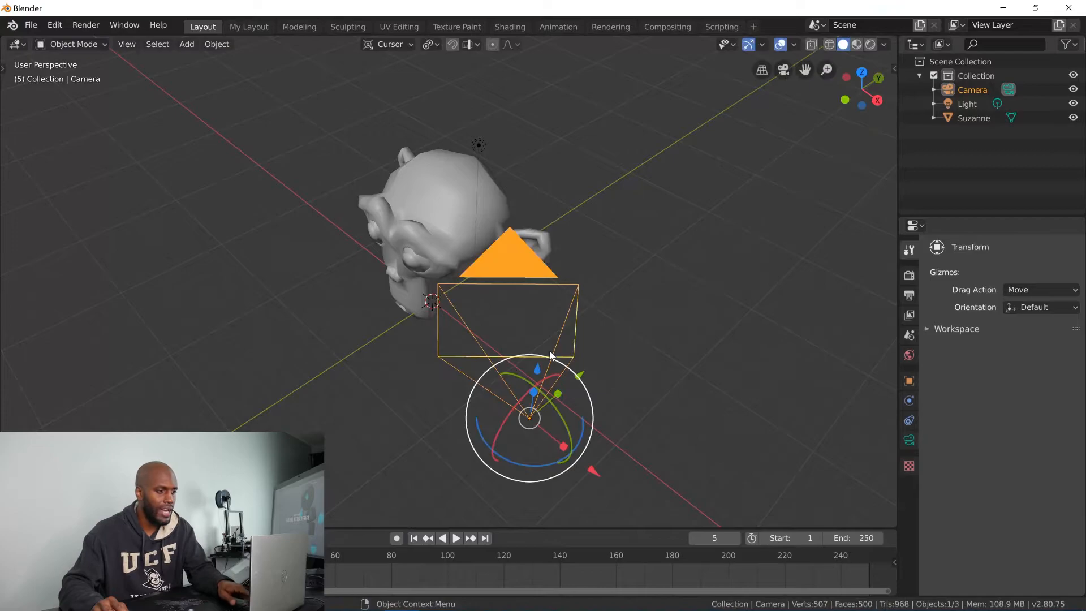
pyautogui.click(581, 310)
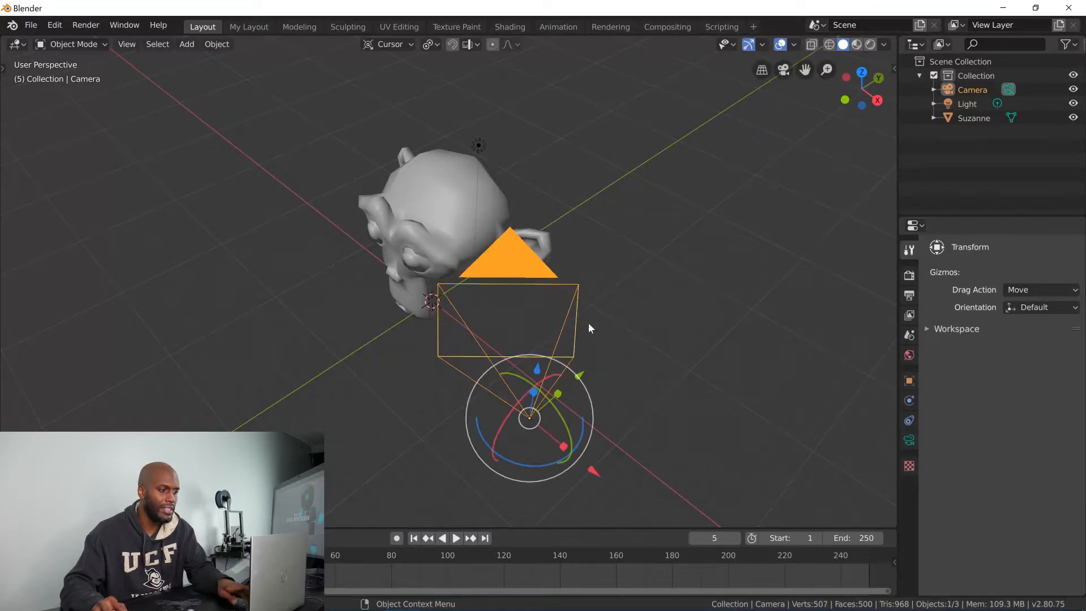
pyautogui.moveTo(819, 101)
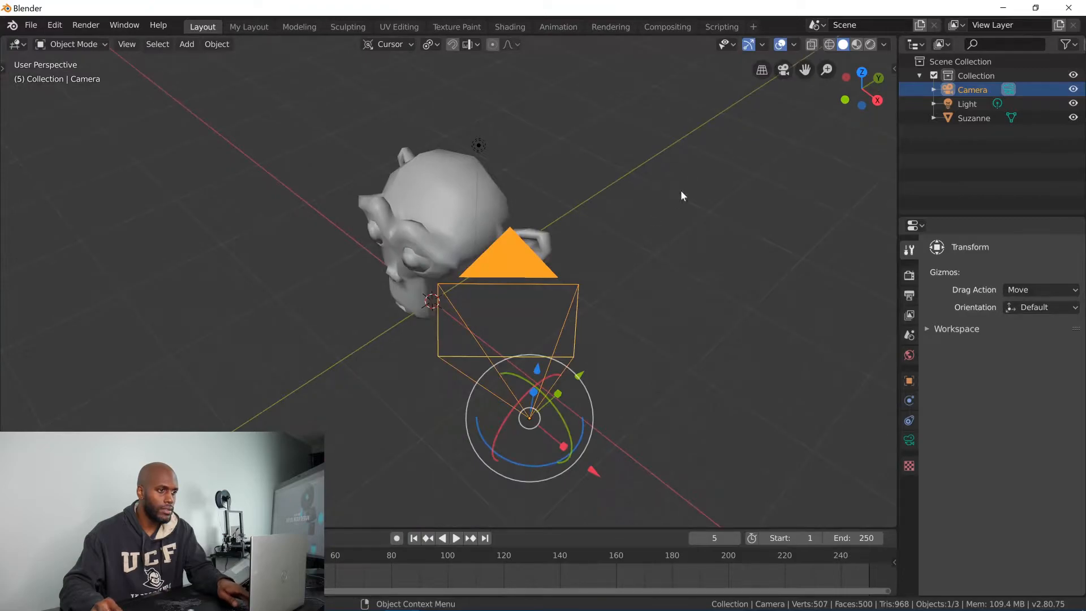
pyautogui.click(782, 68)
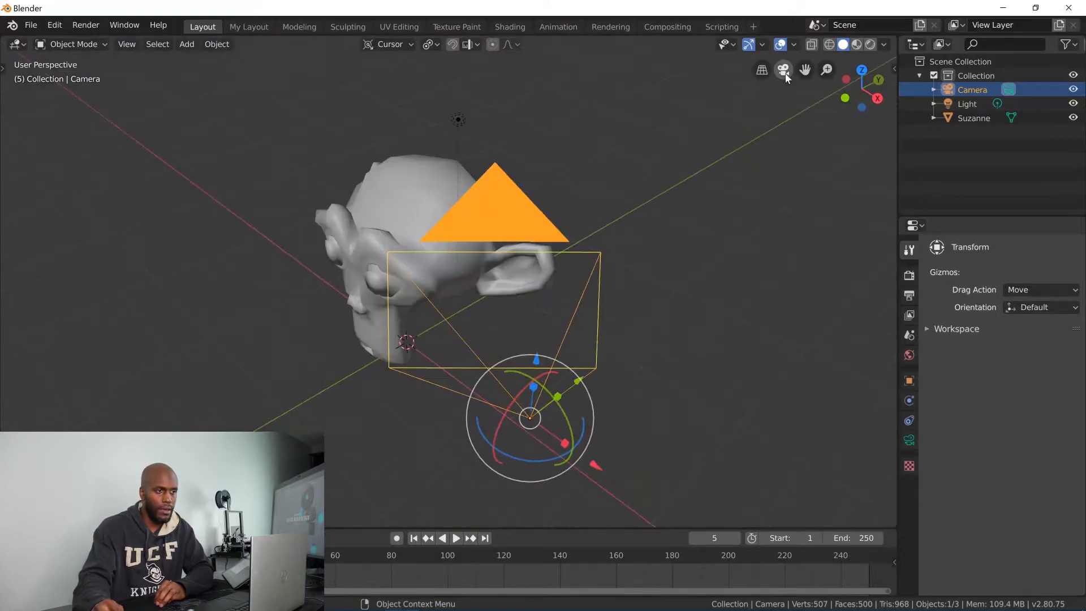
pyautogui.moveTo(782, 69)
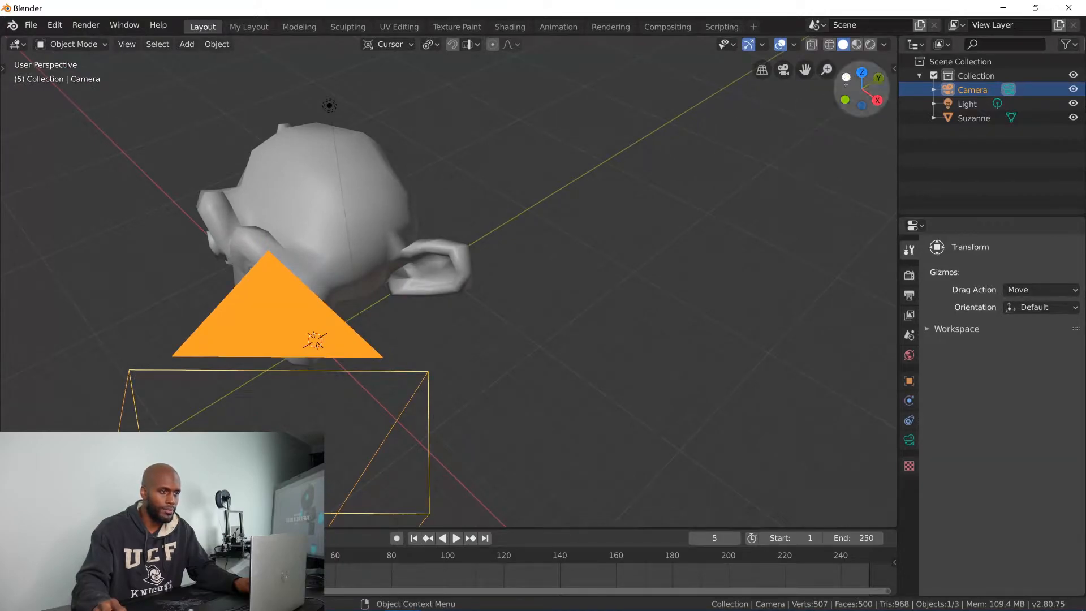
pyautogui.moveTo(519, 237)
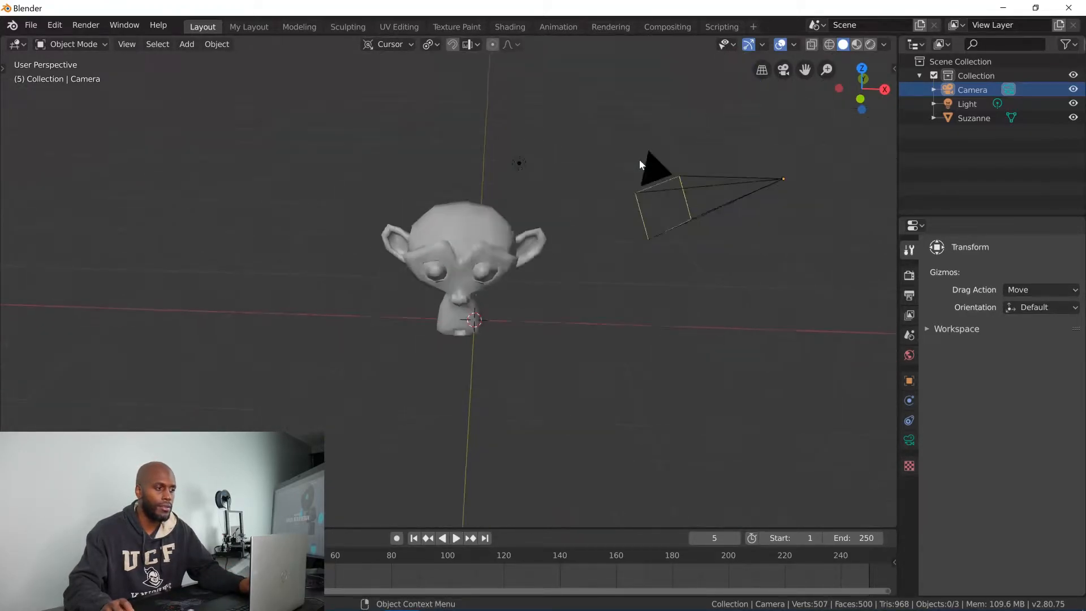
# Zoom the view out while positioning the camera above and beside Suzanne.
pyautogui.scroll(-3)
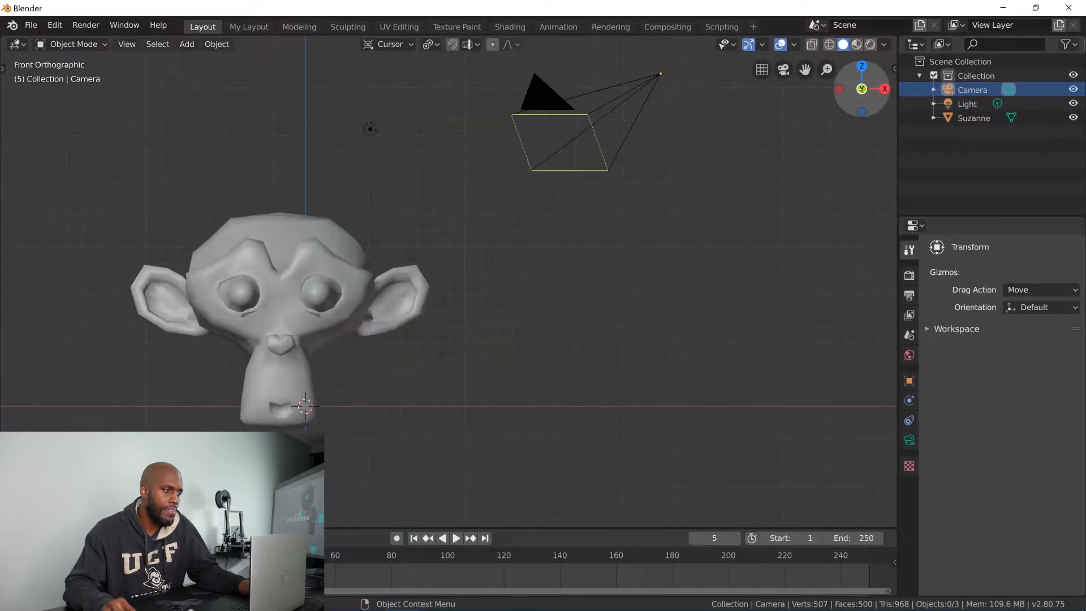
pyautogui.moveTo(860, 89)
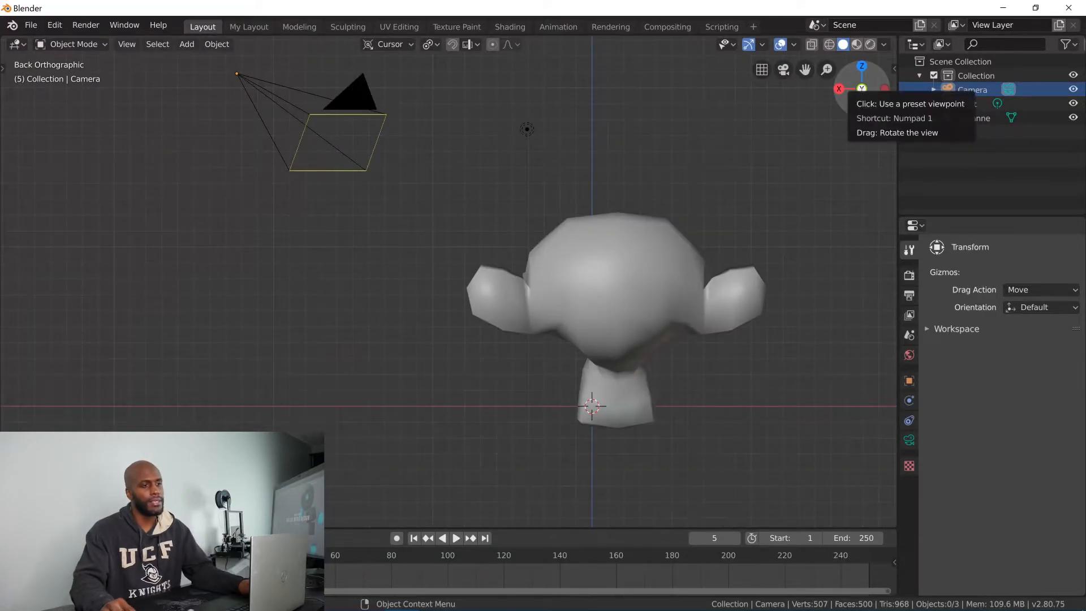
# Snap the viewport to the back view of Suzanne via the navigation gizmo.
pyautogui.click(862, 90)
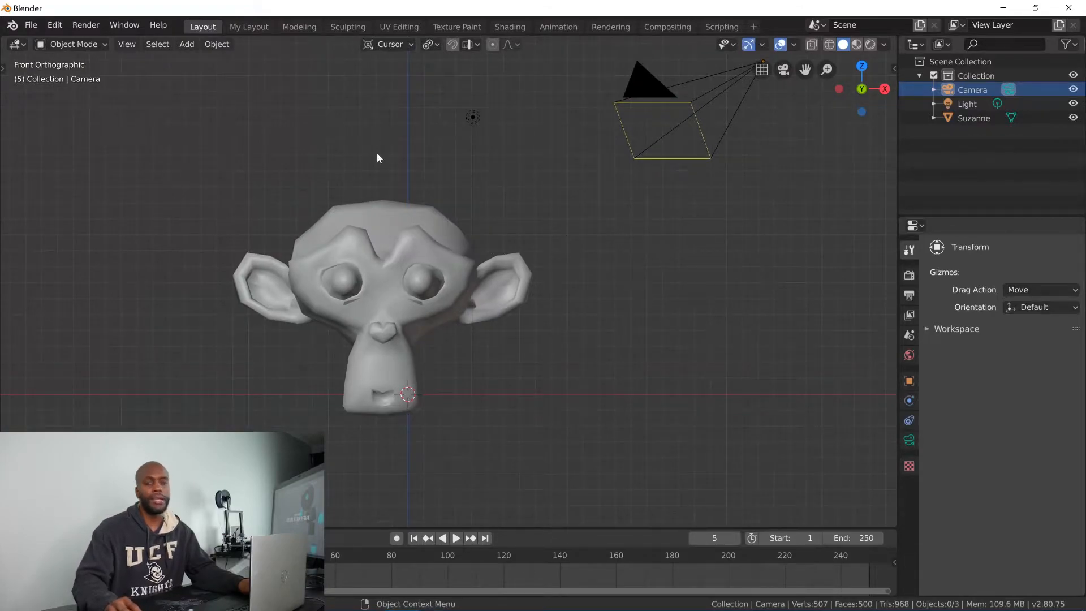
pyautogui.moveTo(414, 228)
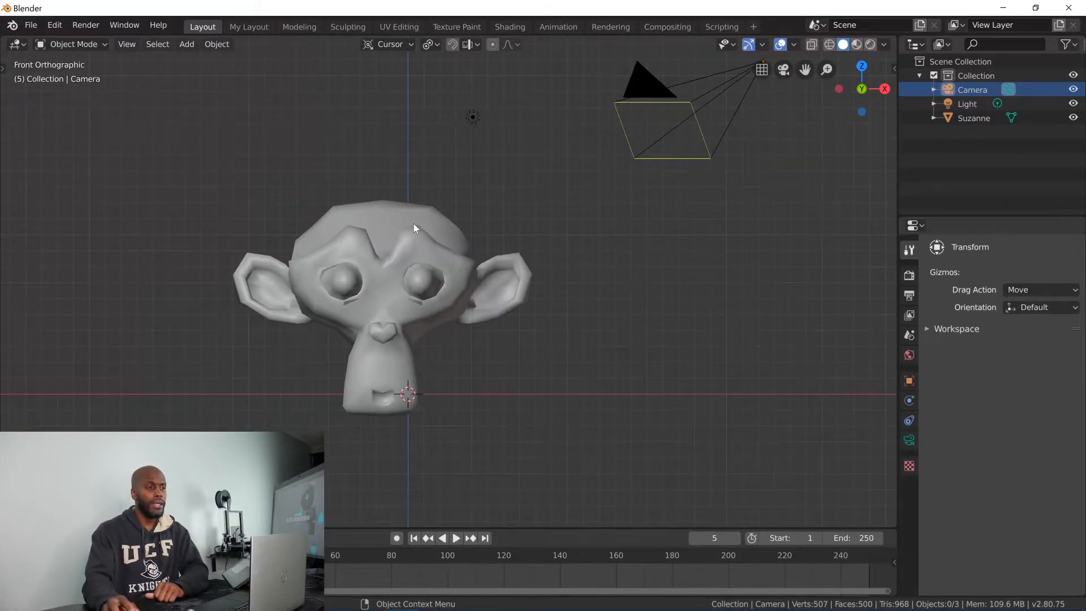
pyautogui.moveTo(533, 113)
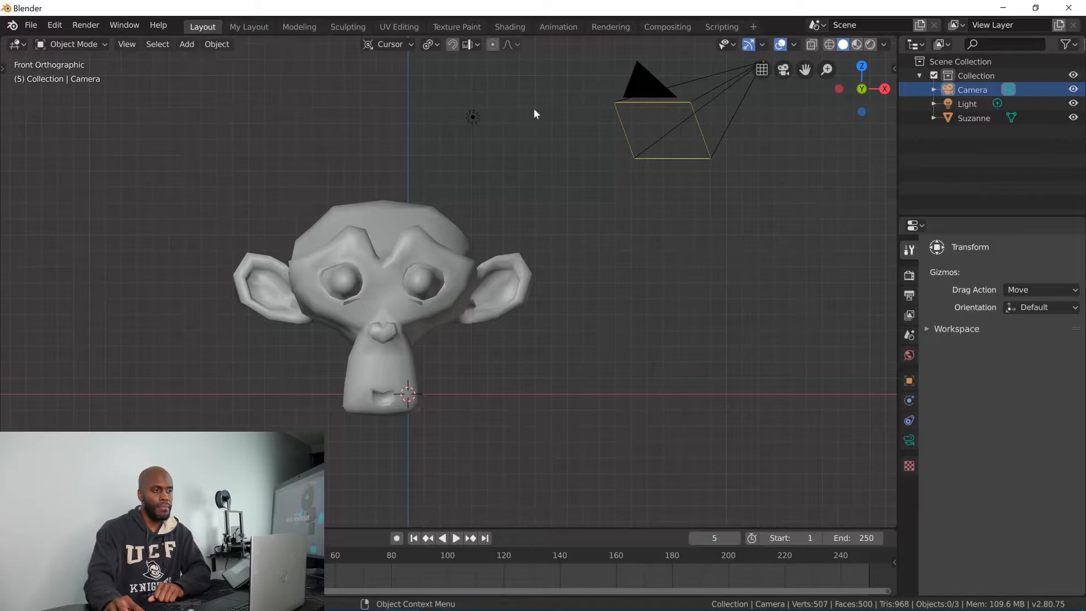
pyautogui.moveTo(374, 150)
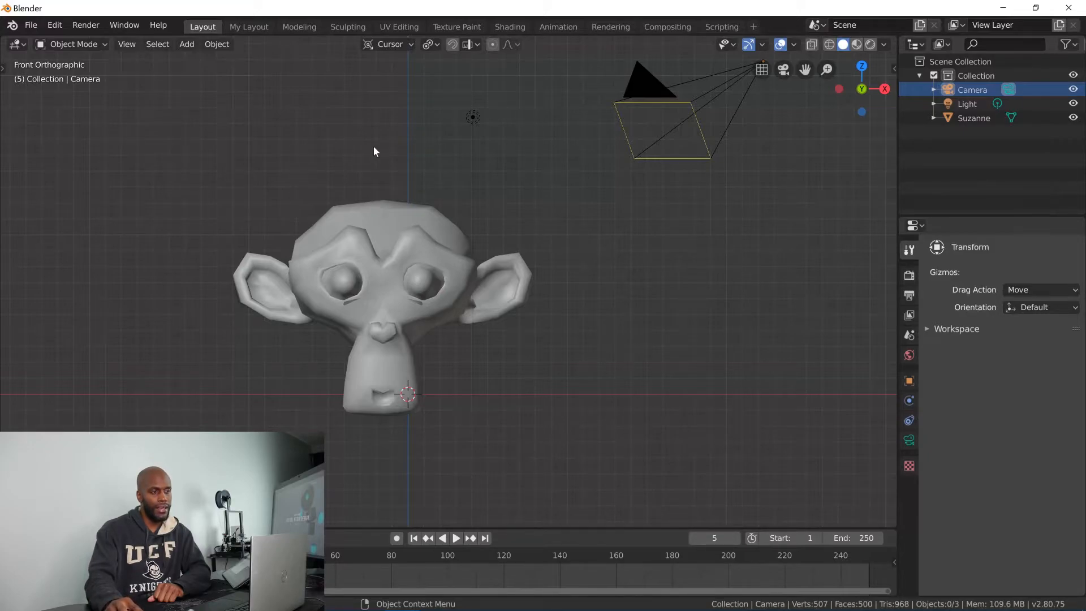
pyautogui.moveTo(370, 190)
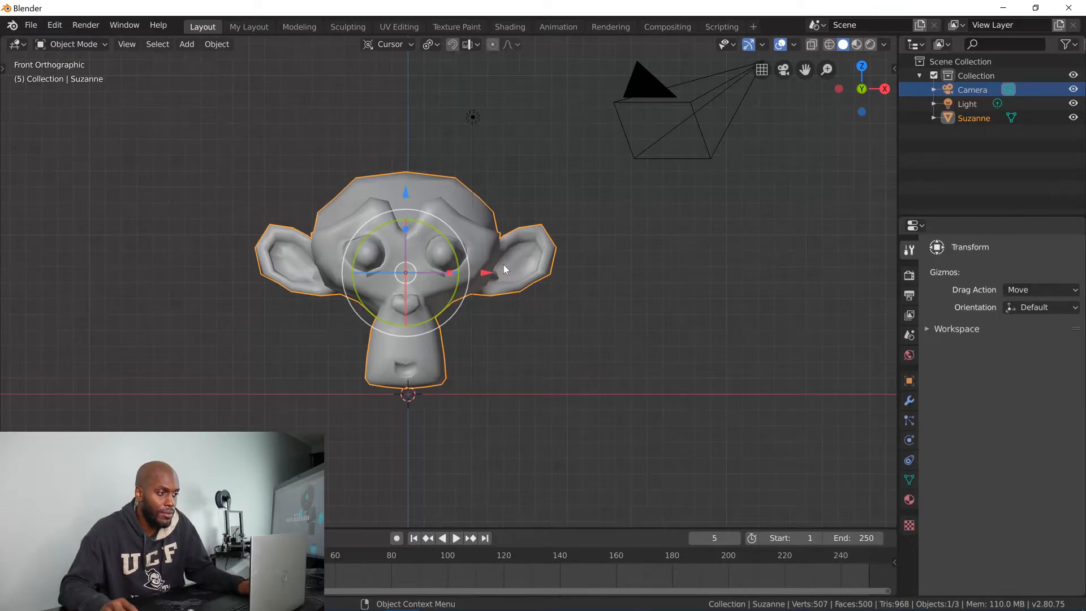
pyautogui.moveTo(561, 189)
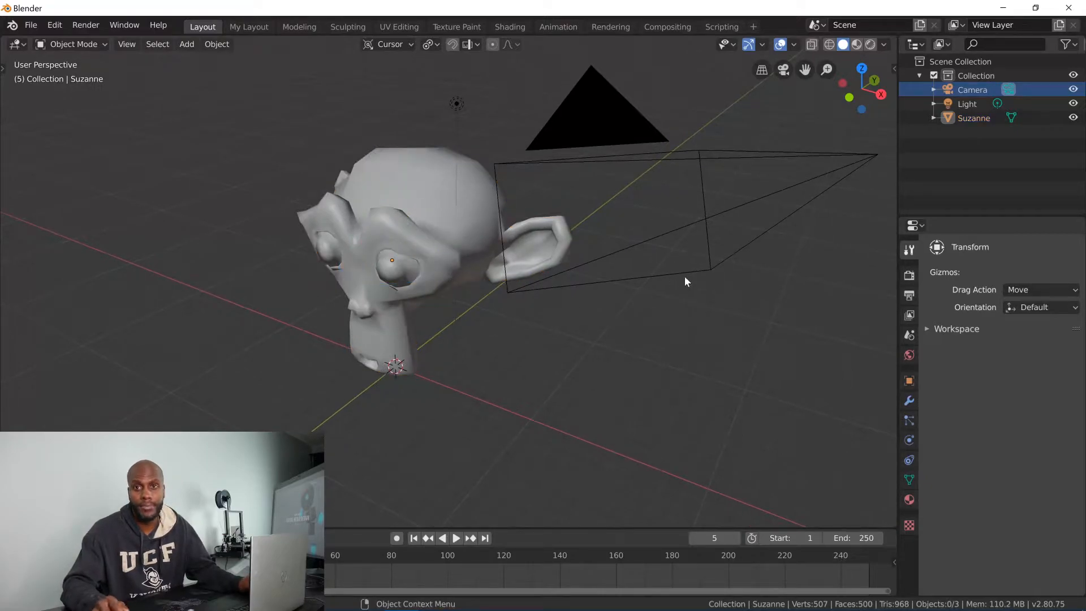
pyautogui.moveTo(721, 265)
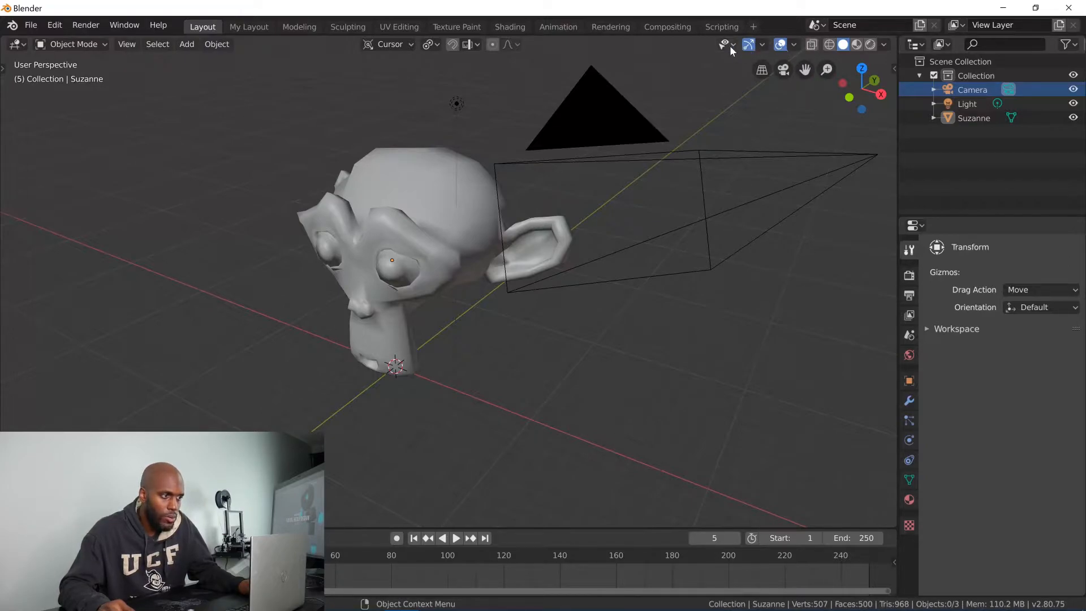
pyautogui.moveTo(681, 51)
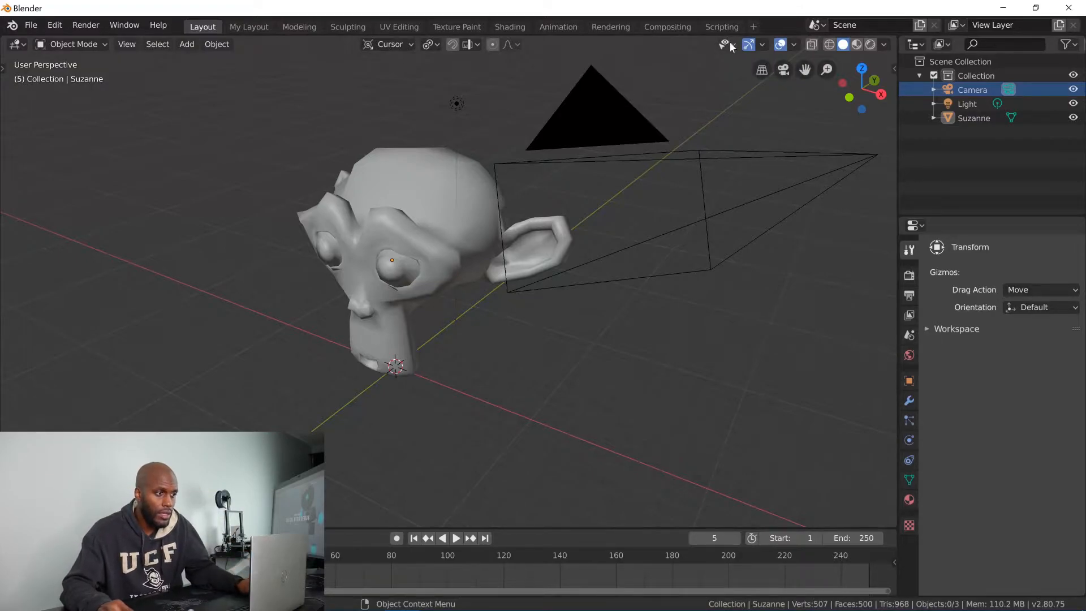
pyautogui.click(723, 44)
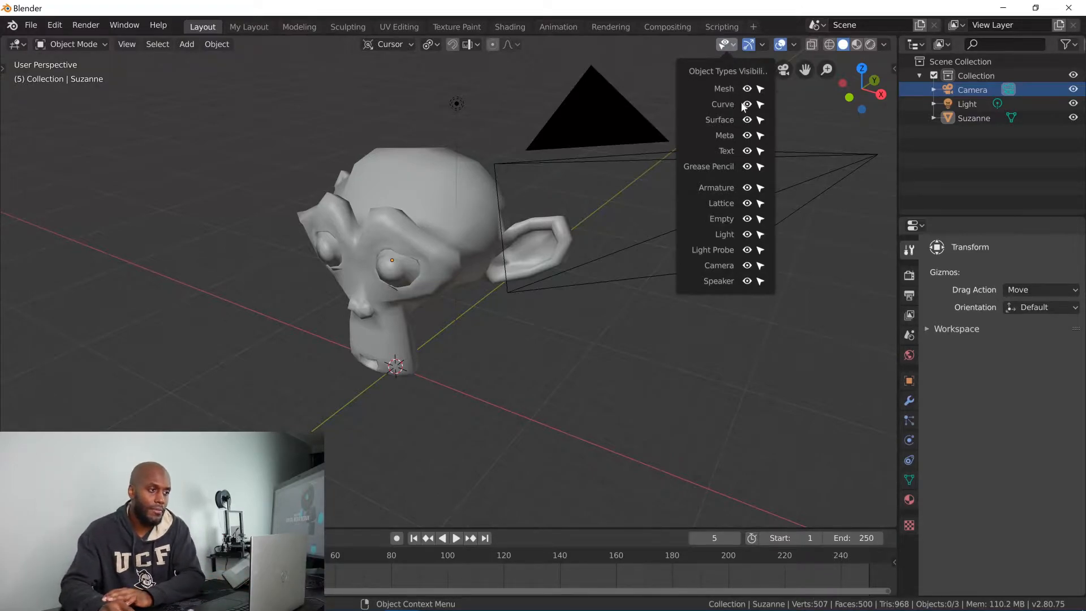
pyautogui.moveTo(747, 105)
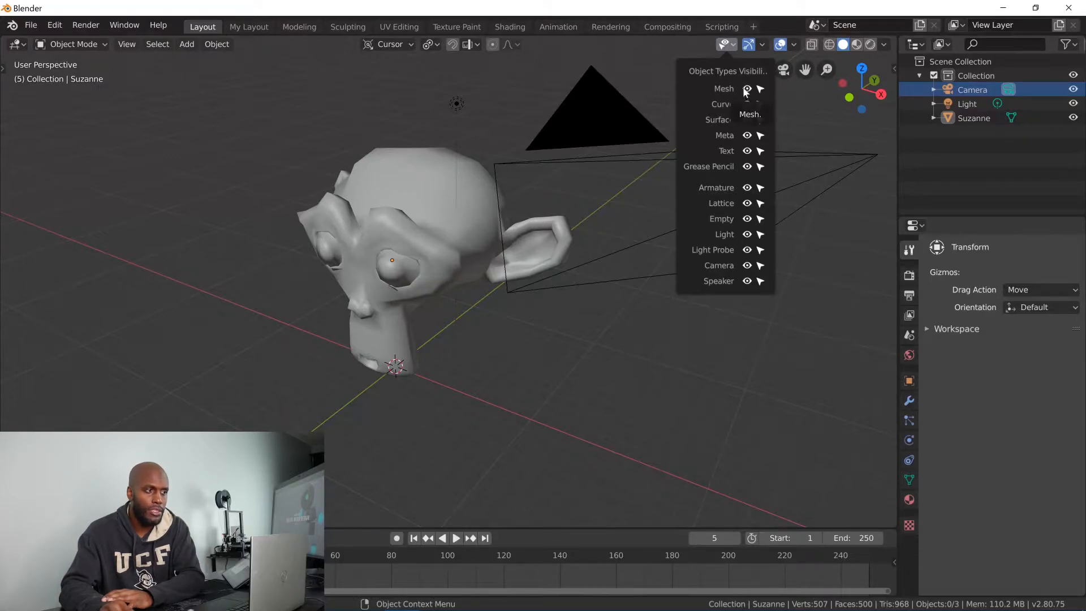
pyautogui.click(747, 88)
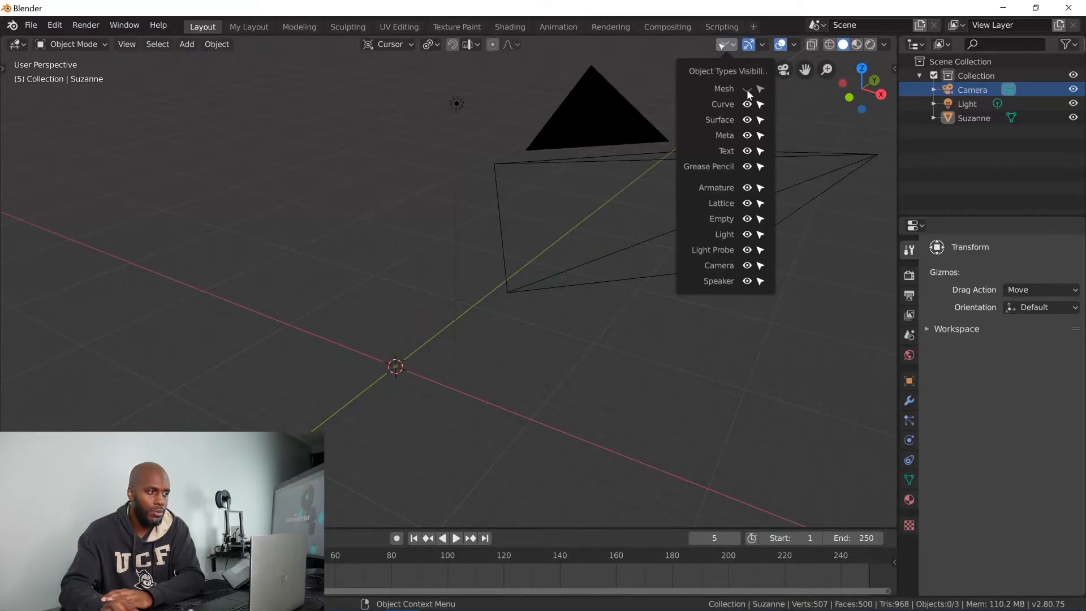
pyautogui.click(747, 89)
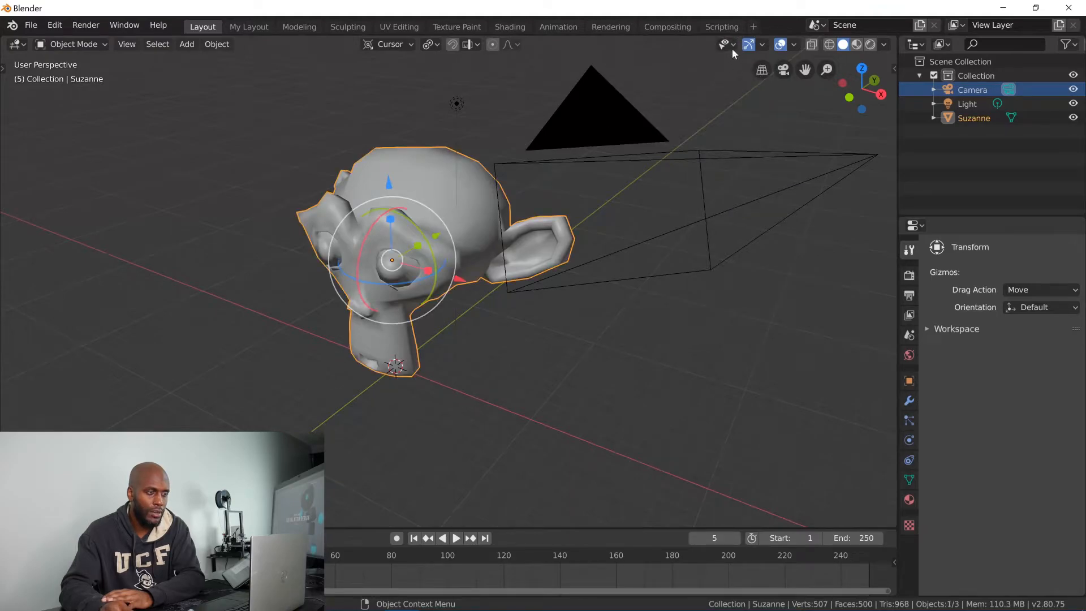
pyautogui.click(725, 44)
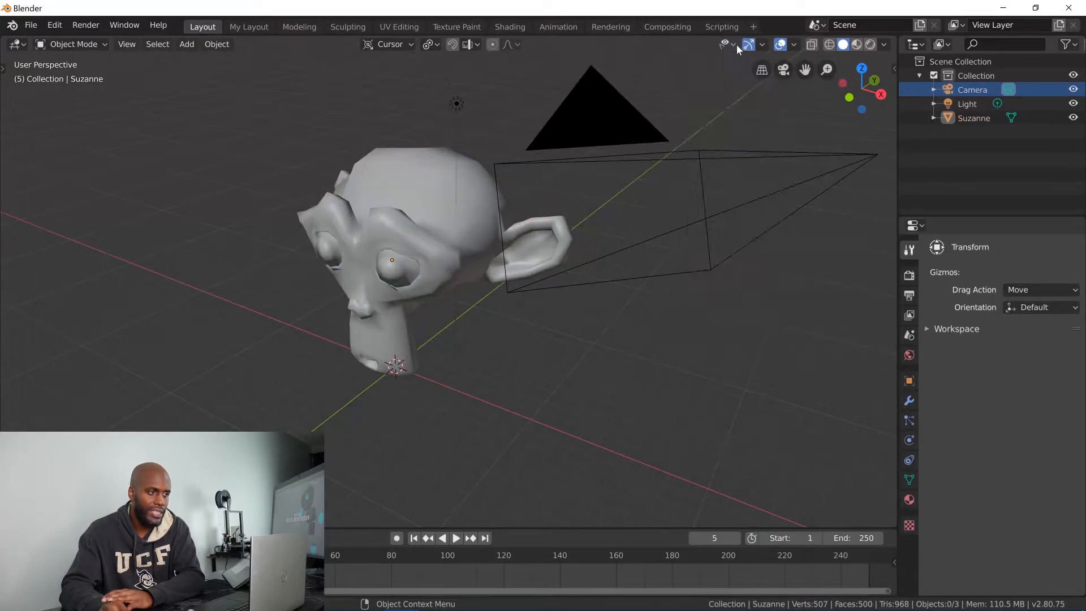
pyautogui.click(725, 44)
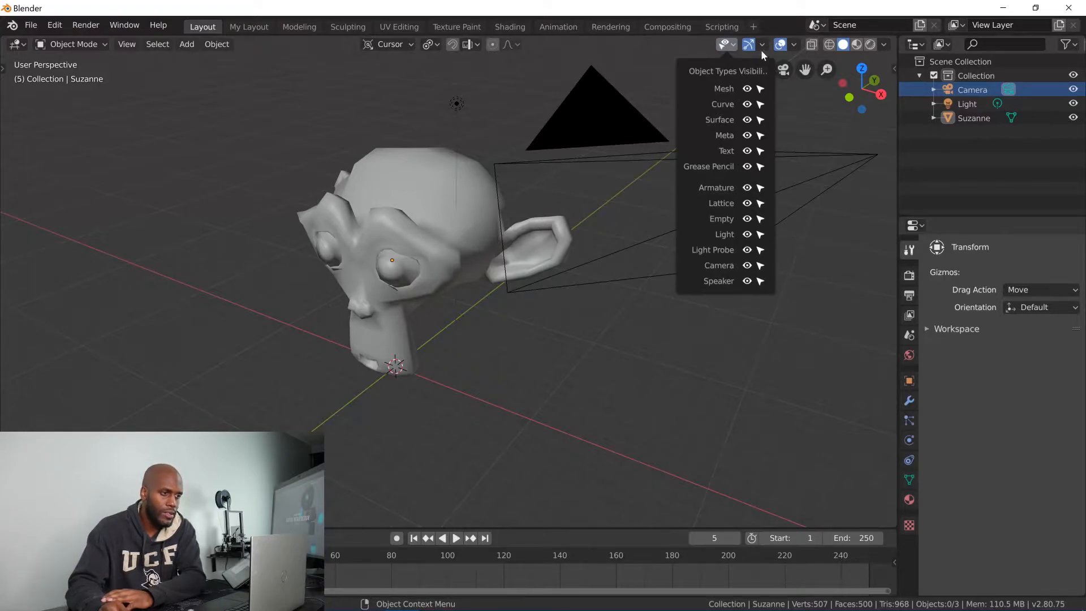
# Enable the Move, Rotate and Scale object gizmos in the Viewport Gizmos popover.
pyautogui.click(760, 44)
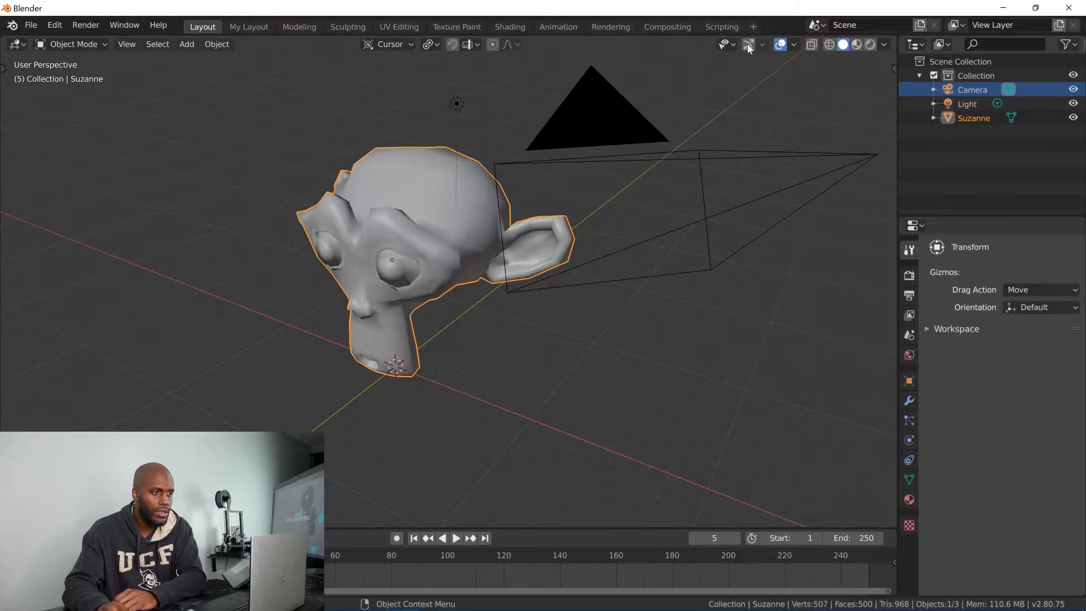
pyautogui.click(746, 45)
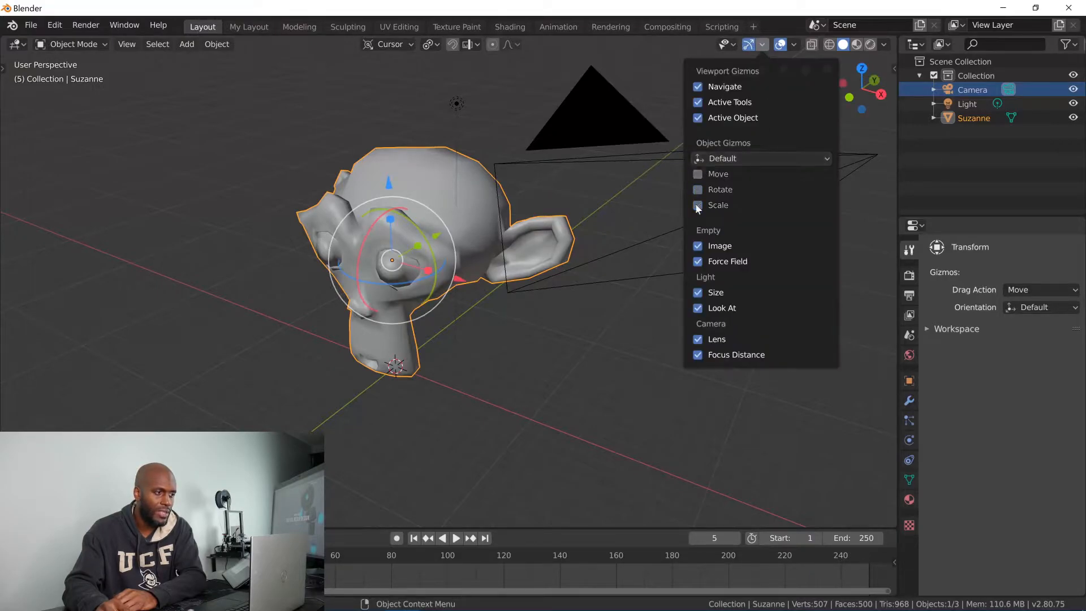
pyautogui.click(698, 174)
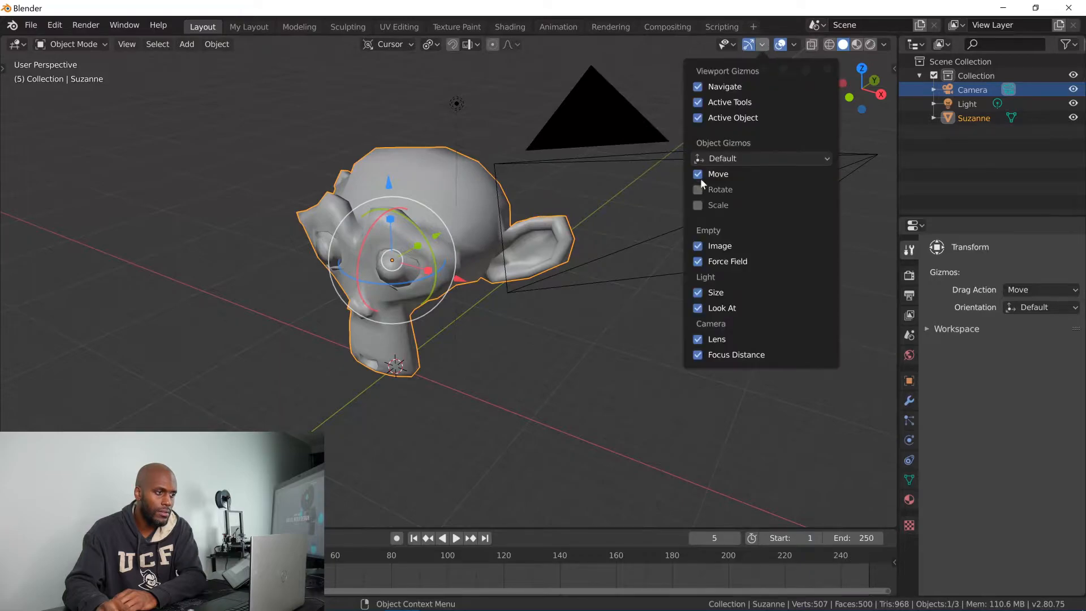
pyautogui.click(480, 201)
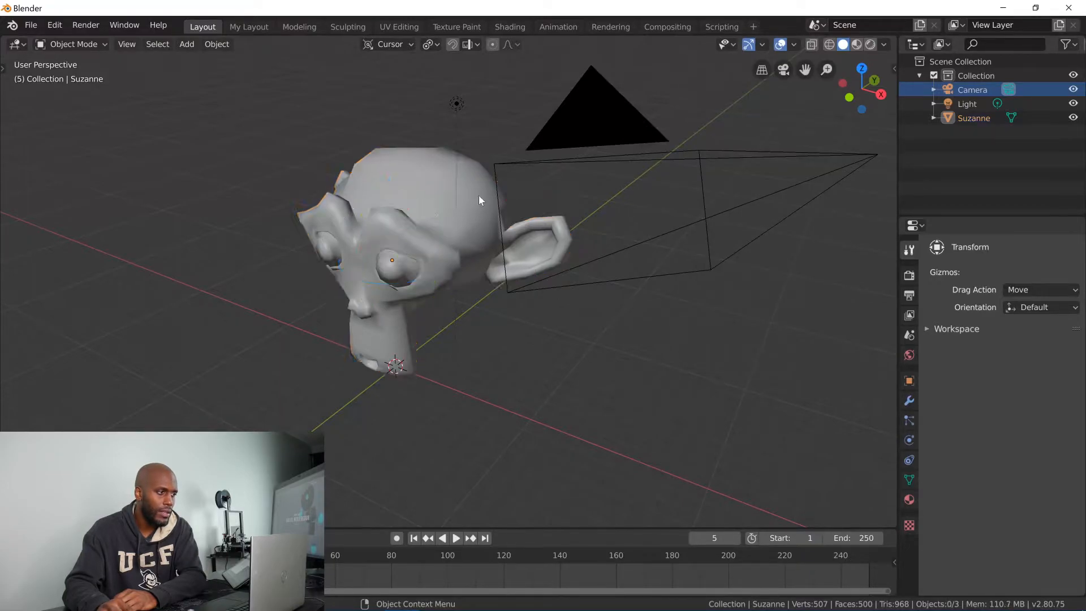
pyautogui.click(415, 242)
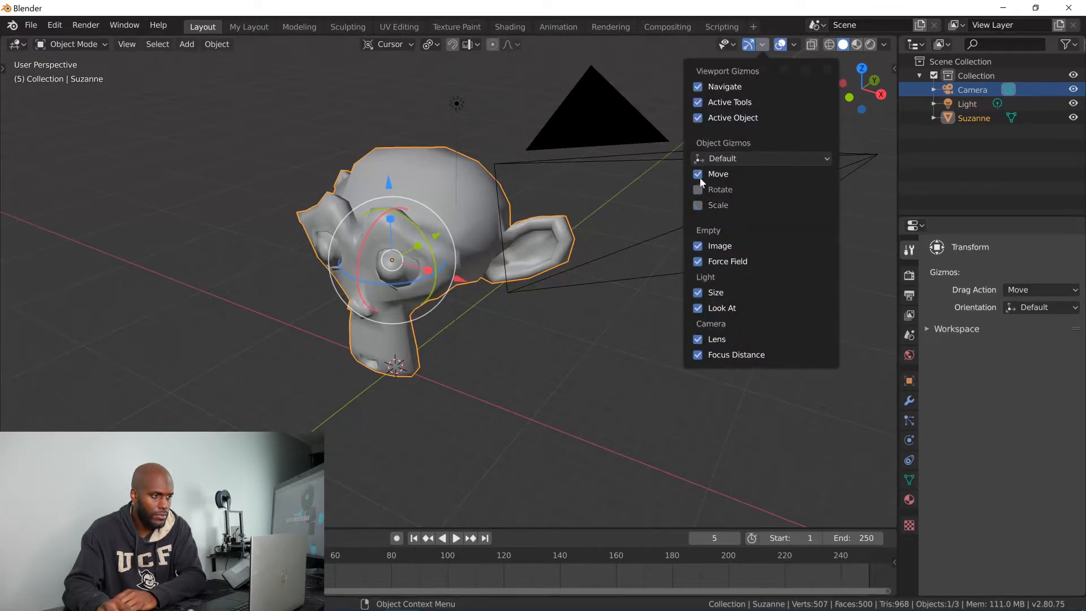
pyautogui.click(387, 141)
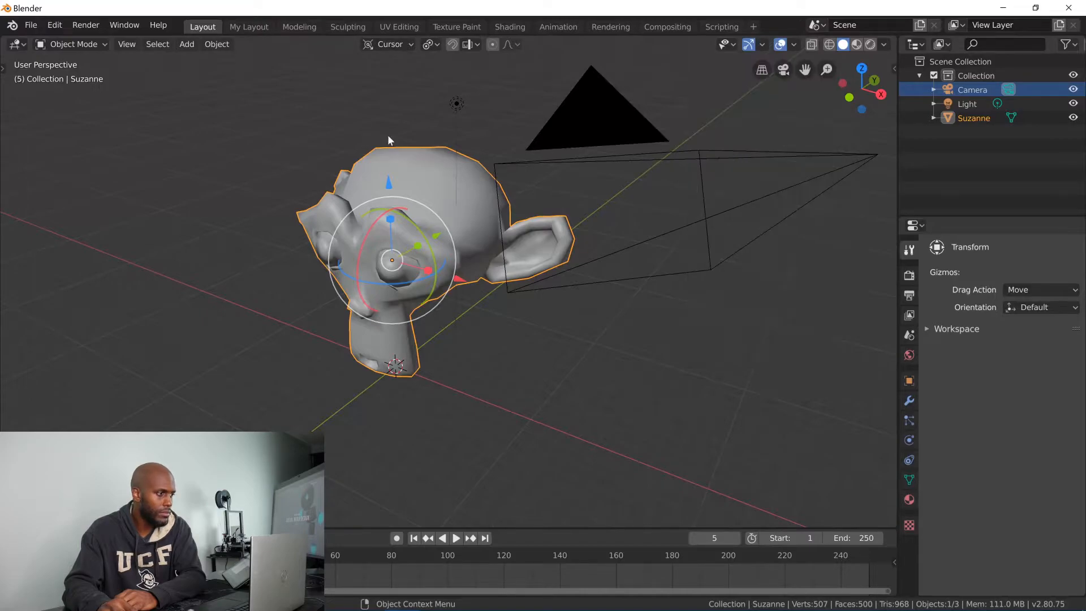
pyautogui.moveTo(20, 75)
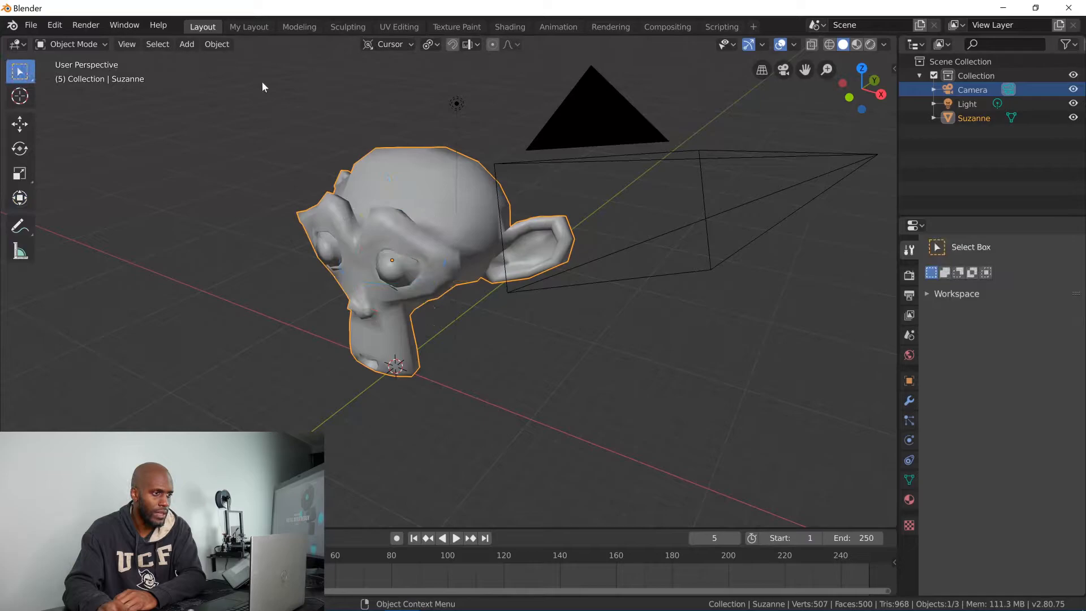
# Recheck the gizmo settings and hide the camera from the scene.
pyautogui.click(761, 44)
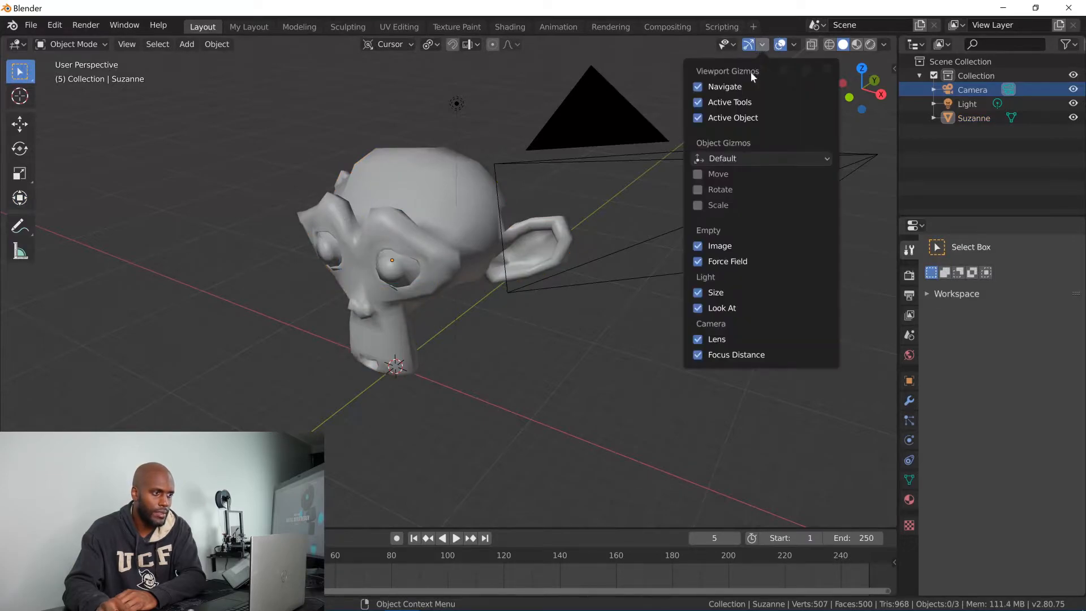
pyautogui.click(444, 190)
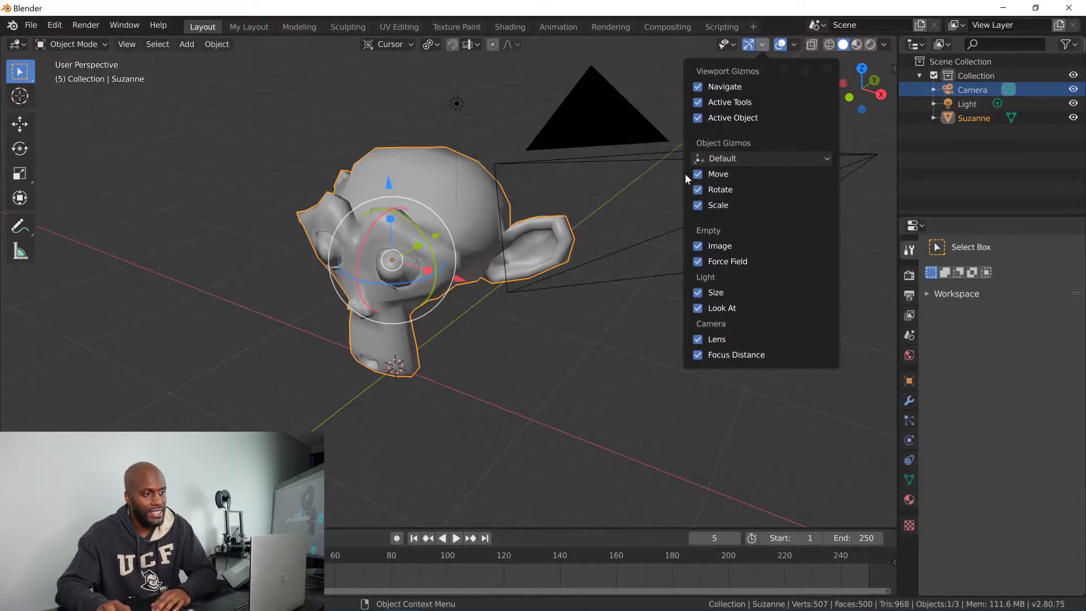
pyautogui.moveTo(714, 247)
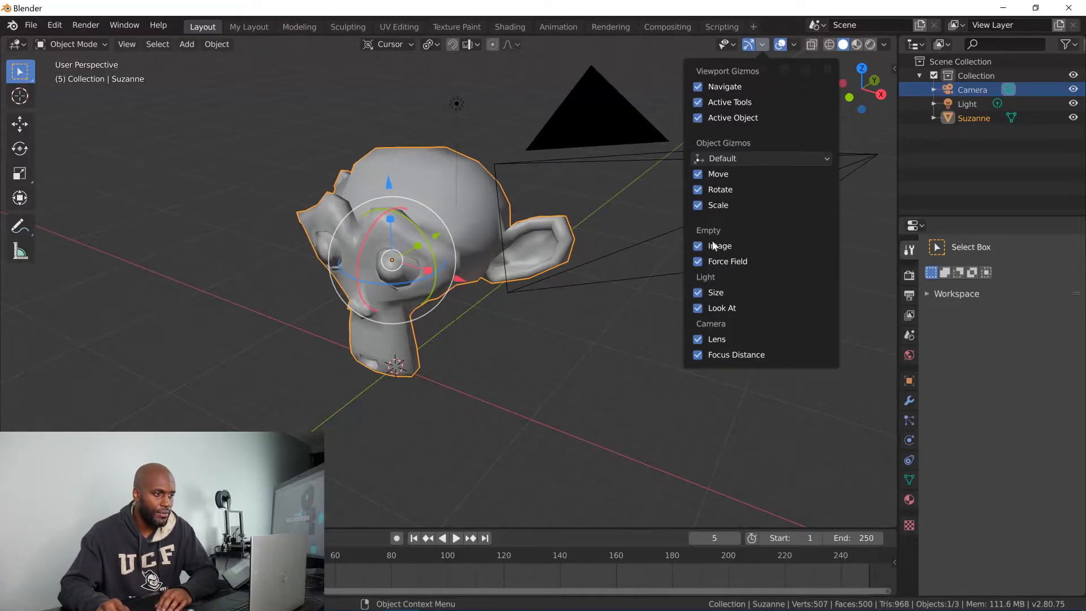
pyautogui.moveTo(731, 95)
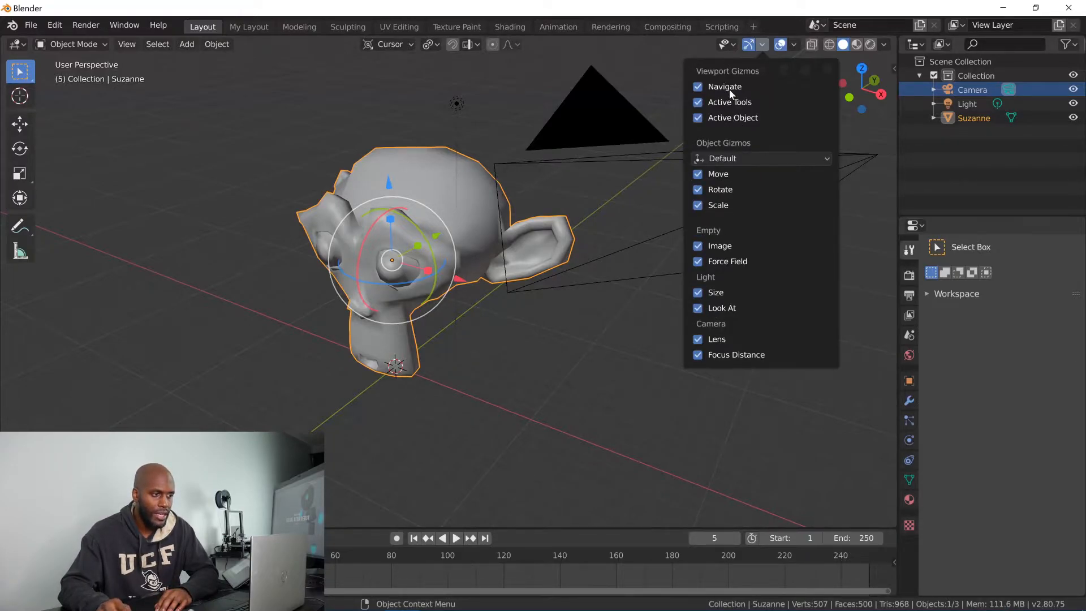
pyautogui.moveTo(780, 67)
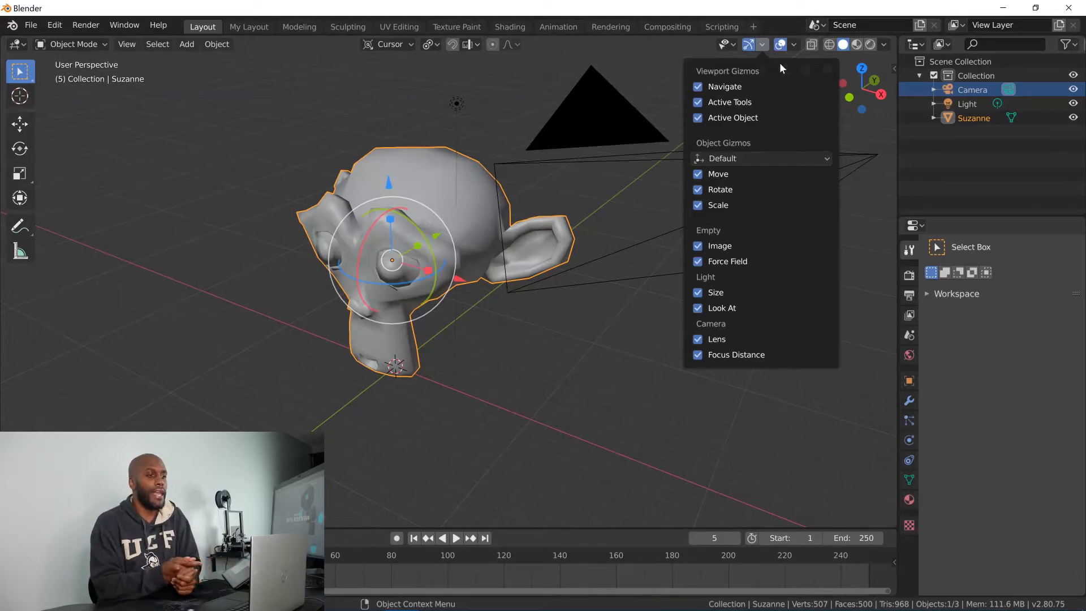
pyautogui.click(761, 44)
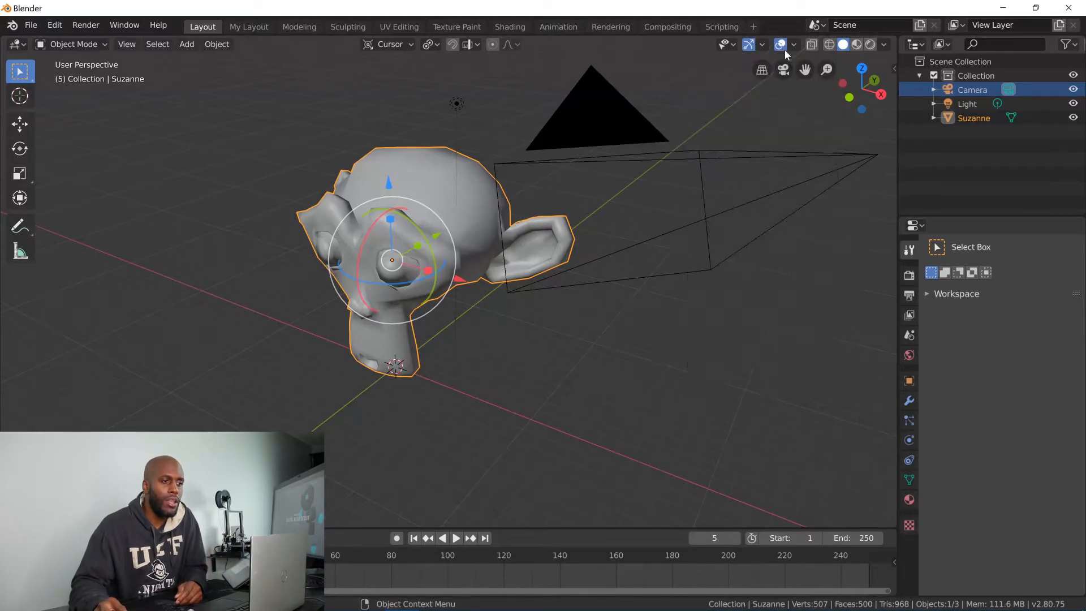
pyautogui.click(844, 44)
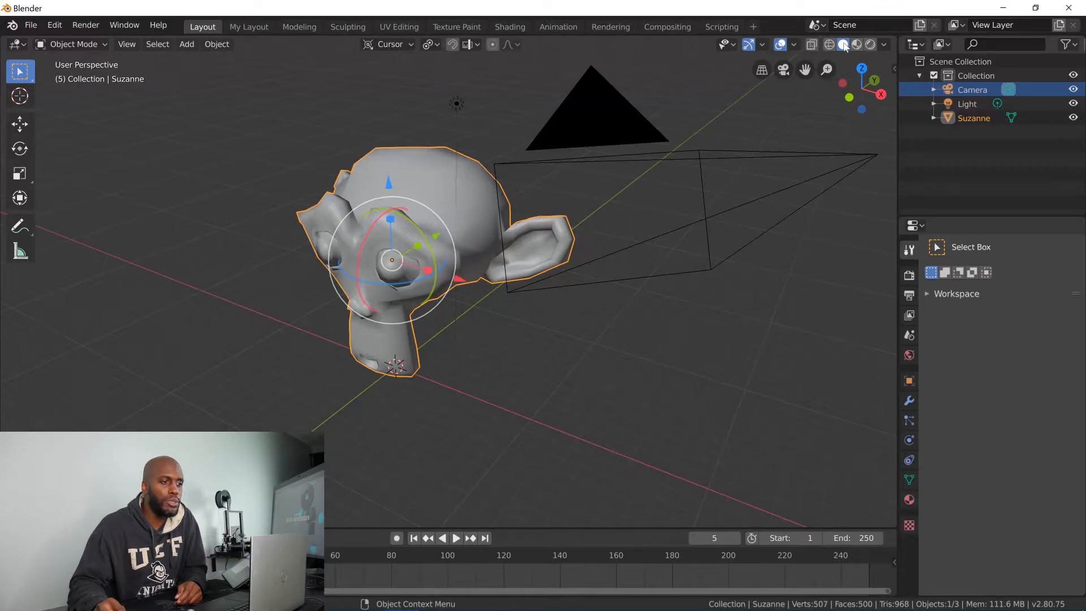
pyautogui.moveTo(812, 44)
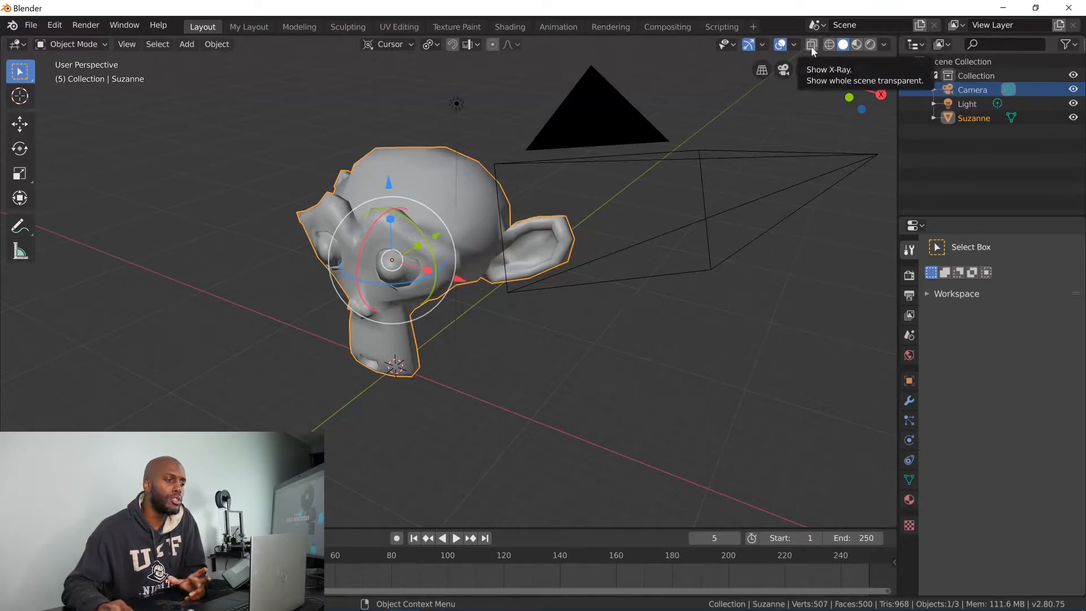
pyautogui.moveTo(765, 101)
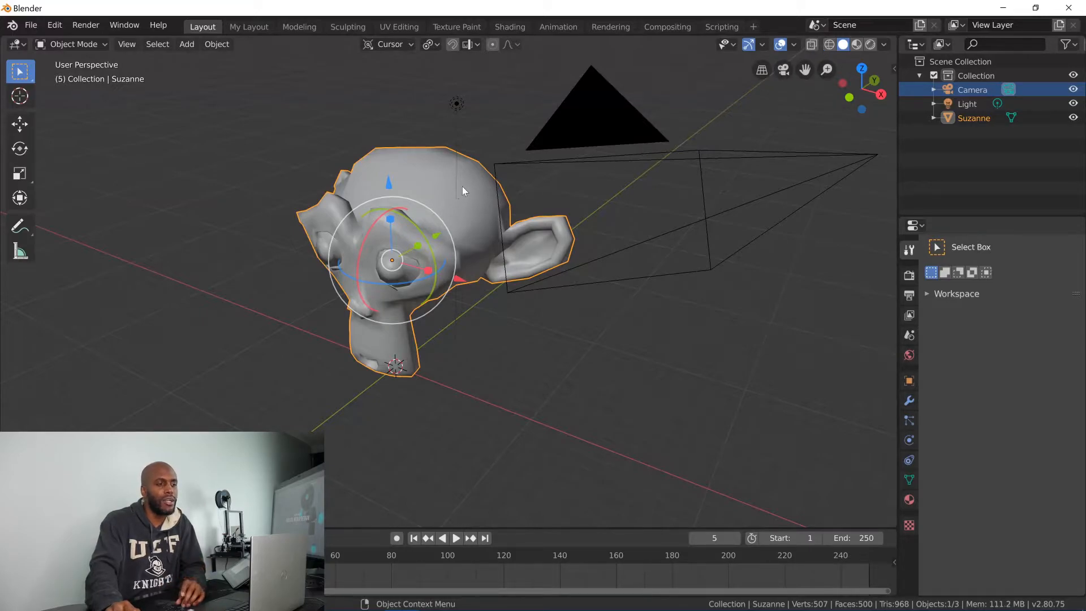
pyautogui.moveTo(427, 171)
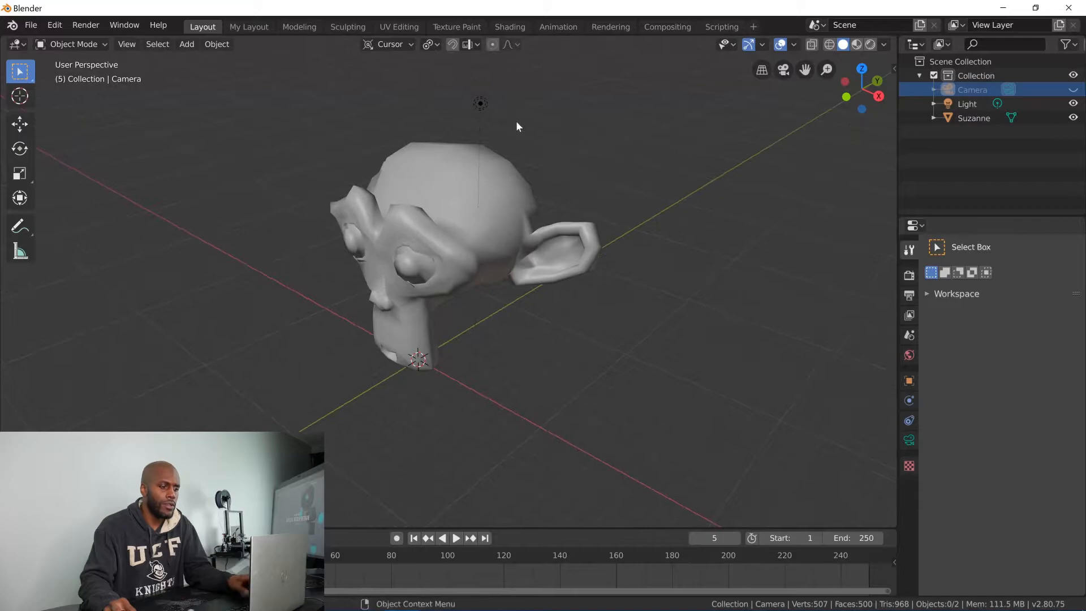
# Hide the light and display Suzanne as a wireframe, returning to object mode.
pyautogui.click(965, 103)
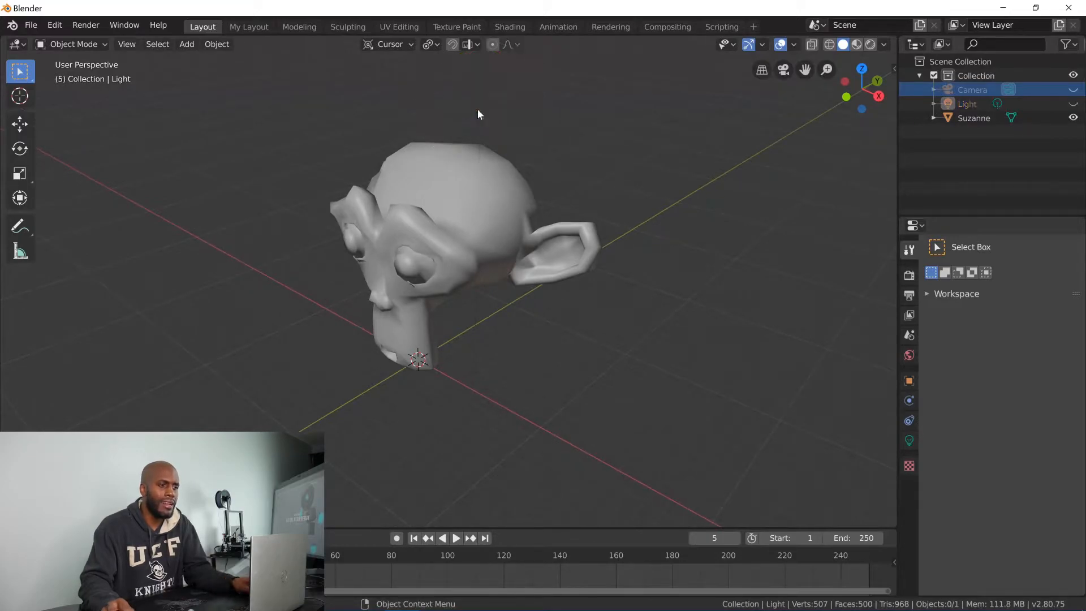
pyautogui.moveTo(803, 53)
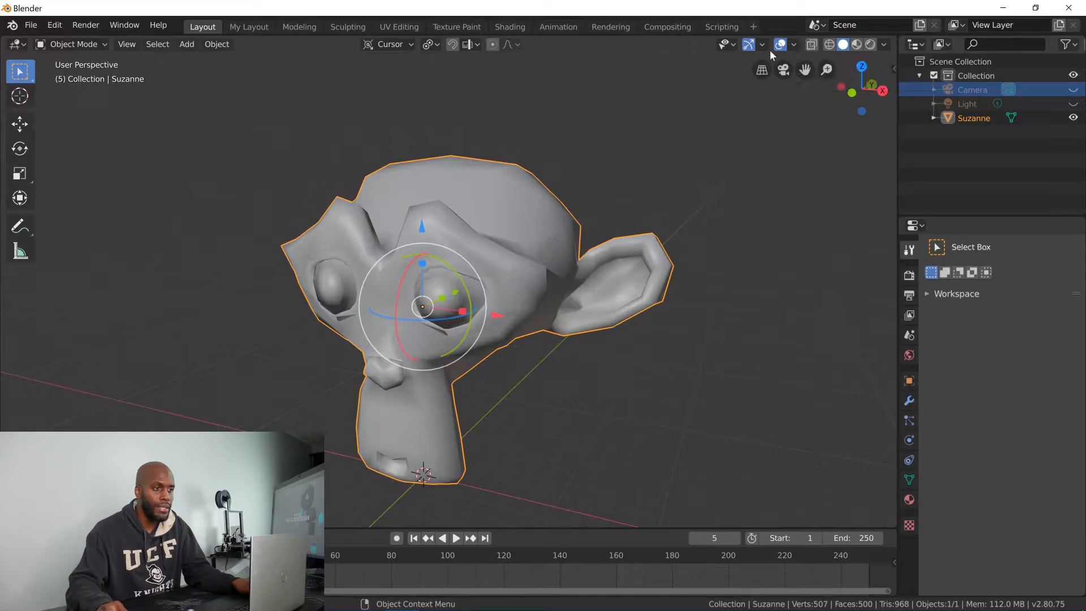
pyautogui.moveTo(810, 44)
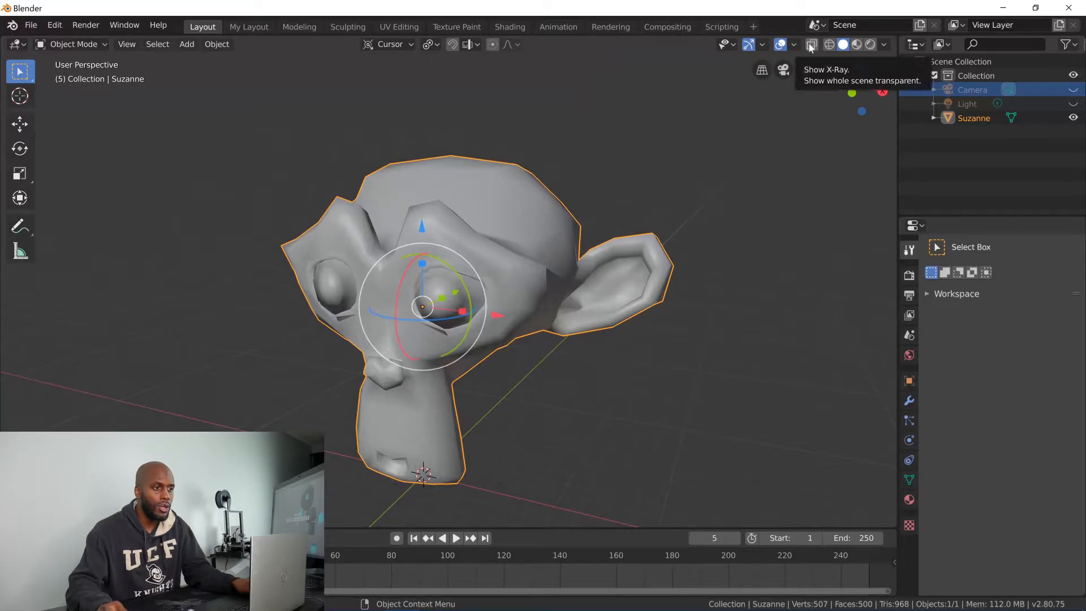
pyautogui.moveTo(829, 44)
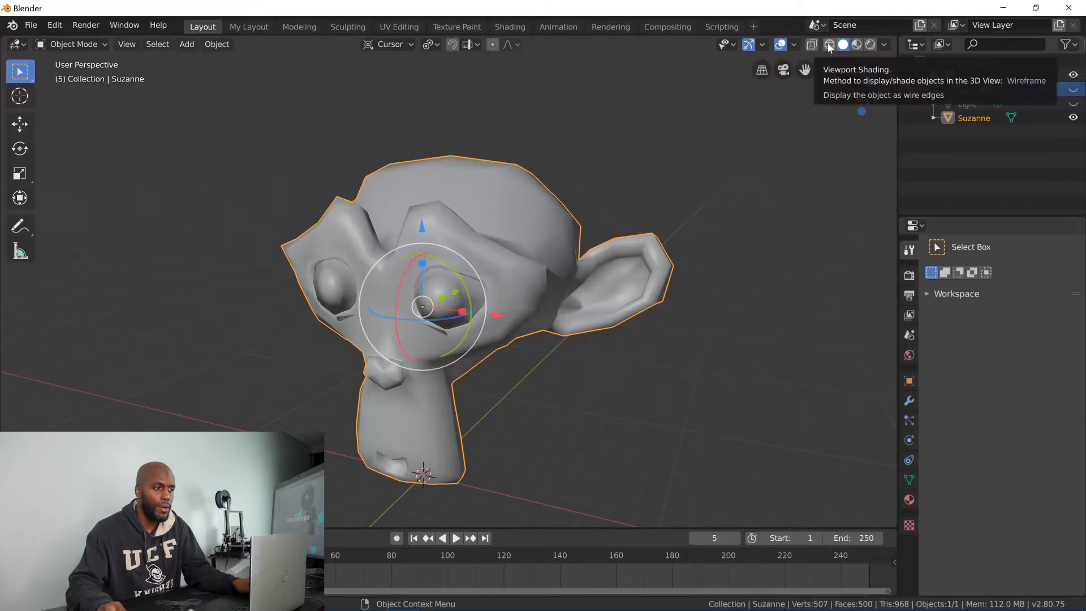
pyautogui.click(828, 44)
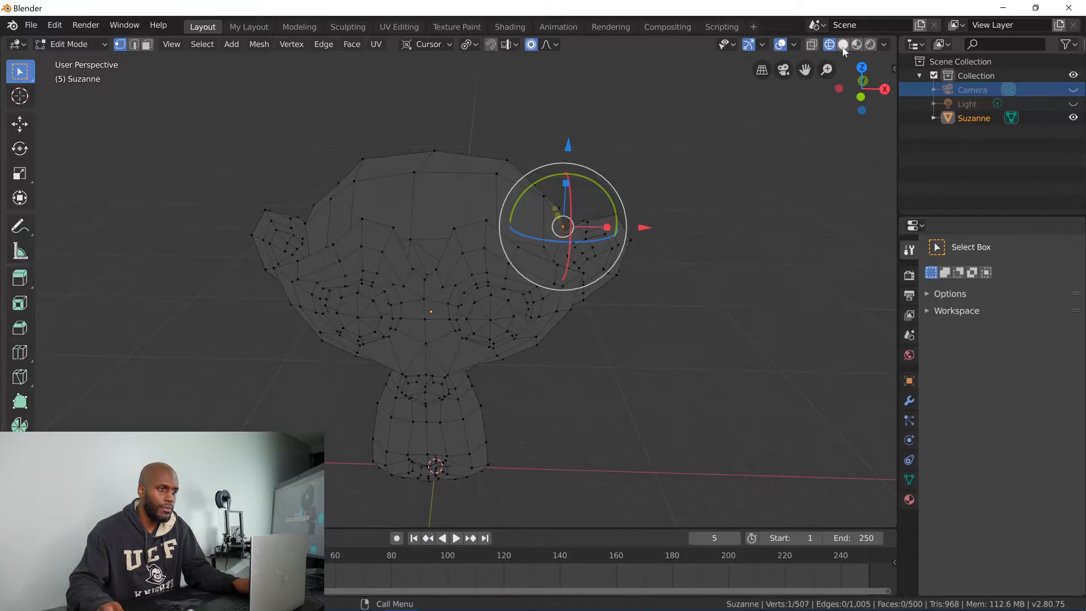
pyautogui.click(842, 44)
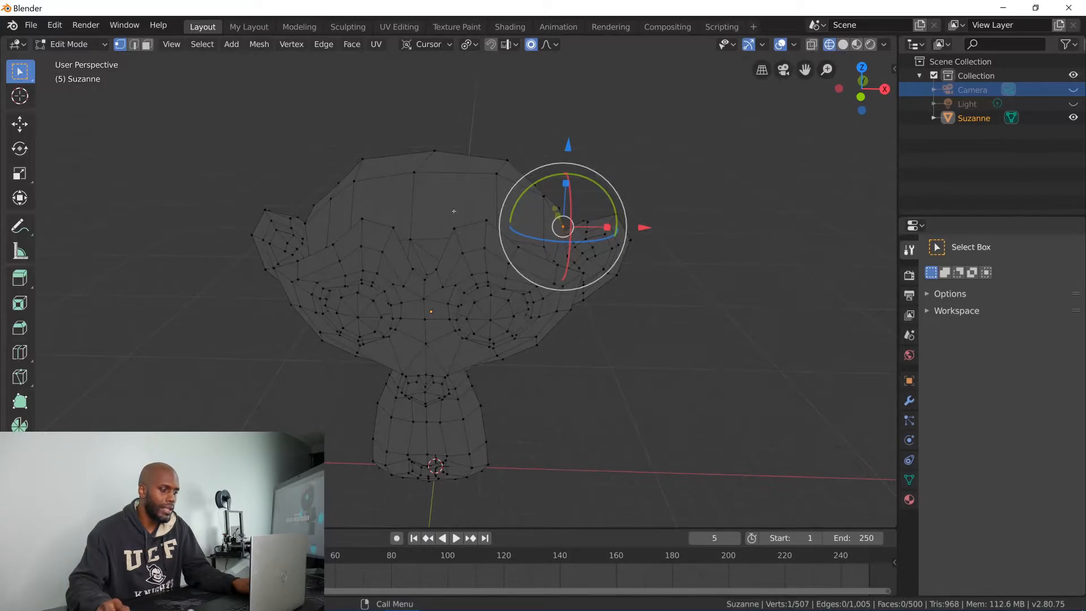
pyautogui.press('Tab')
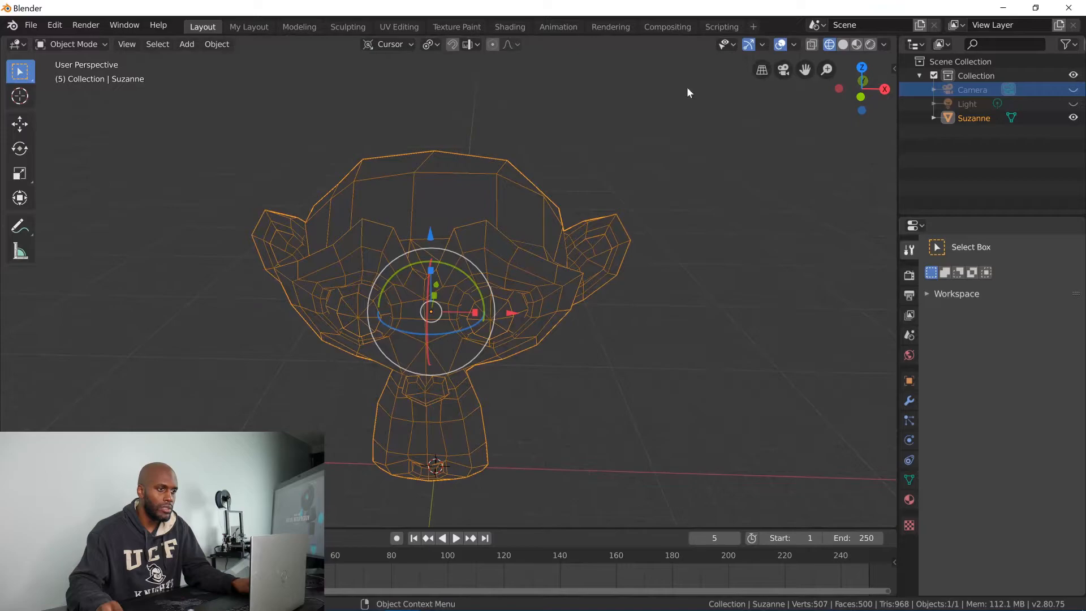
# Preview Suzanne in solid, then material, then rendered viewport shading.
pyautogui.click(842, 44)
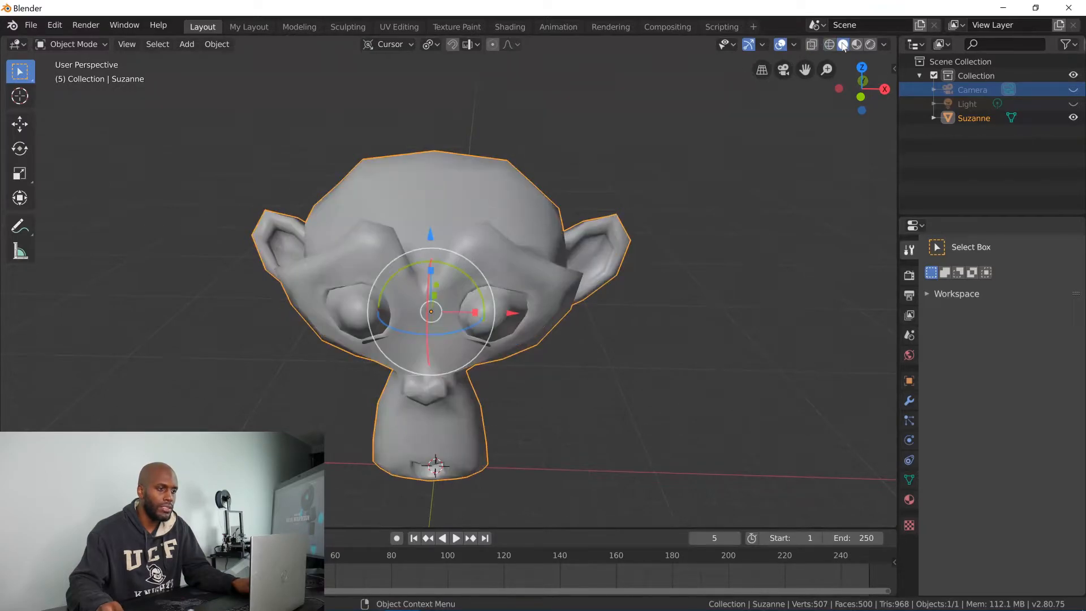
pyautogui.moveTo(844, 63)
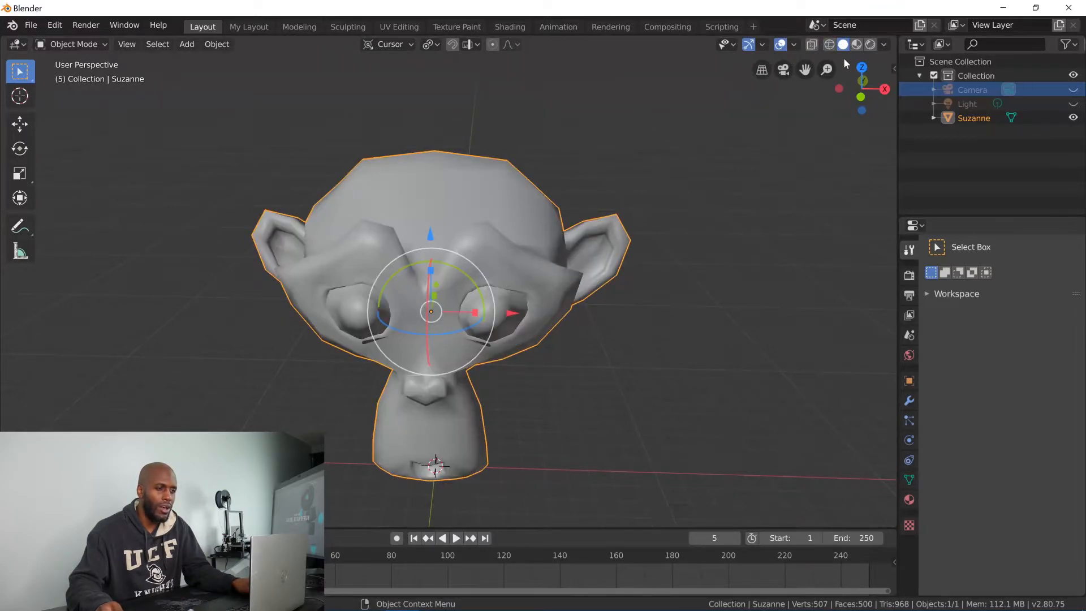
pyautogui.moveTo(842, 44)
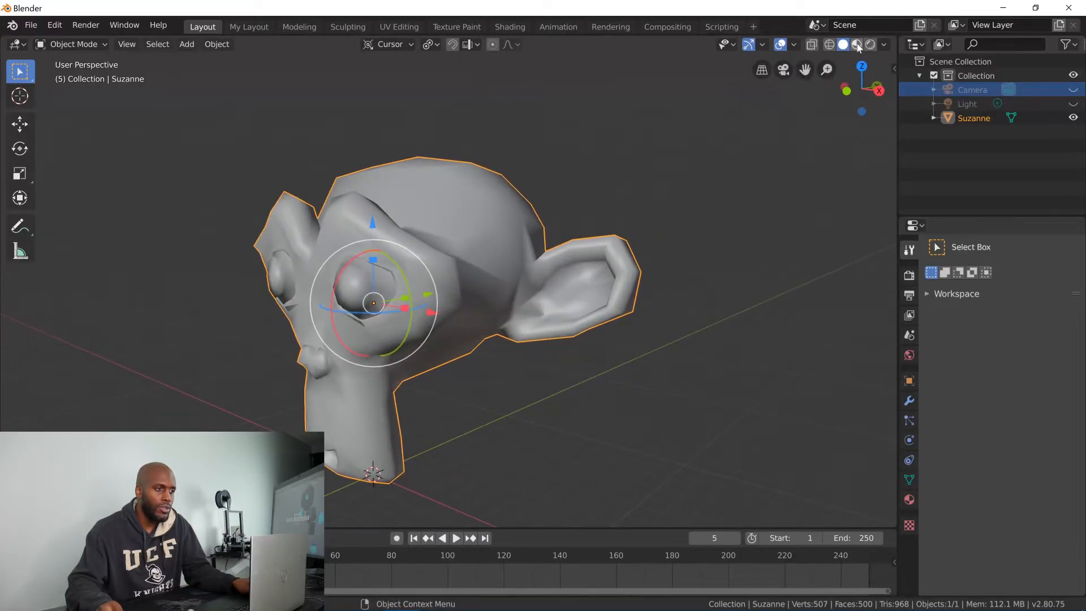
pyautogui.click(856, 44)
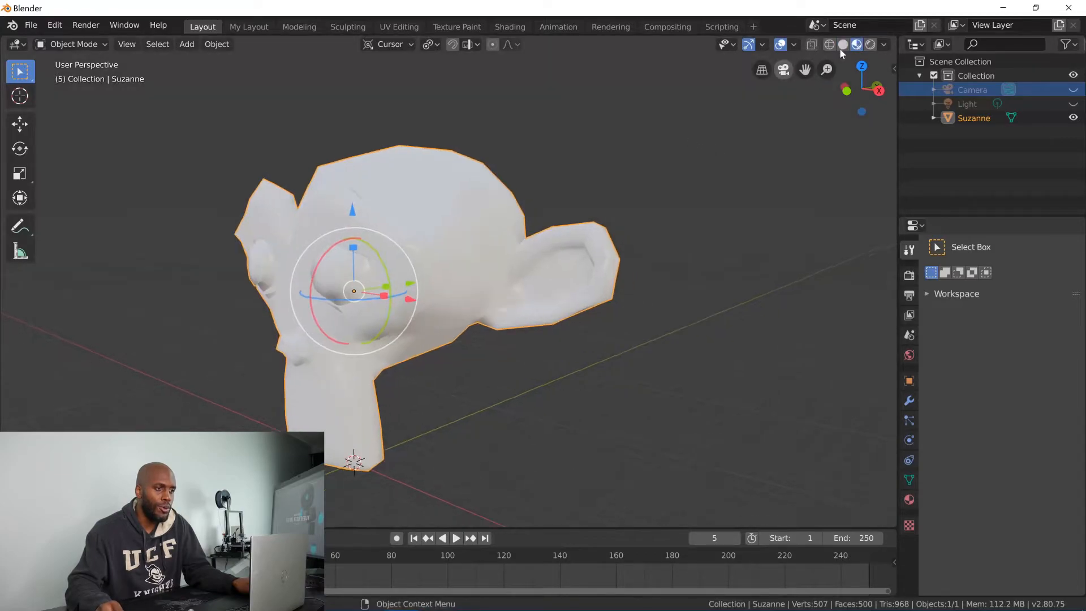
pyautogui.moveTo(856, 44)
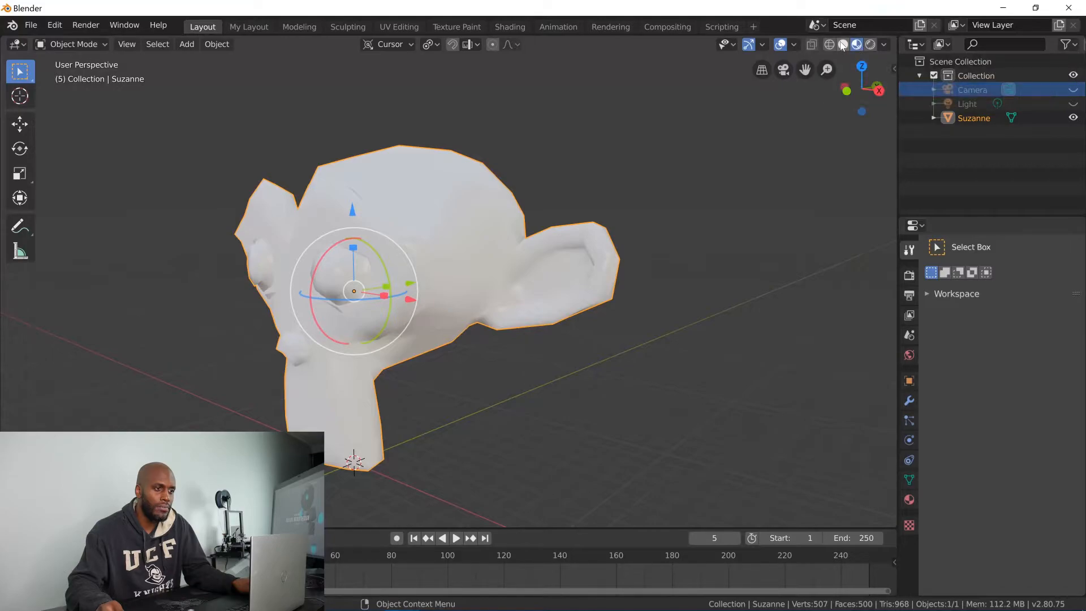
pyautogui.moveTo(841, 44)
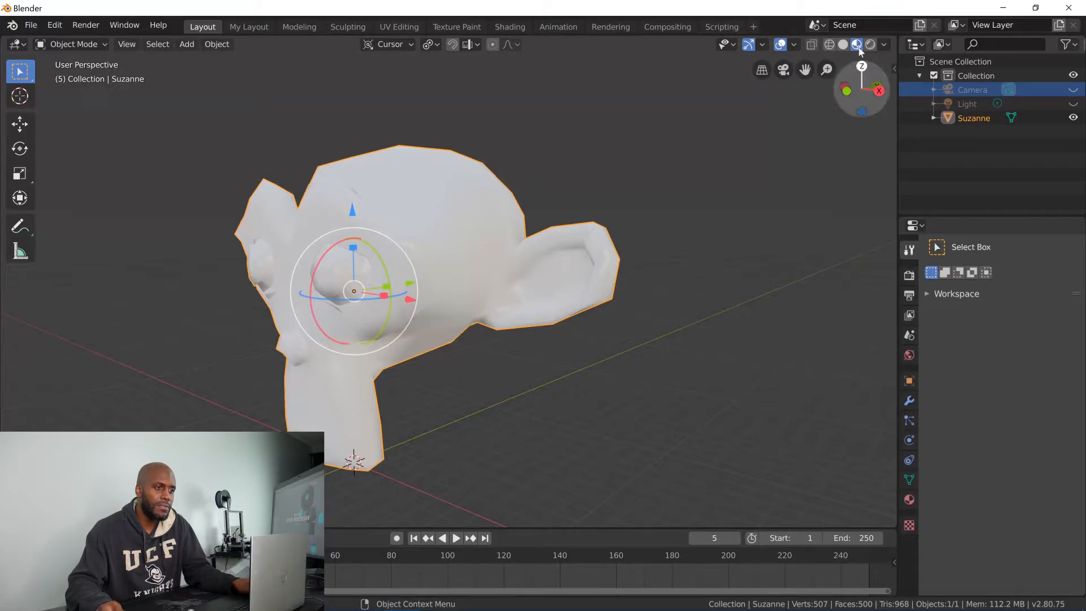
pyautogui.moveTo(858, 44)
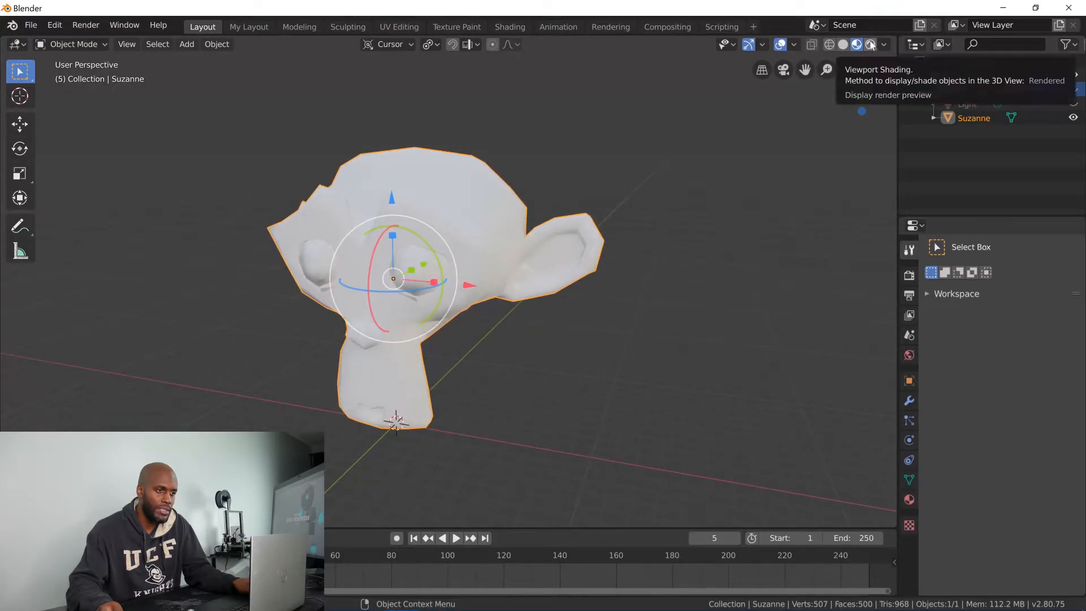
pyautogui.click(869, 44)
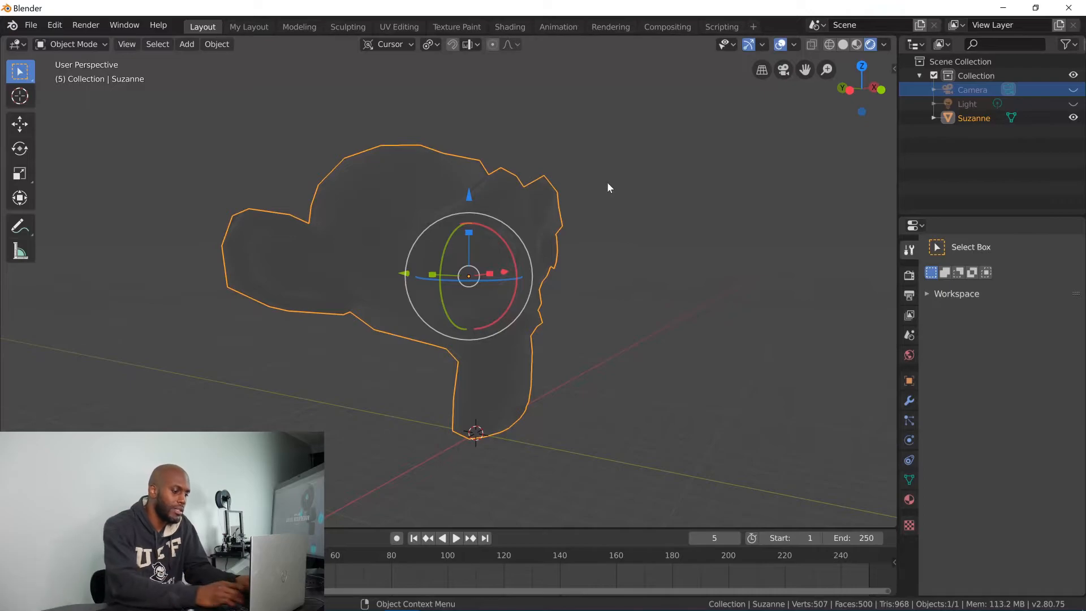
pyautogui.moveTo(506, 159)
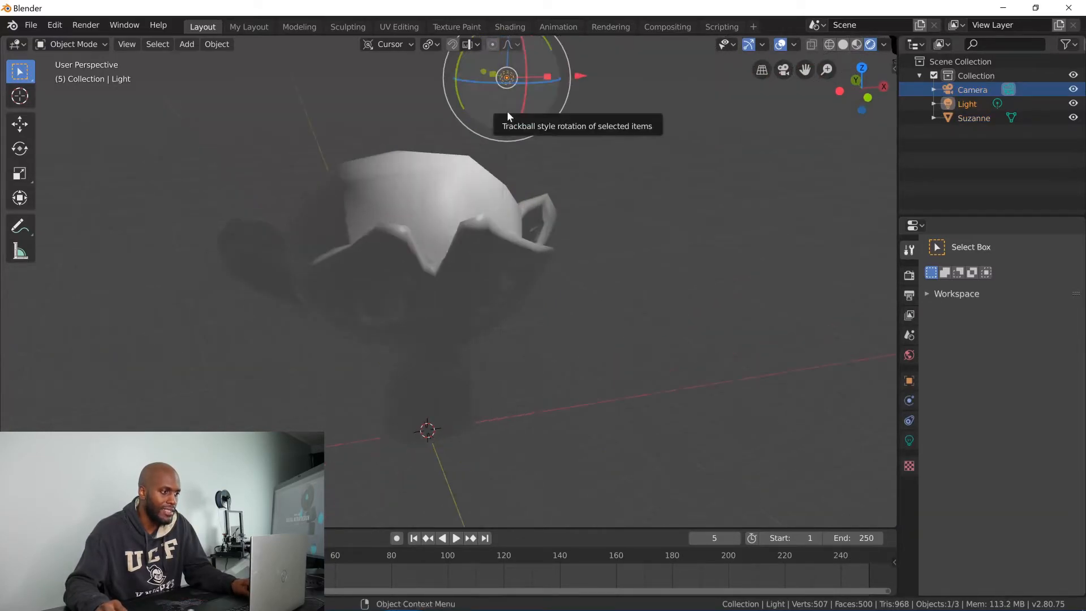
pyautogui.moveTo(610, 94)
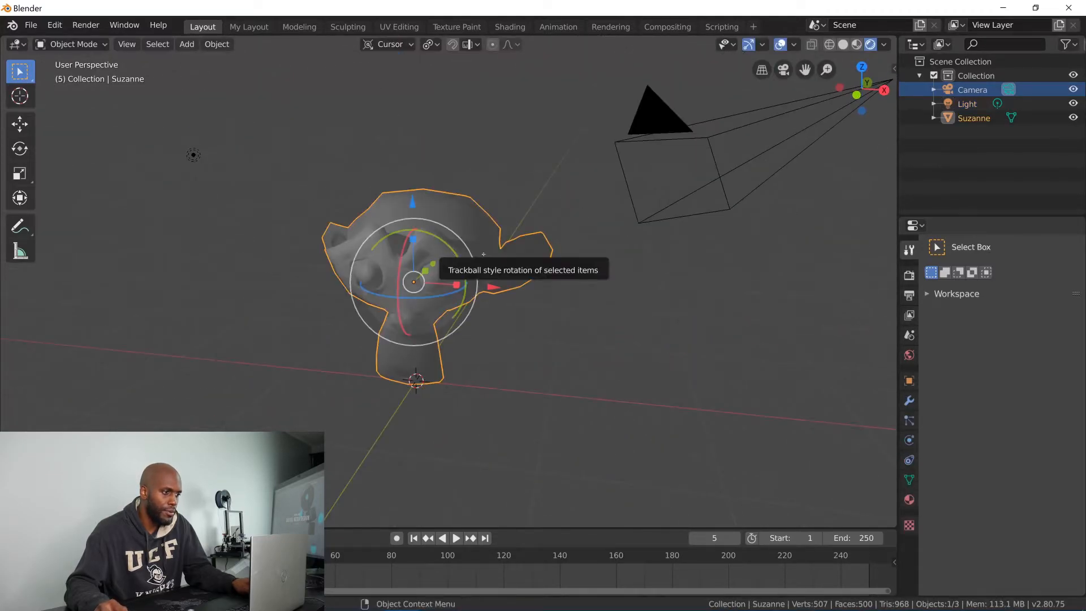
# Toggle in and out of mesh editing on Suzanne twice with Tab.
pyautogui.press('Tab')
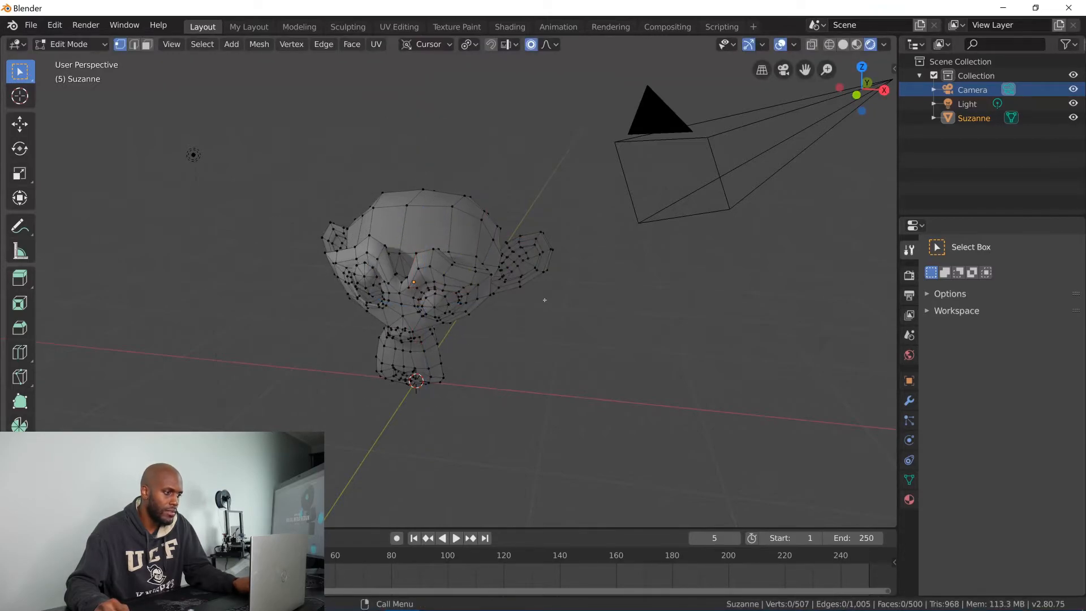
pyautogui.press('Tab')
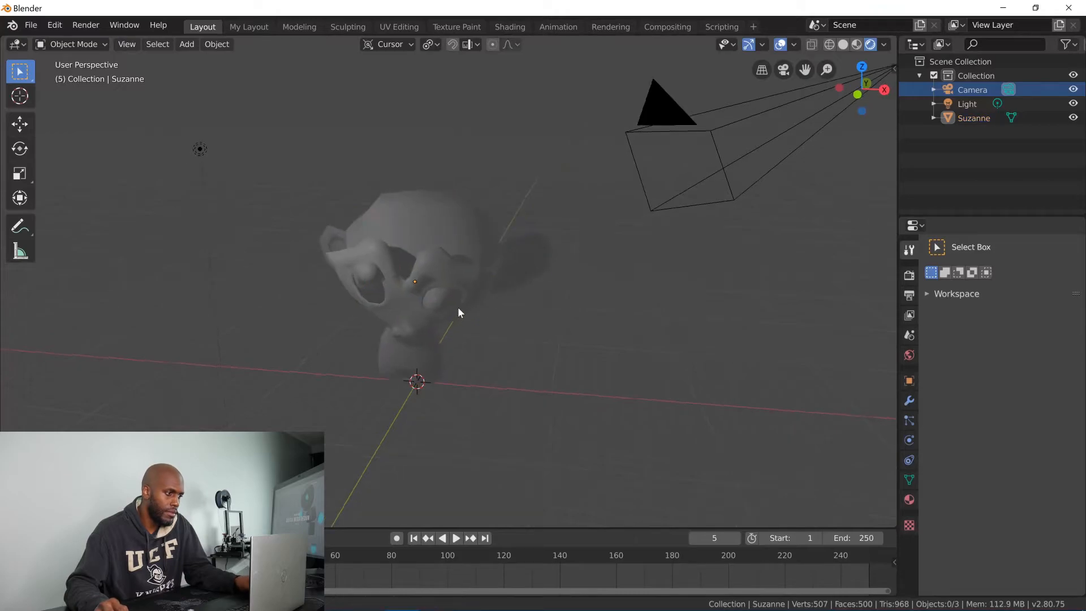
pyautogui.press('Tab')
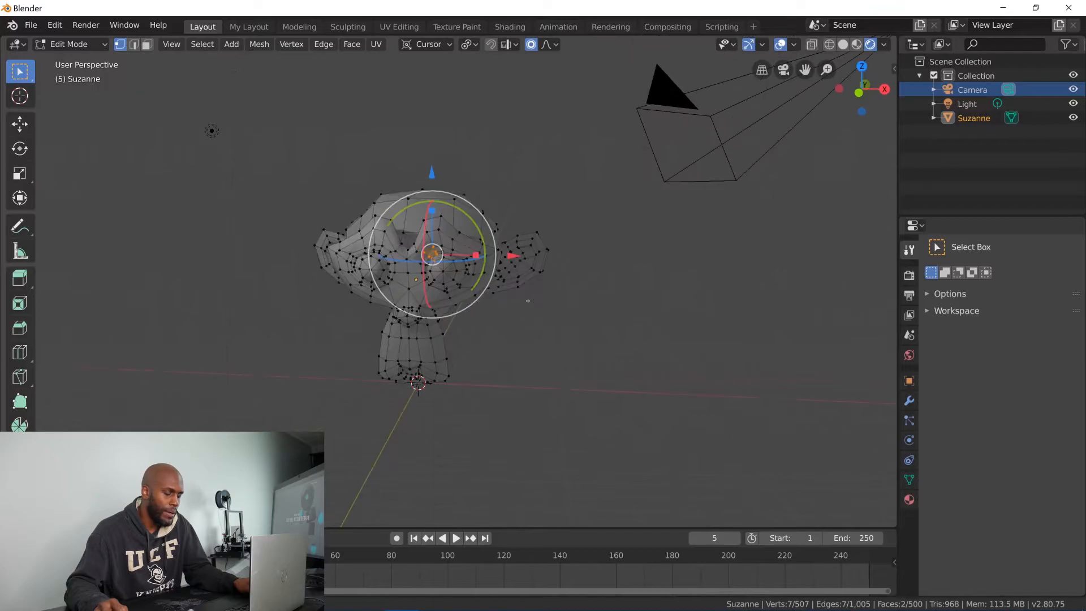
pyautogui.press('Tab')
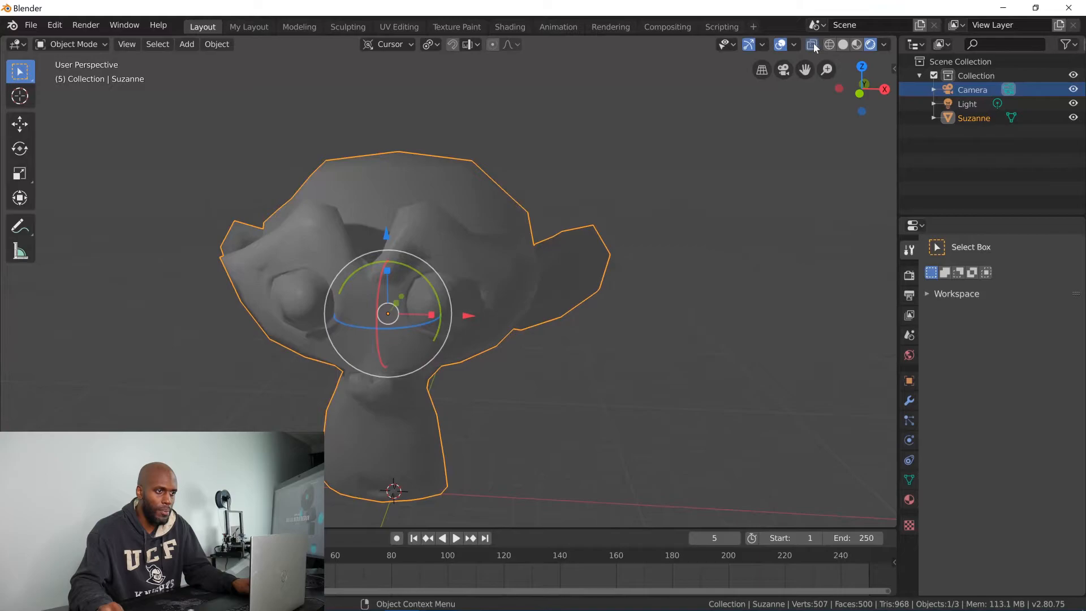
# Show Suzanne as a wireframe, then enter mesh editing on her.
pyautogui.click(812, 44)
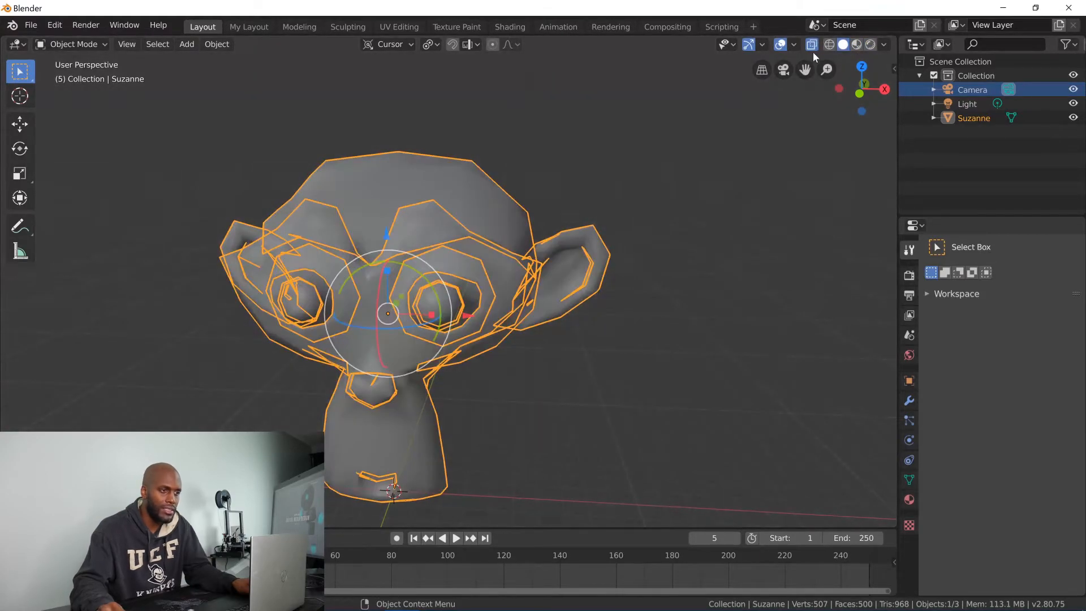
pyautogui.moveTo(841, 44)
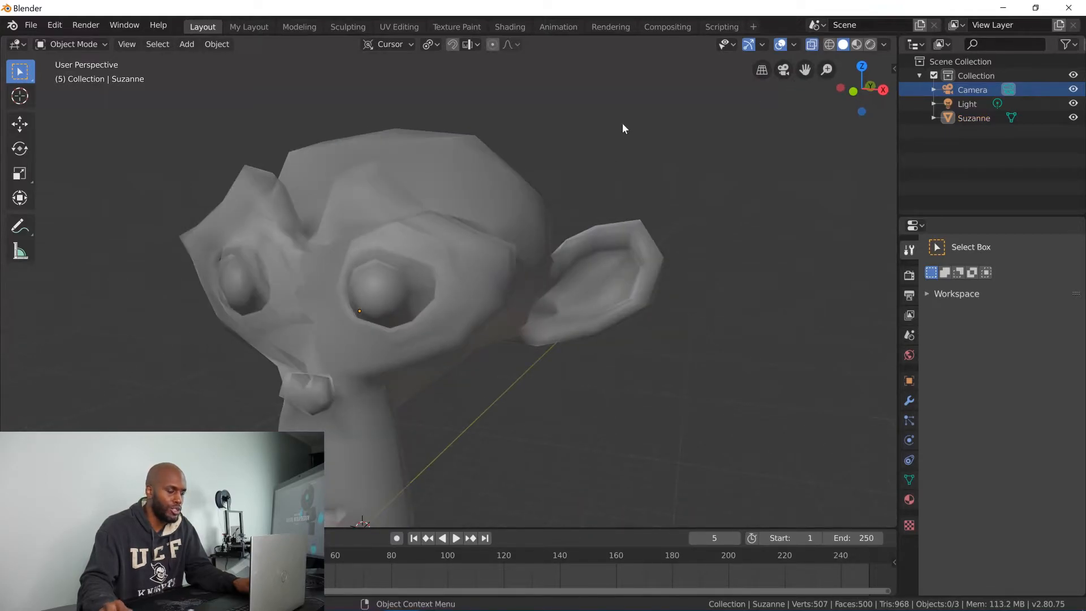
pyautogui.press('Tab')
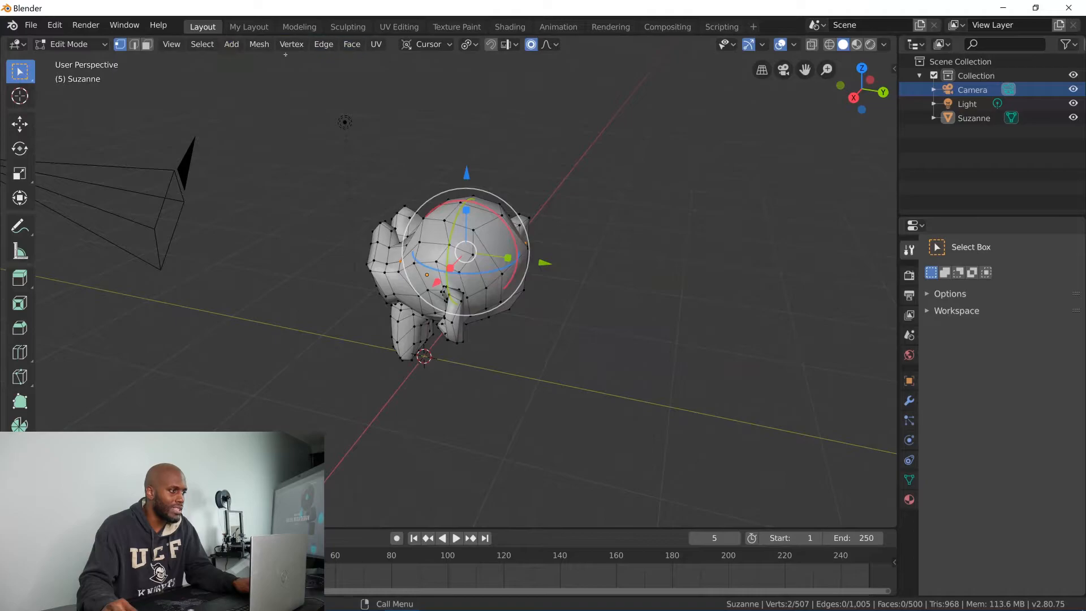
# Add a cube to Suzanne's mesh and hop between object and edit mode to check it.
pyautogui.click(231, 44)
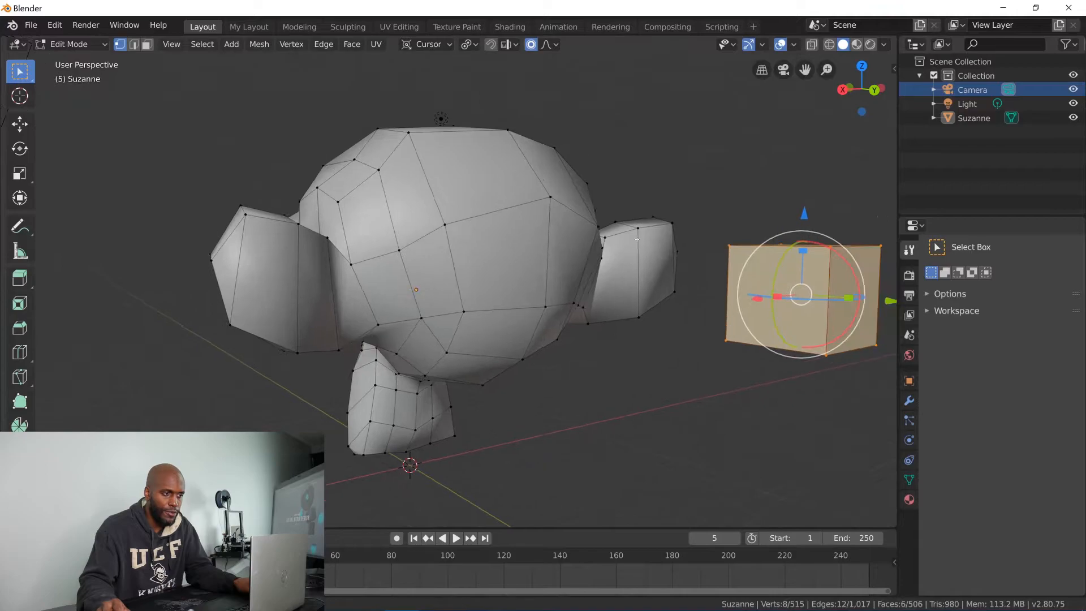
pyautogui.press('Tab')
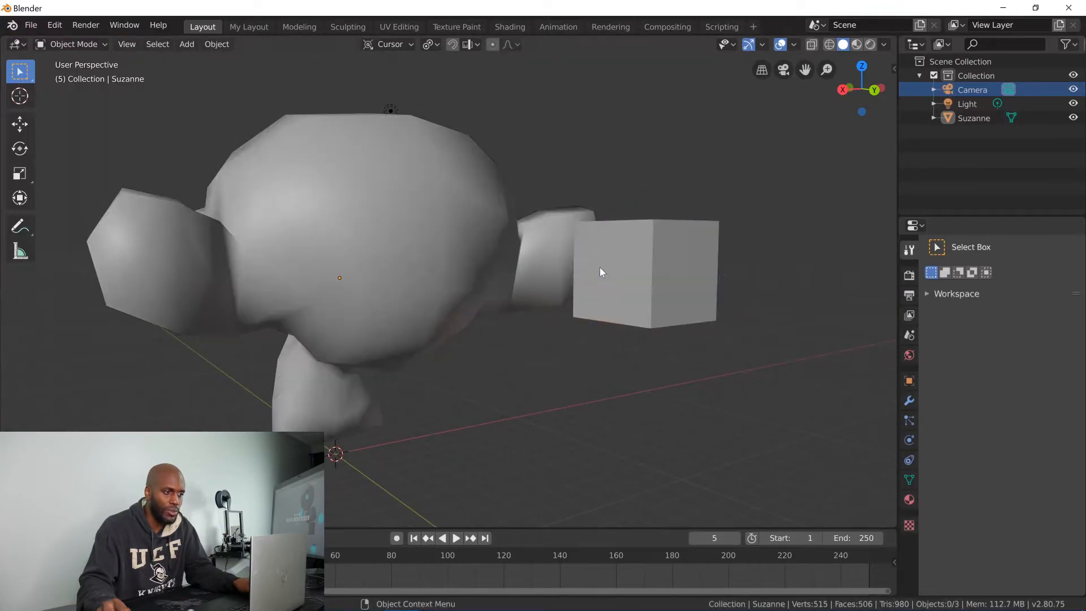
pyautogui.press('Tab')
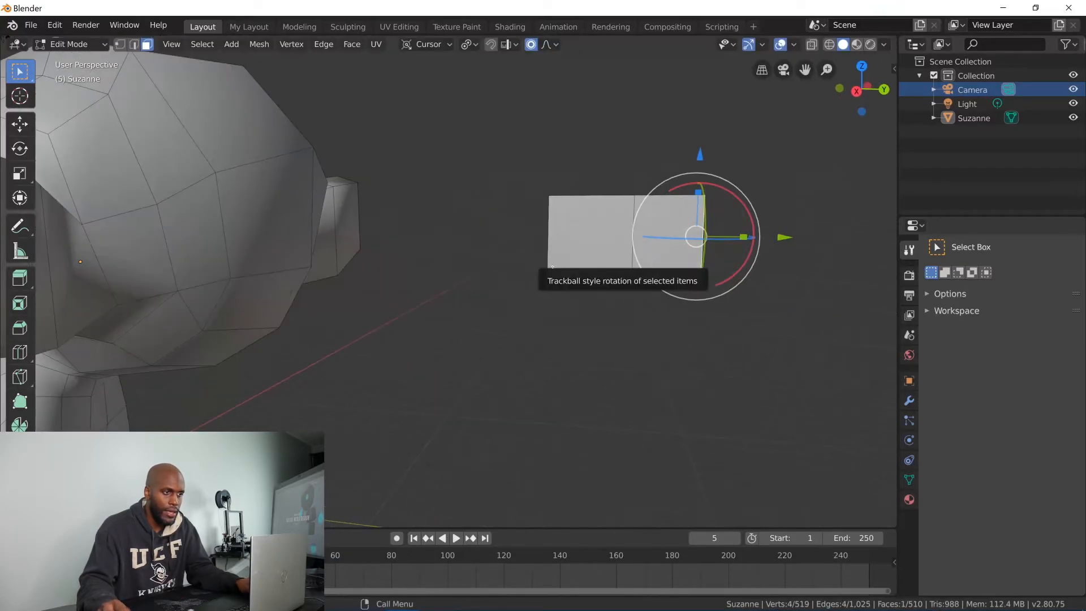
pyautogui.press('Tab')
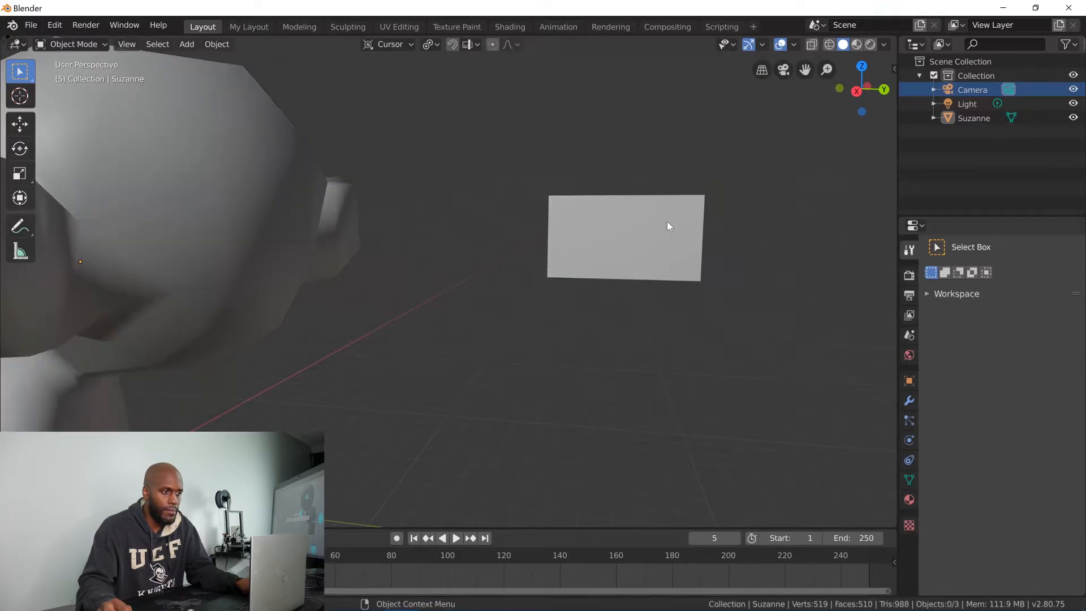
pyautogui.press('Tab')
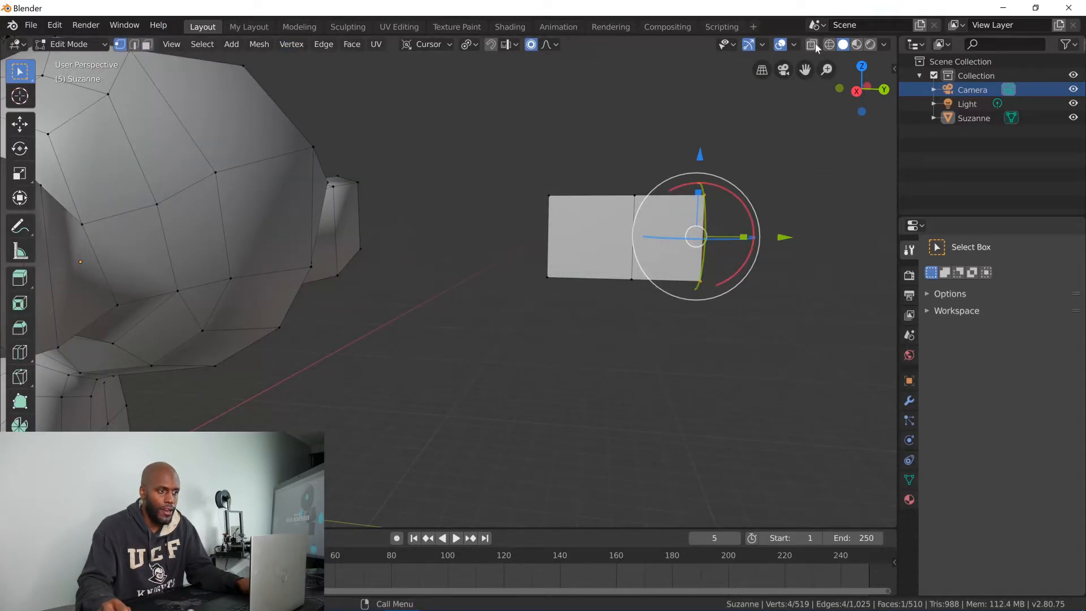
# Enable X-Ray, move a face of the box outward to lengthen it and return to object mode.
pyautogui.click(809, 44)
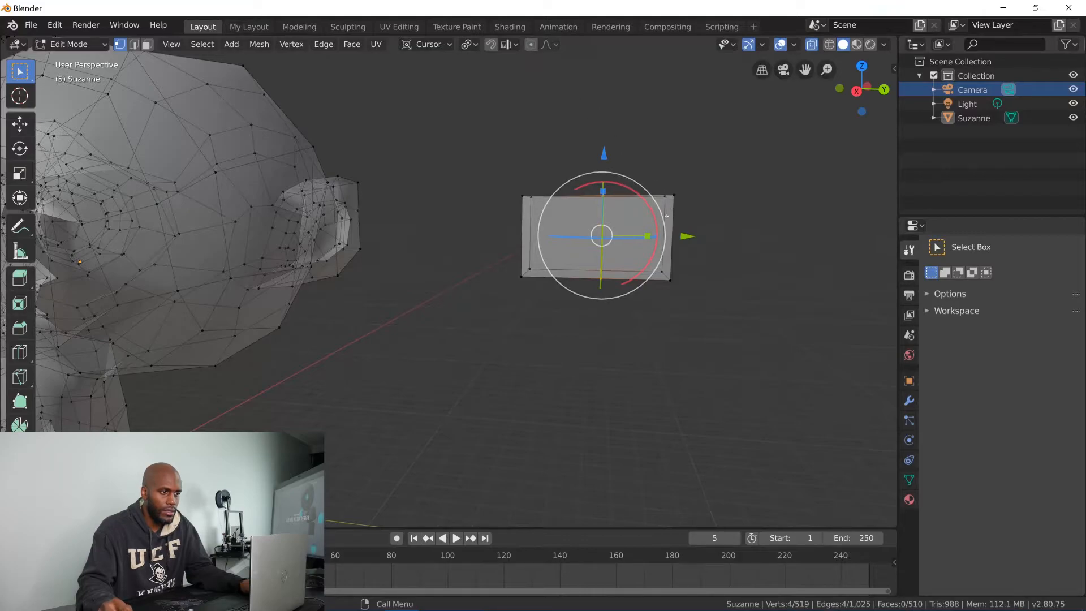
pyautogui.press('g')
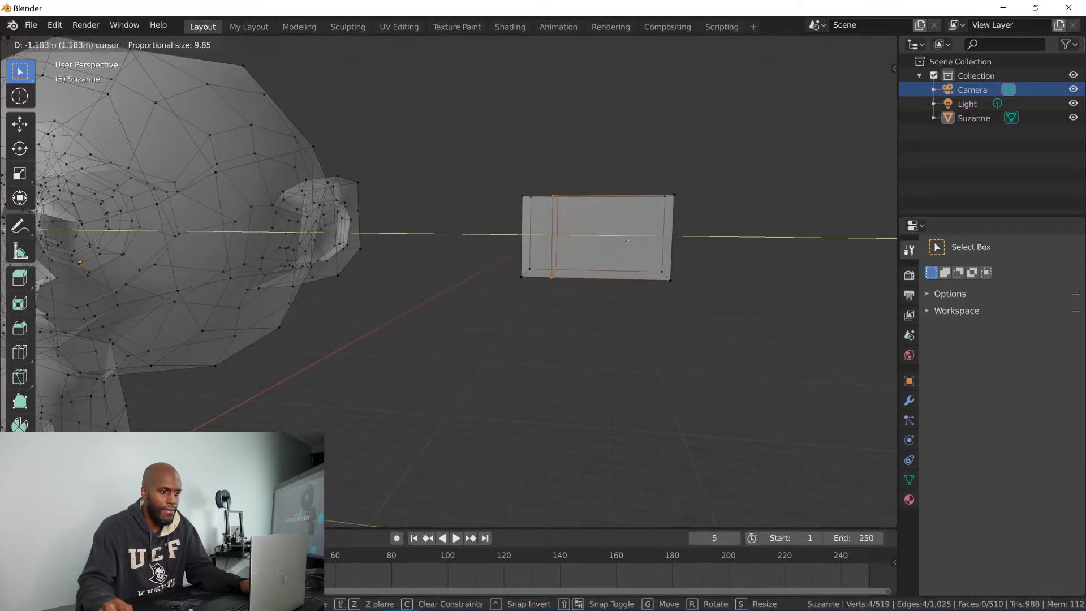
pyautogui.press('Tab')
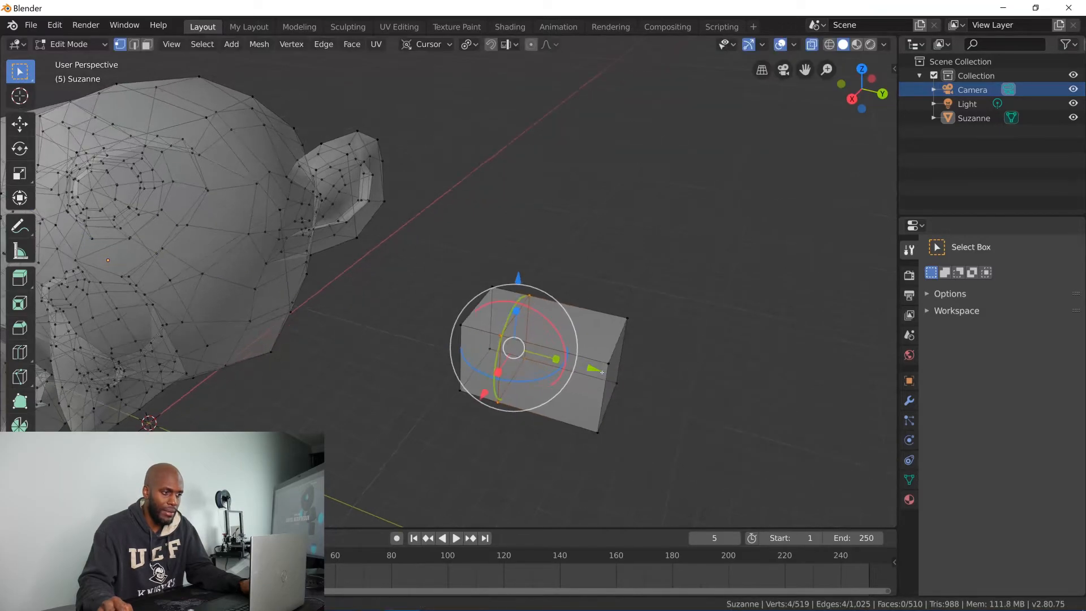
pyautogui.press('g')
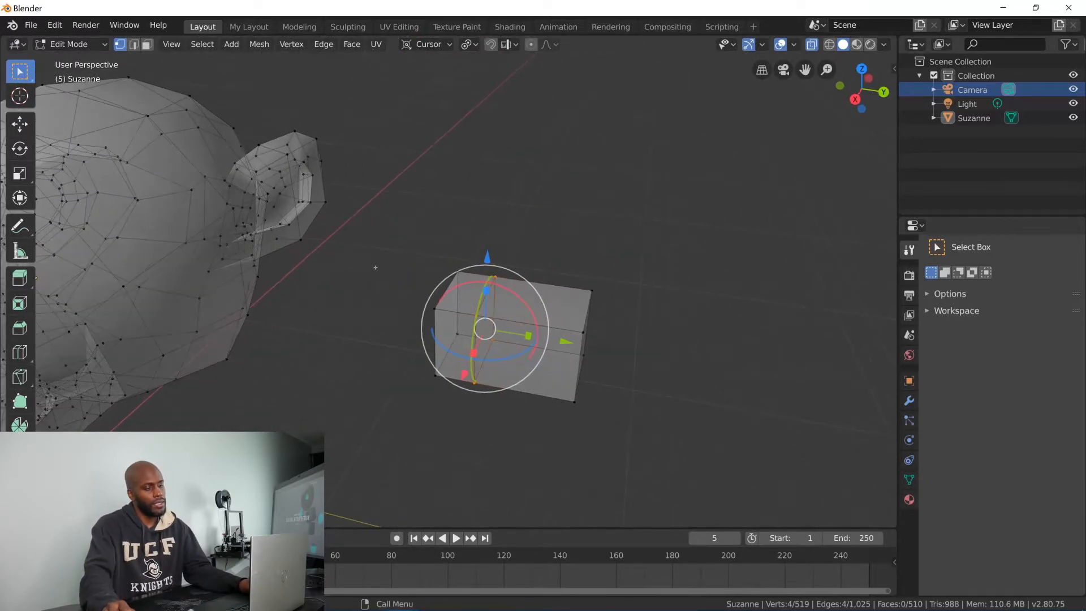
pyautogui.press('Tab')
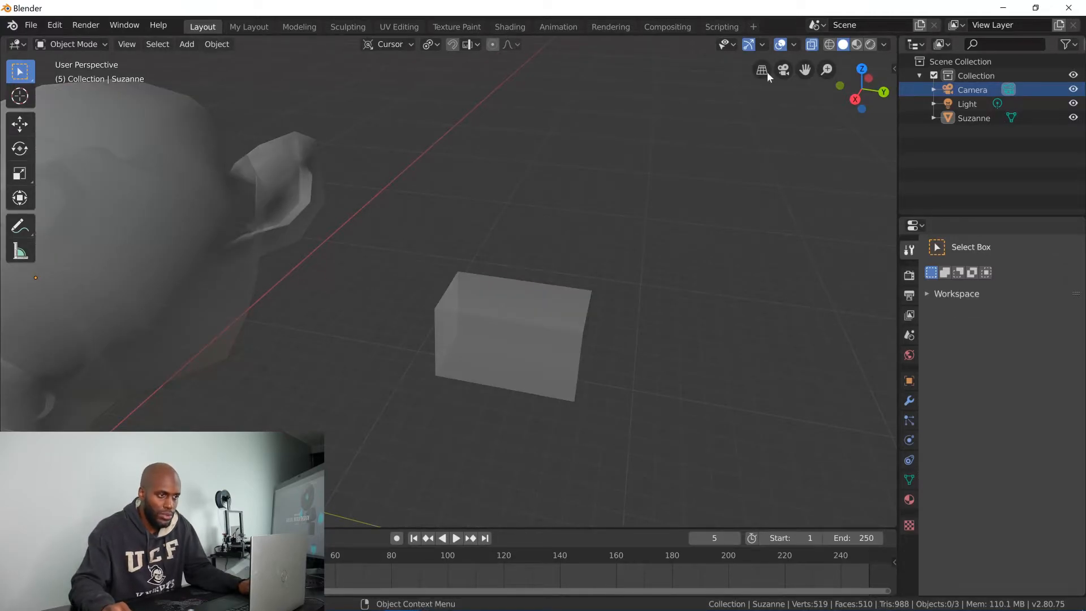
# Switch to wireframe shading with X-Ray and set the wire colour to Single.
pyautogui.click(827, 44)
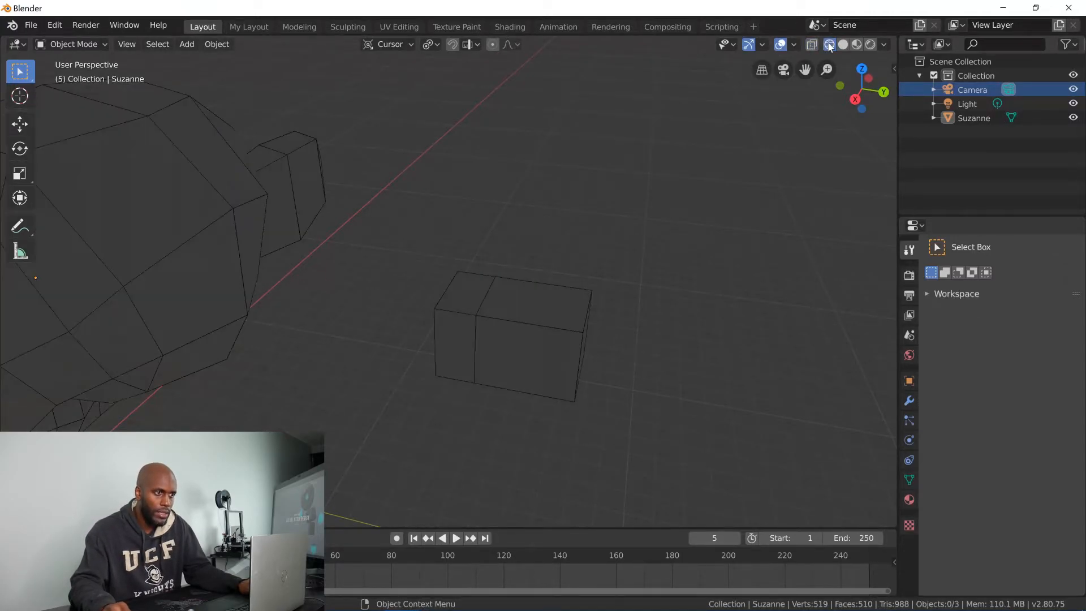
pyautogui.click(812, 44)
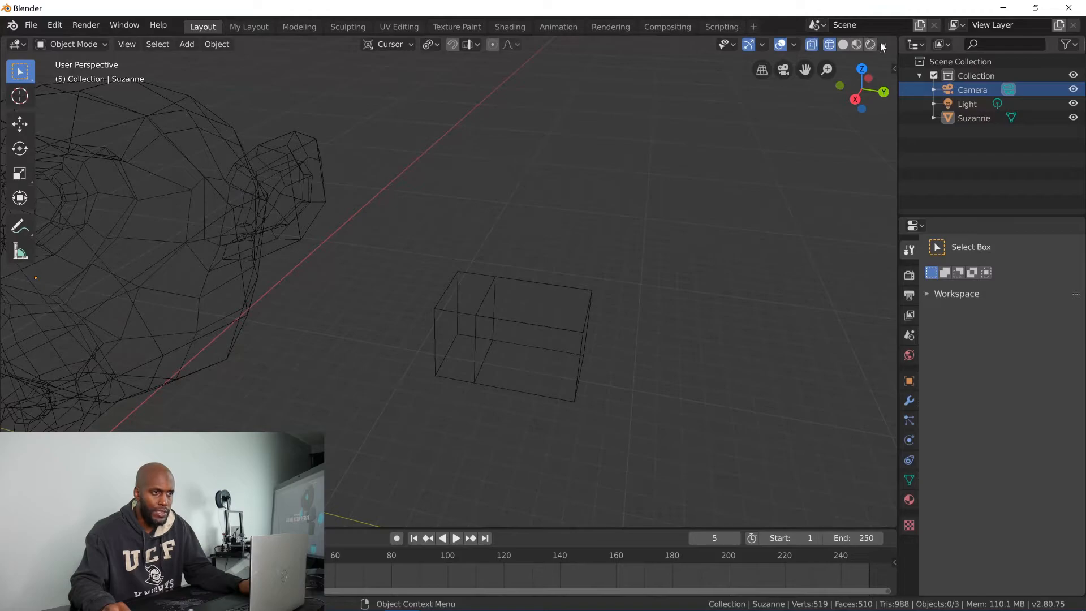
pyautogui.click(883, 44)
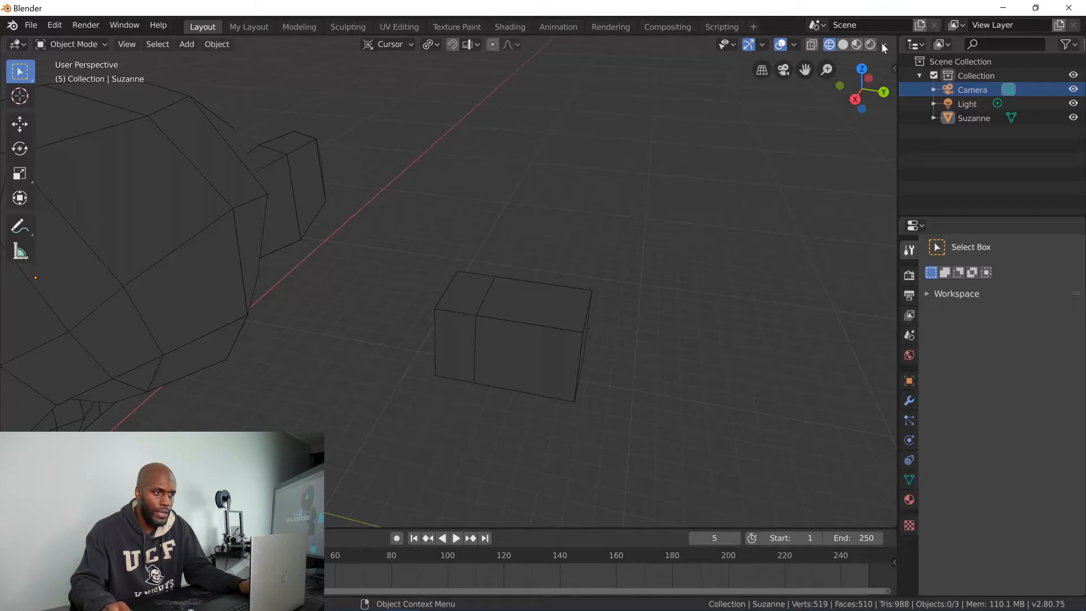
pyautogui.click(883, 44)
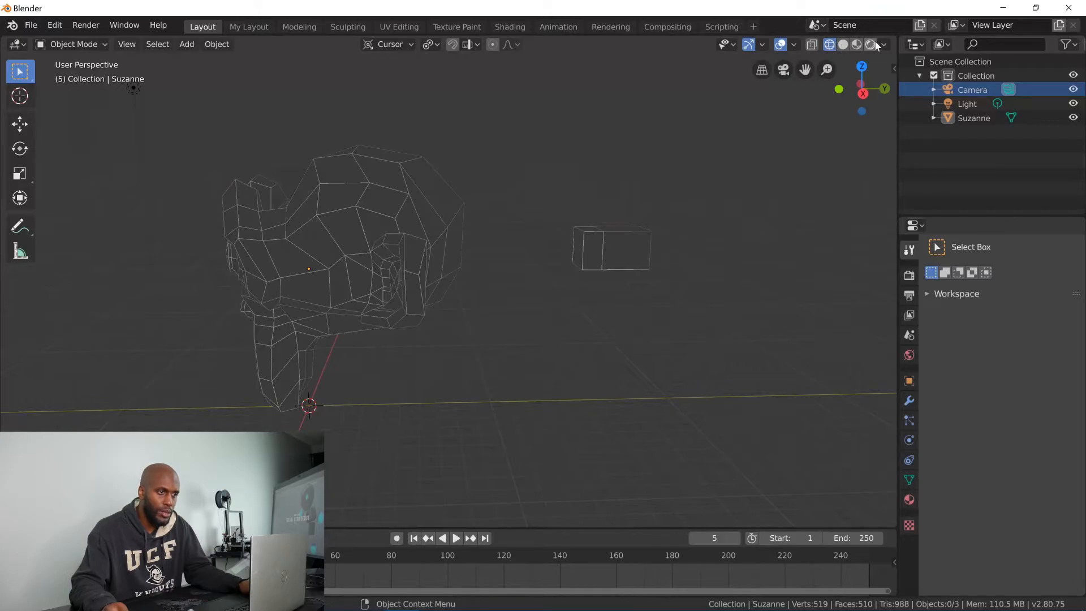
pyautogui.click(883, 44)
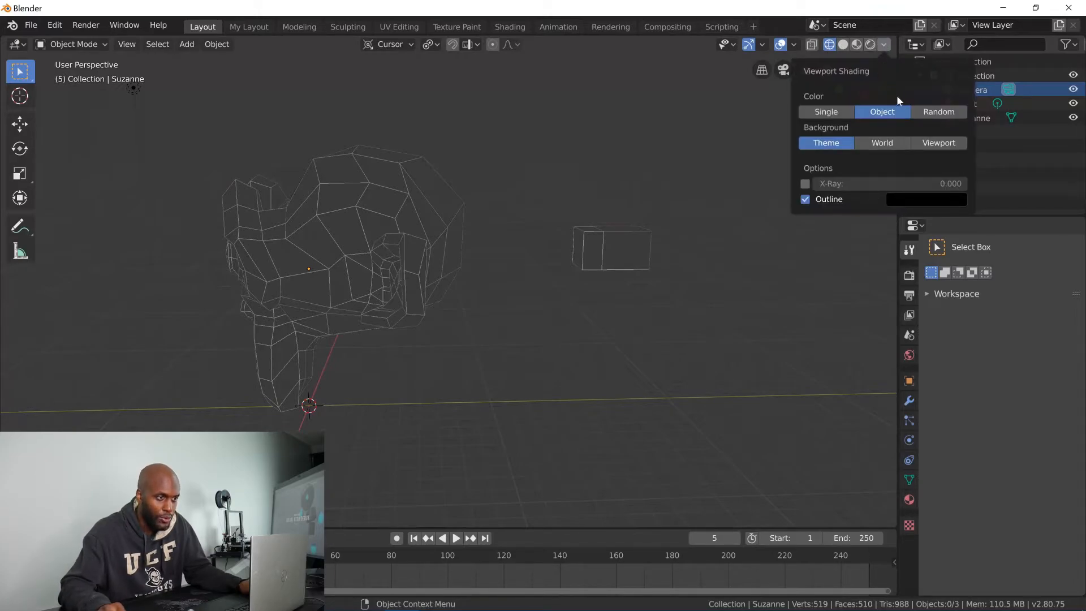
pyautogui.click(660, 150)
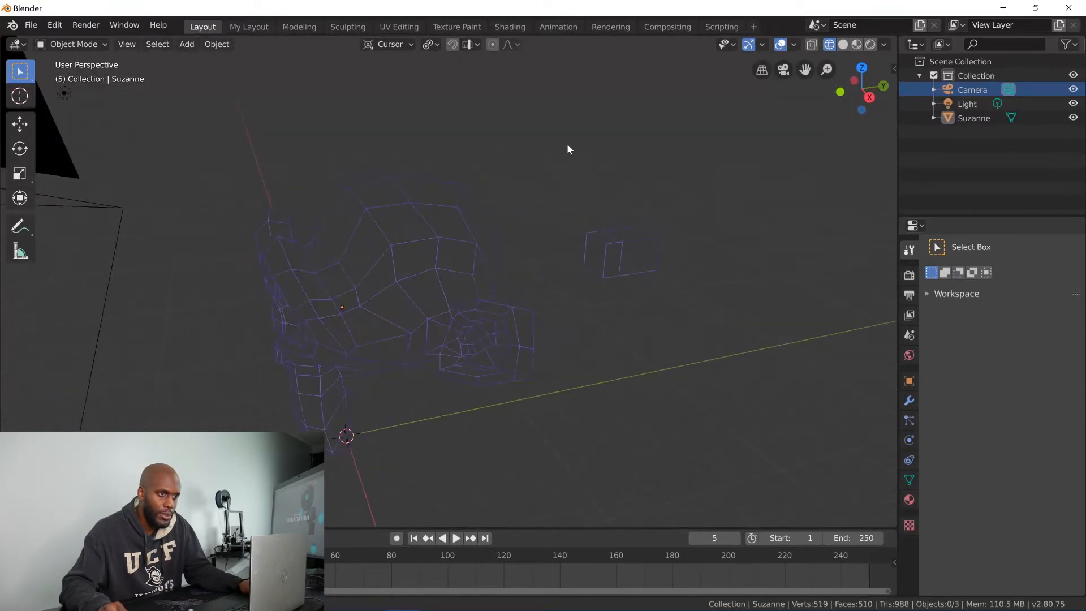
# Set the wireframe background to Viewport, then return to solid shading.
pyautogui.click(883, 44)
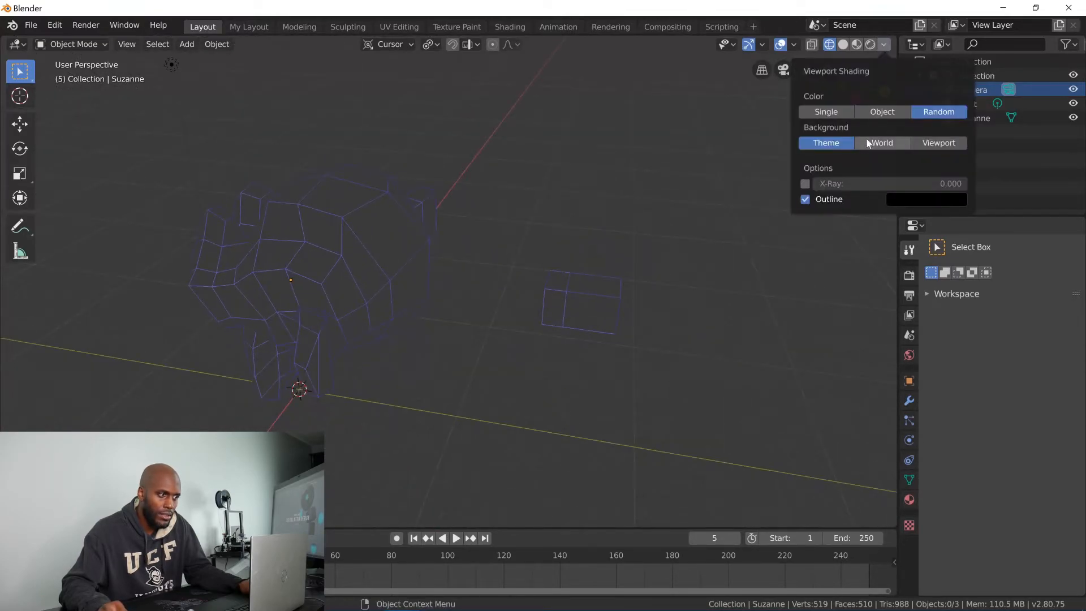
pyautogui.click(881, 142)
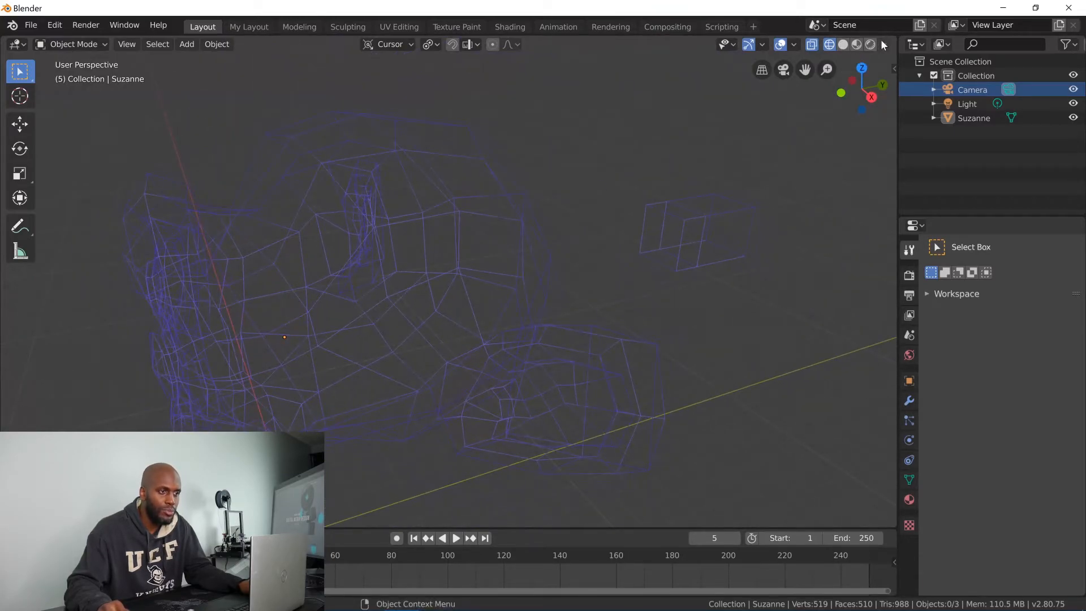
pyautogui.click(884, 44)
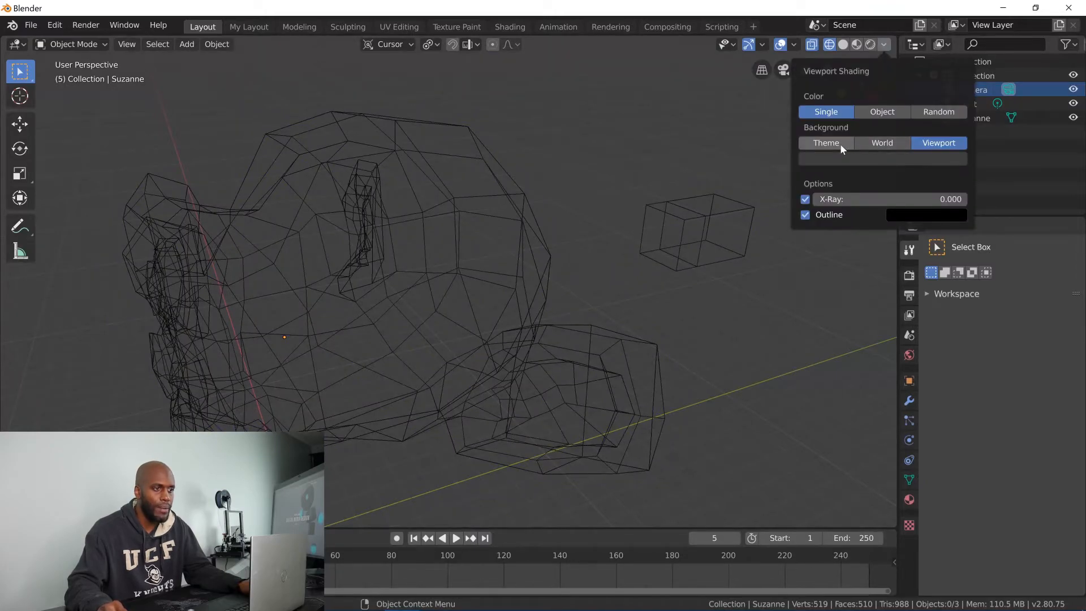
pyautogui.click(829, 44)
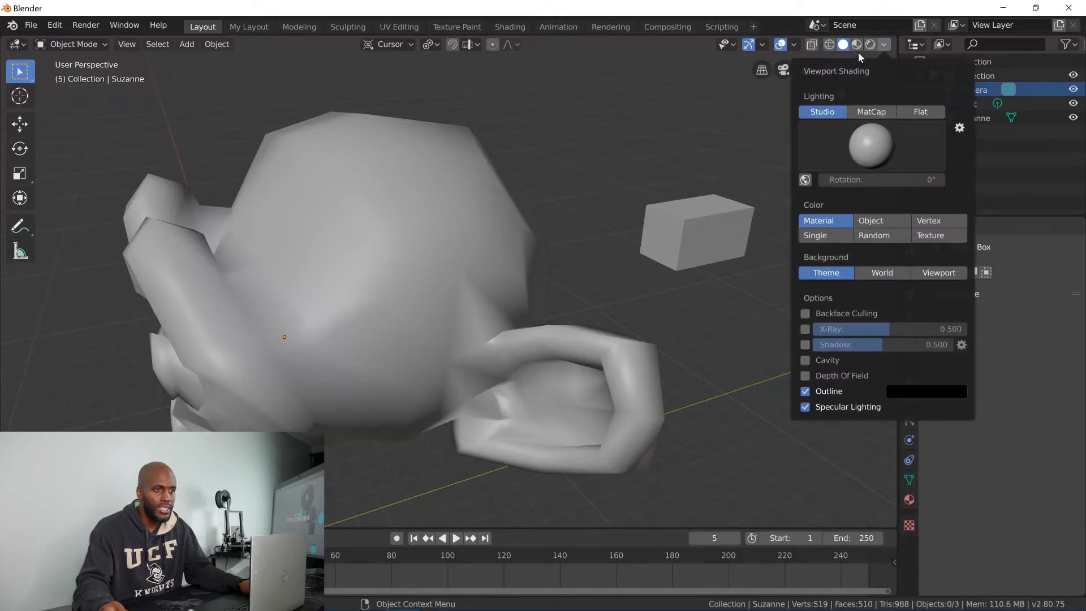
# Show Suzanne in Solid shading with MatCap lighting using the glowing red matcap.
pyautogui.click(842, 44)
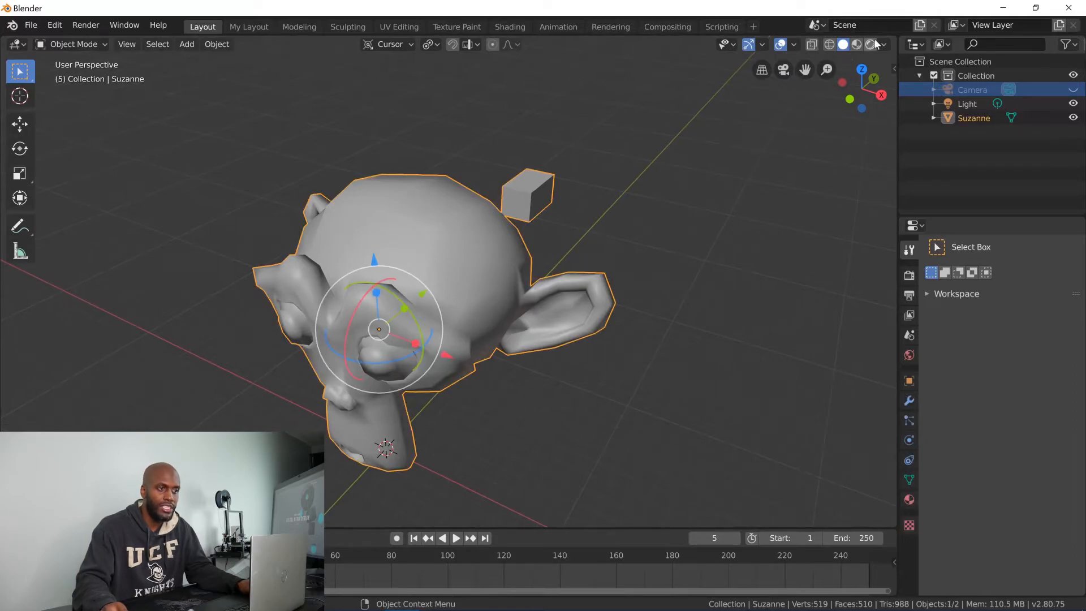
pyautogui.click(884, 44)
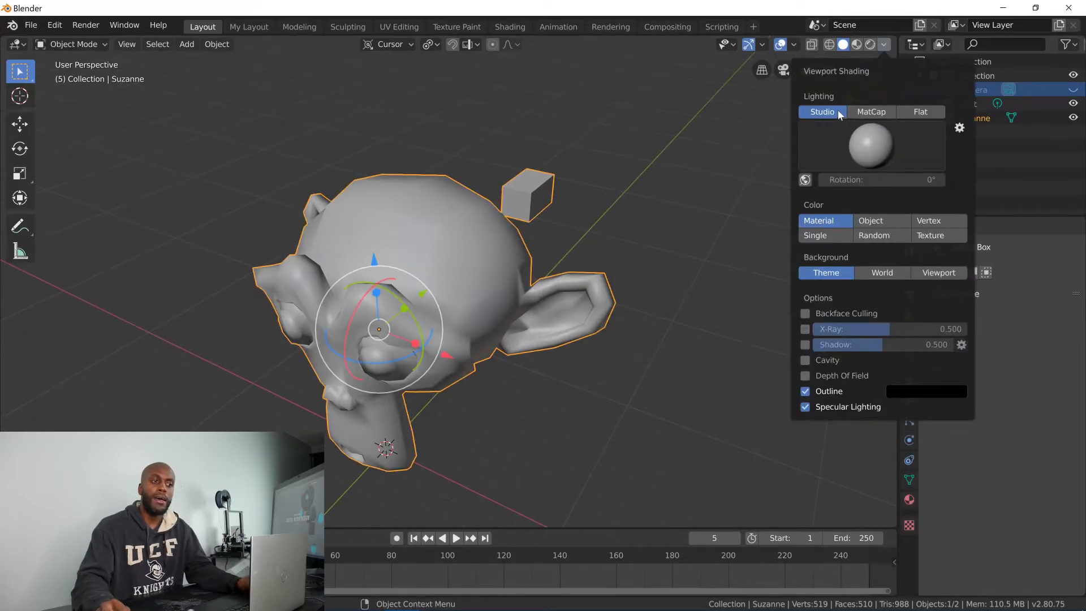
pyautogui.moveTo(822, 112)
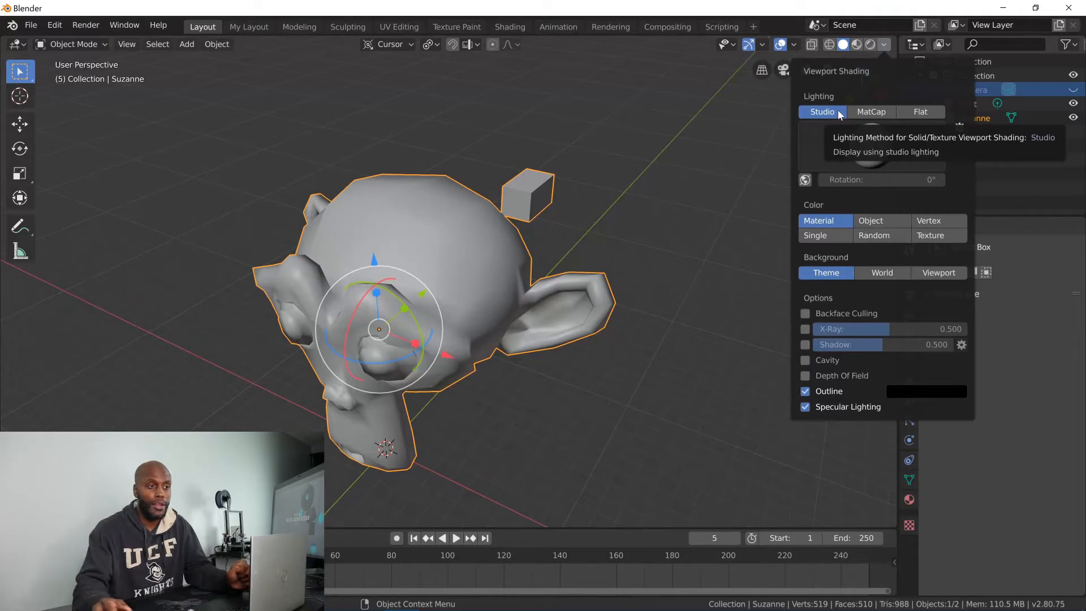
pyautogui.moveTo(838, 116)
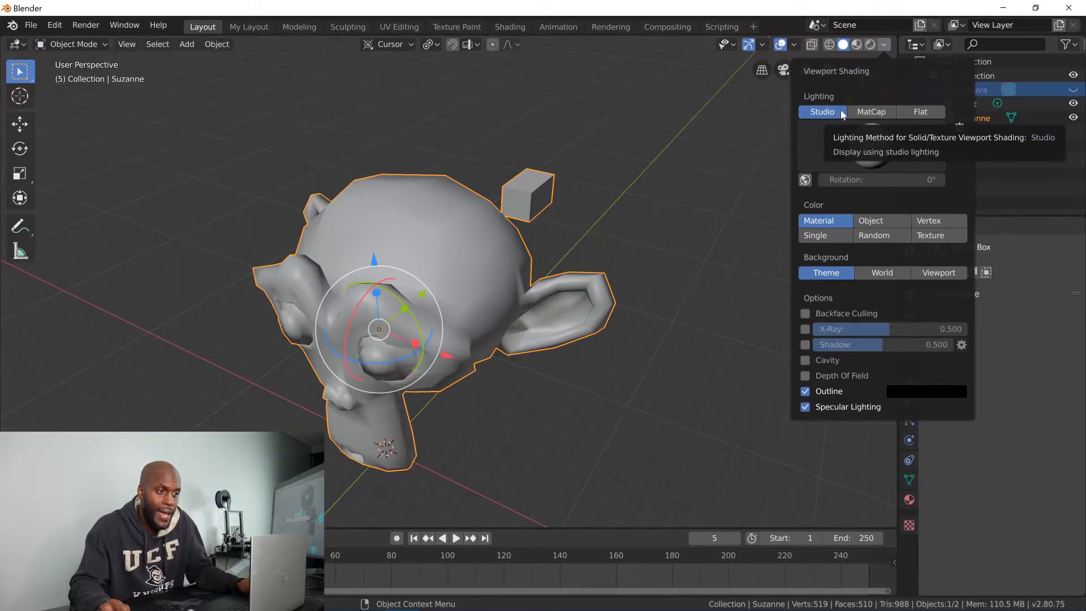
pyautogui.click(870, 112)
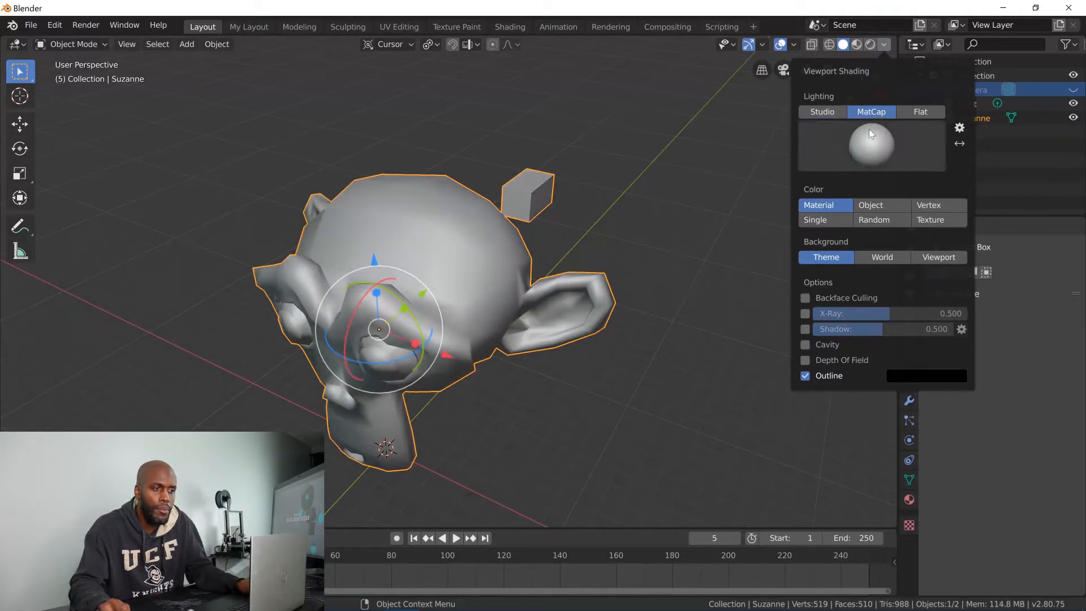
pyautogui.click(871, 146)
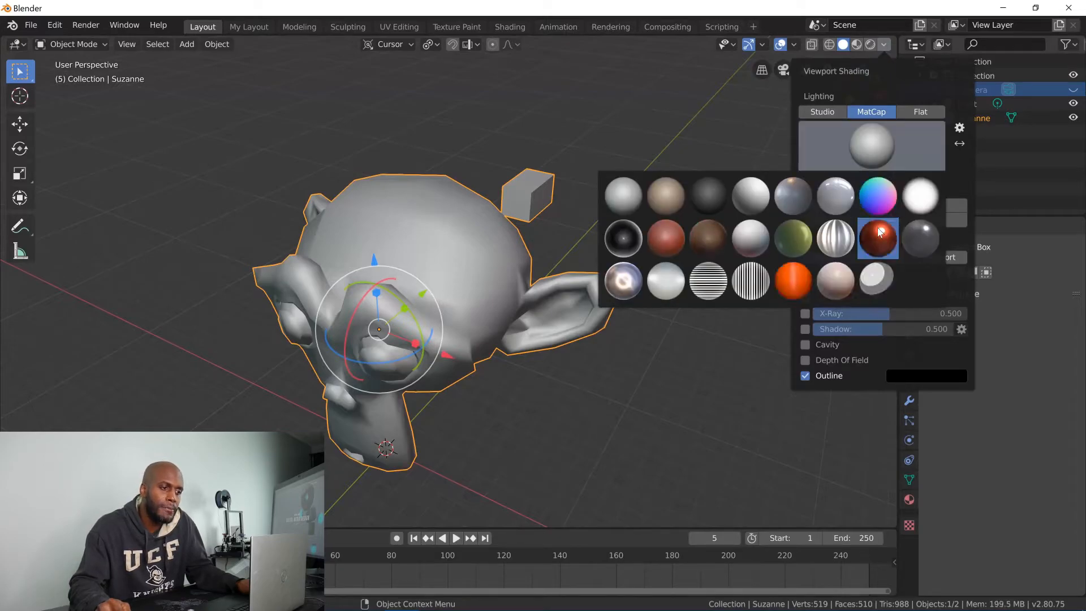
pyautogui.click(876, 239)
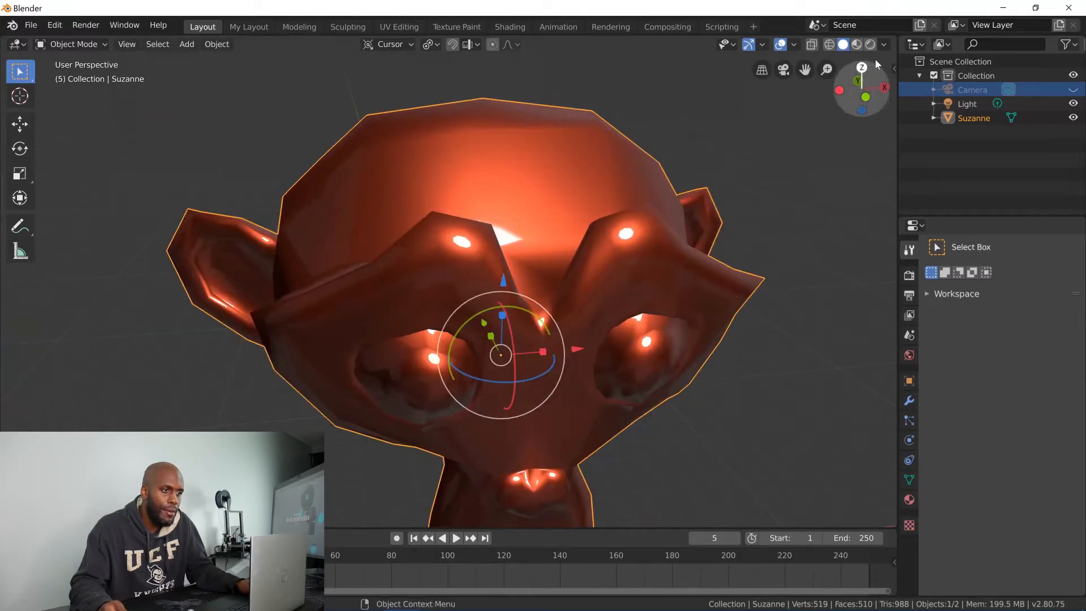
# Swap the matcap to a dark glossy one, then the rainbow normal-style matcap.
pyautogui.click(884, 44)
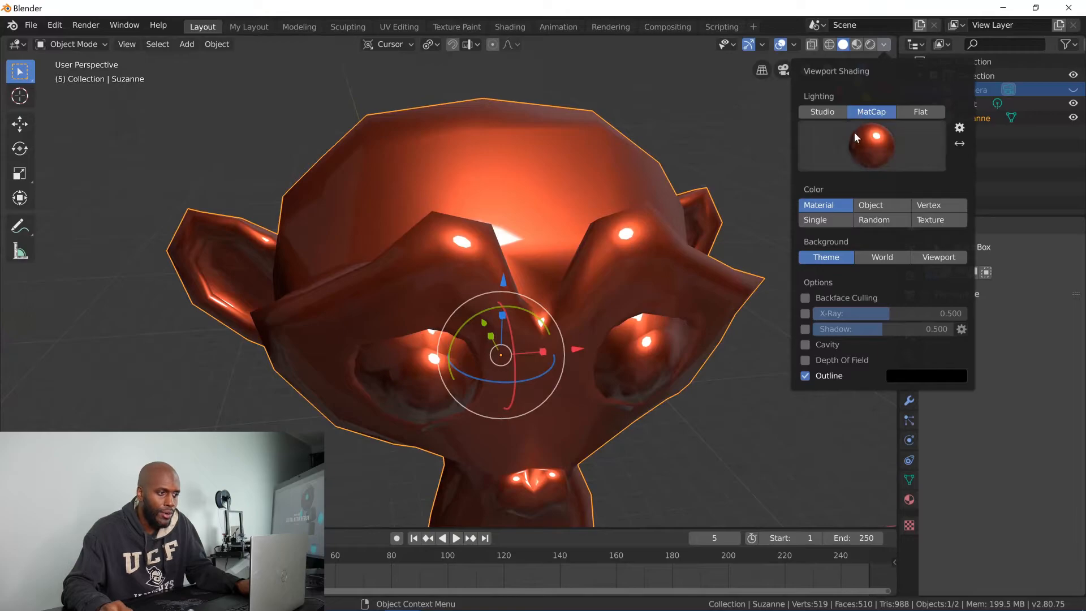
pyautogui.click(871, 146)
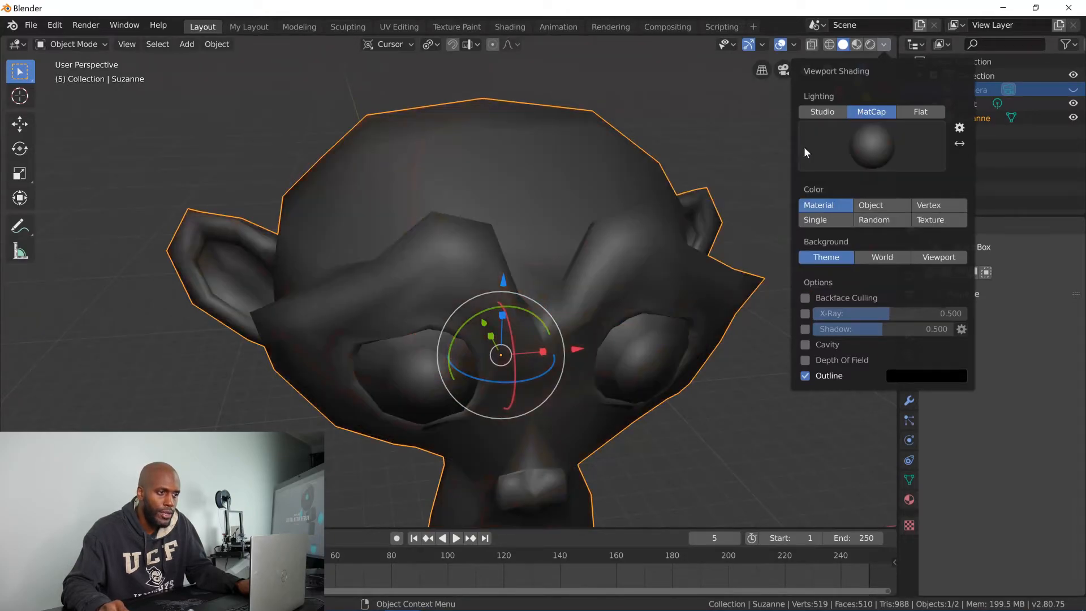
pyautogui.moveTo(871, 112)
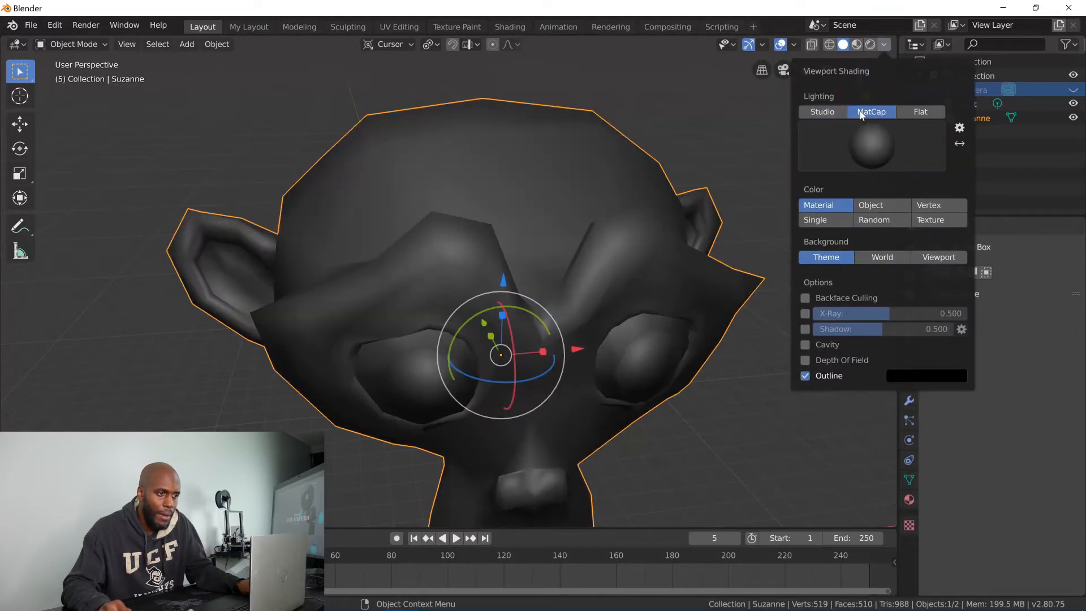
pyautogui.click(869, 147)
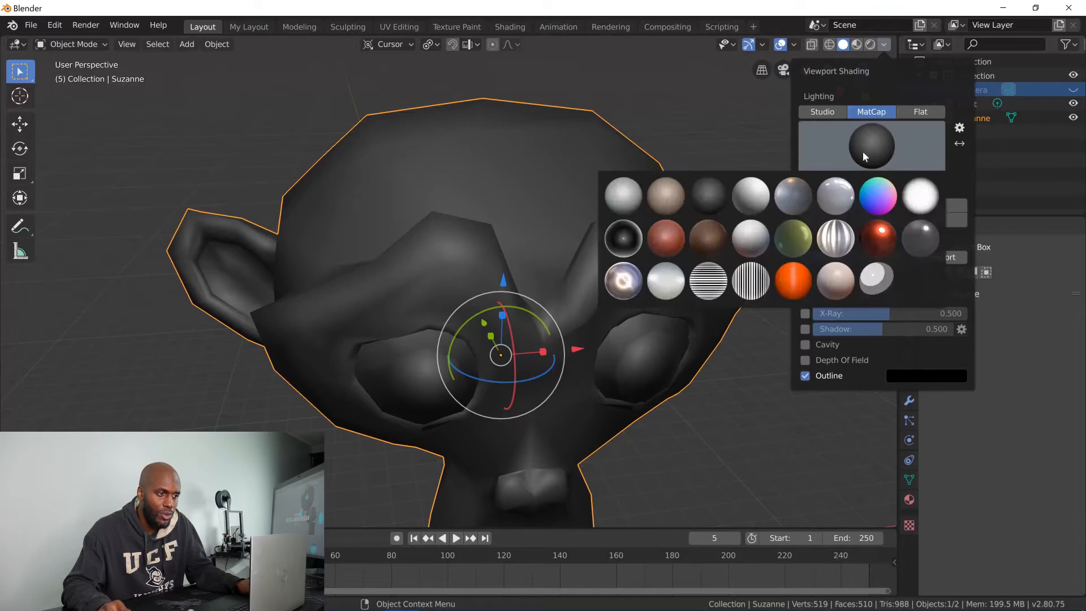
pyautogui.click(919, 239)
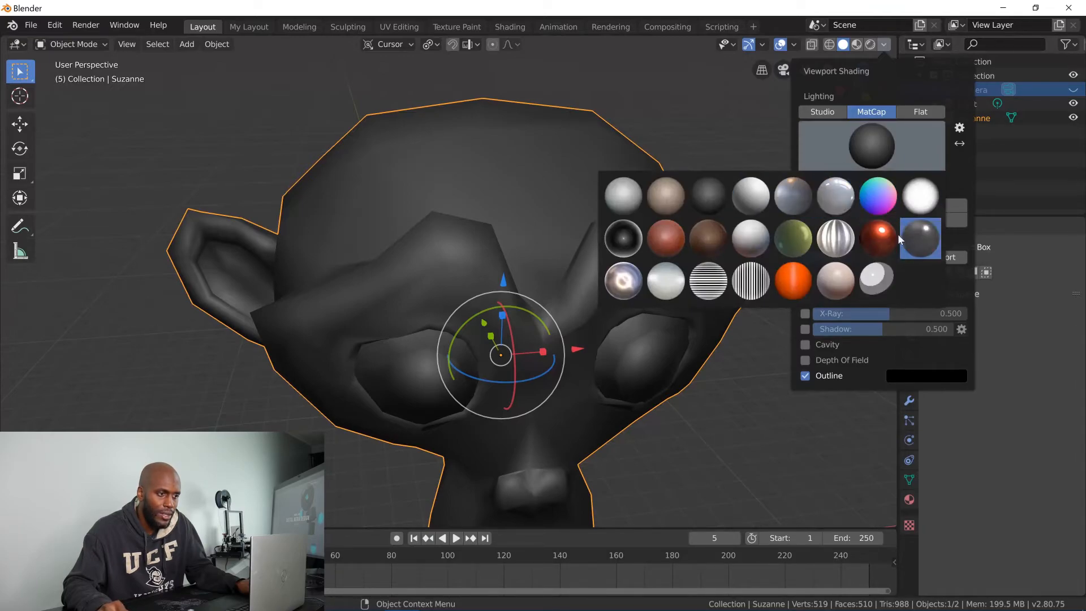
pyautogui.click(919, 237)
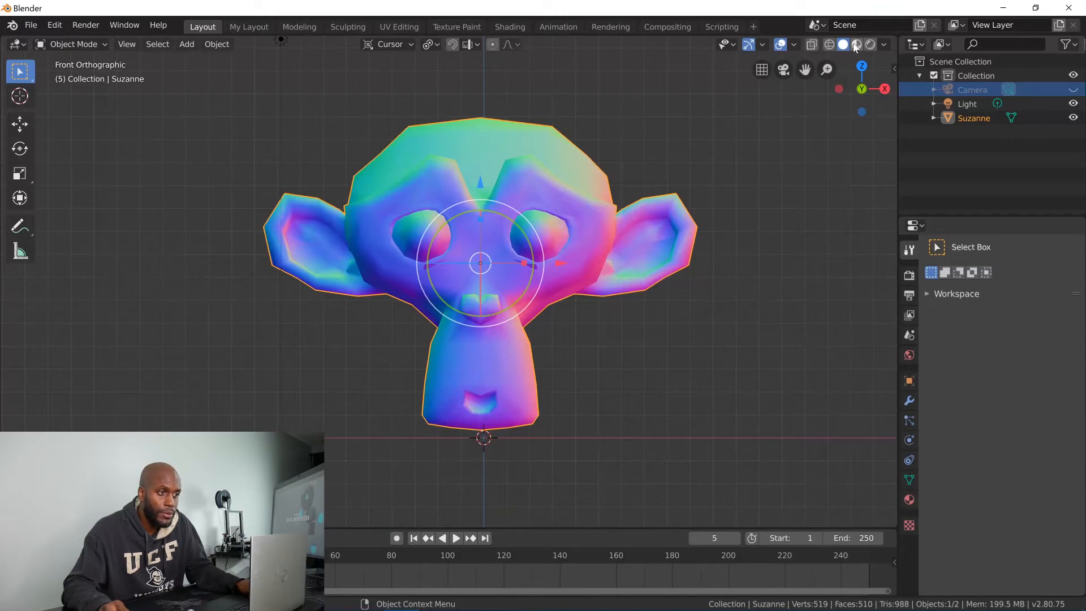
# Return Solid shading to Studio lighting coloured by Material after trying vertex colours.
pyautogui.click(855, 44)
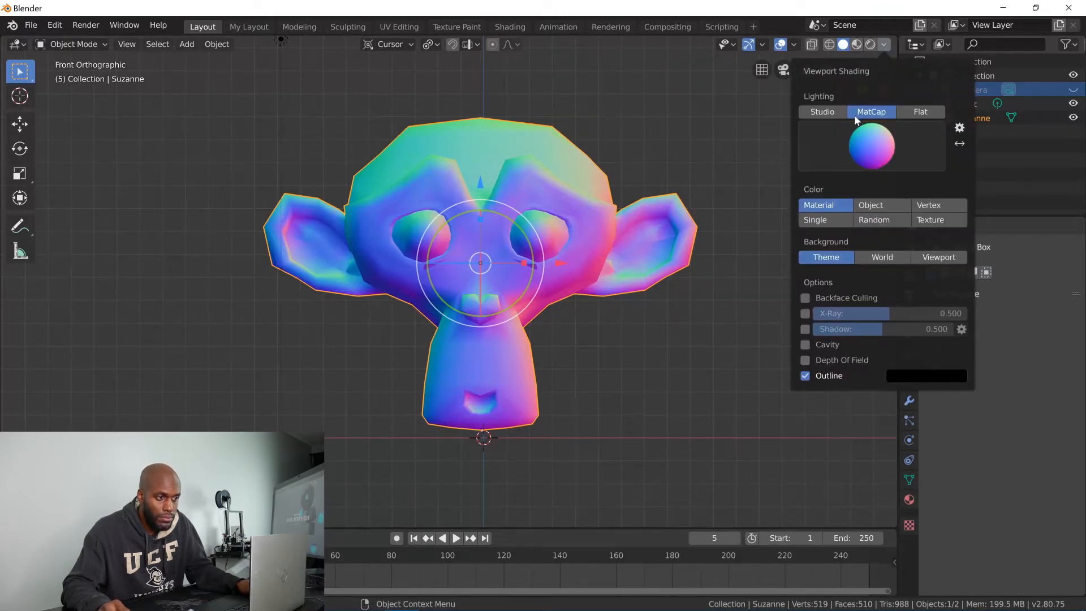
pyautogui.moveTo(852, 130)
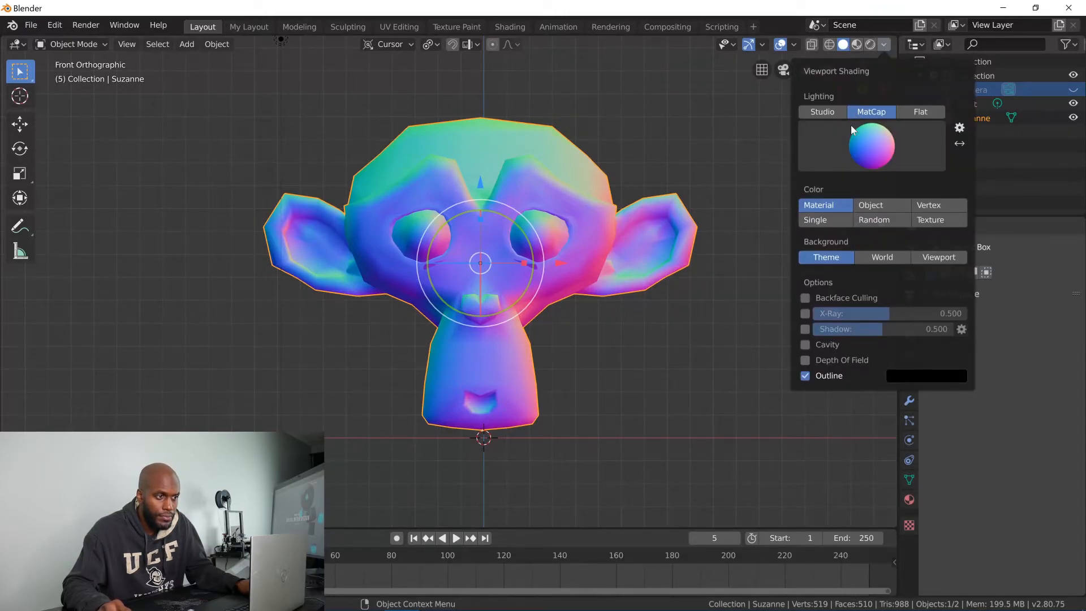
pyautogui.click(823, 112)
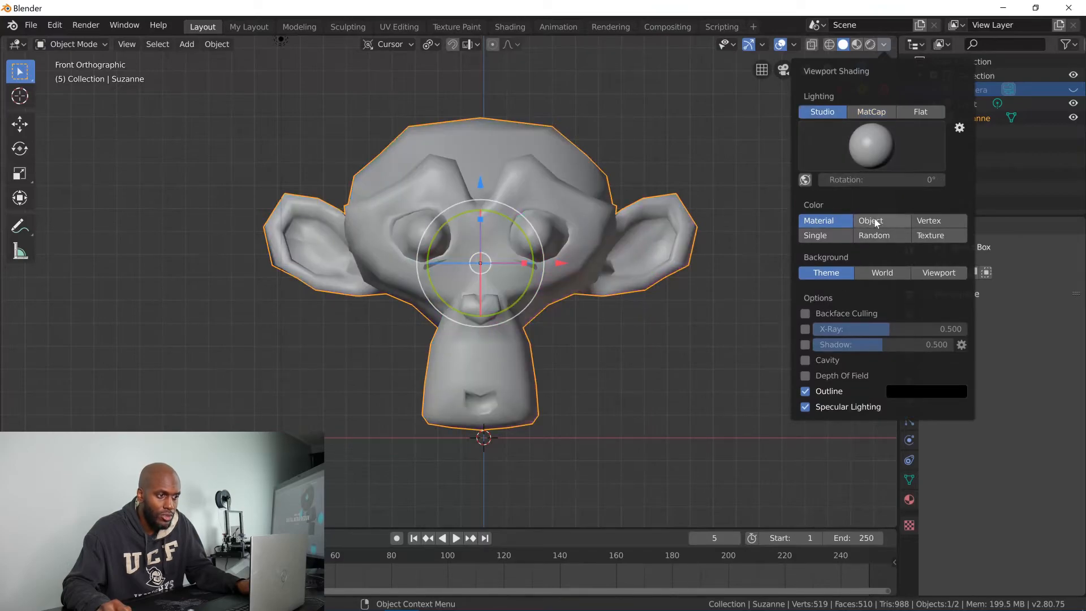
pyautogui.click(927, 221)
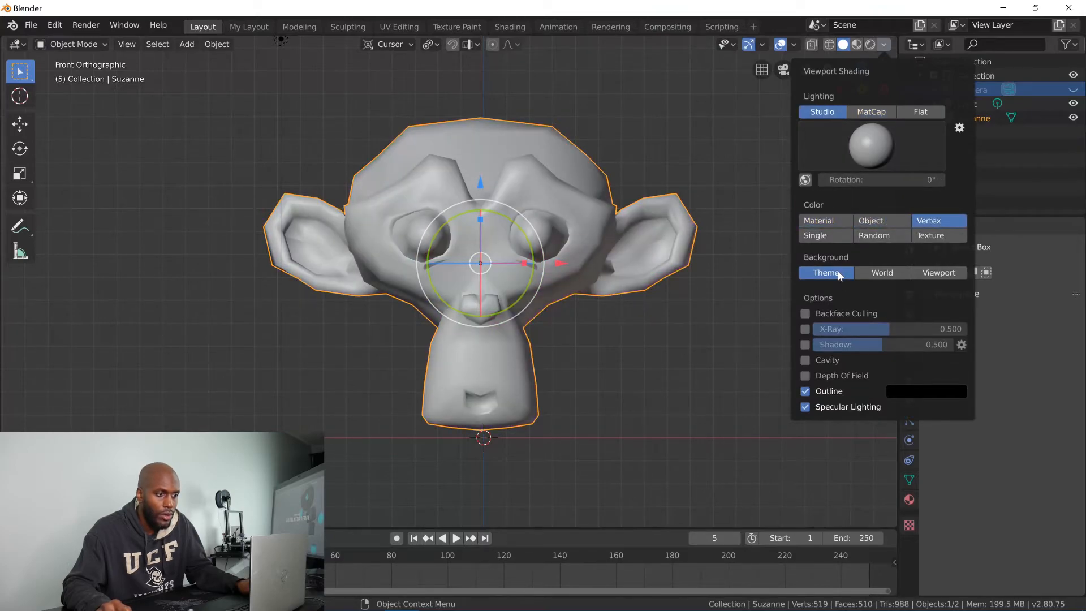
pyautogui.click(825, 221)
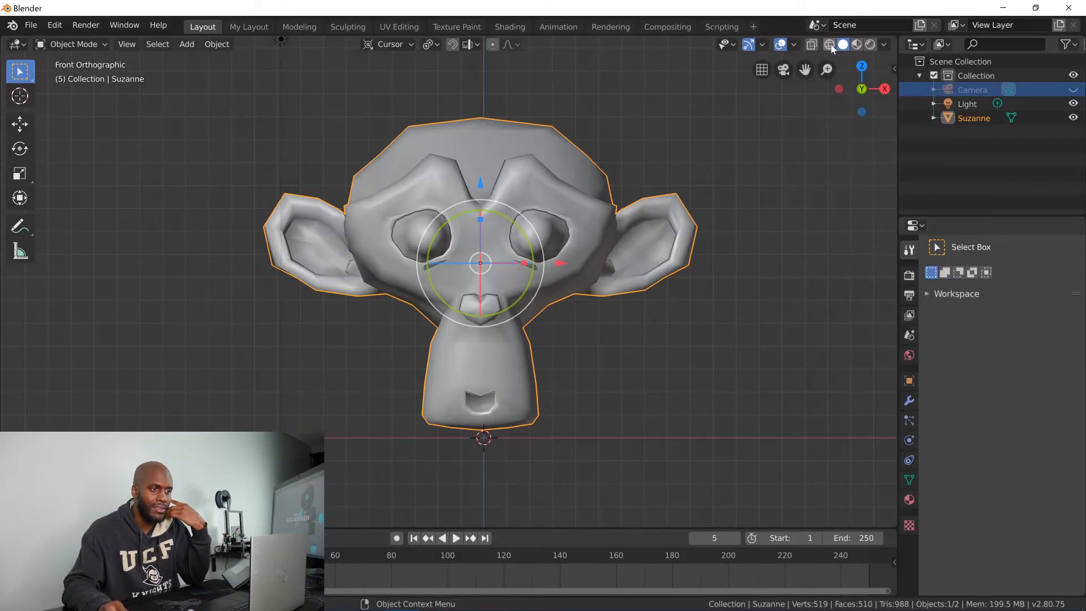
# Turn on Cavity shading for the solid view.
pyautogui.click(883, 44)
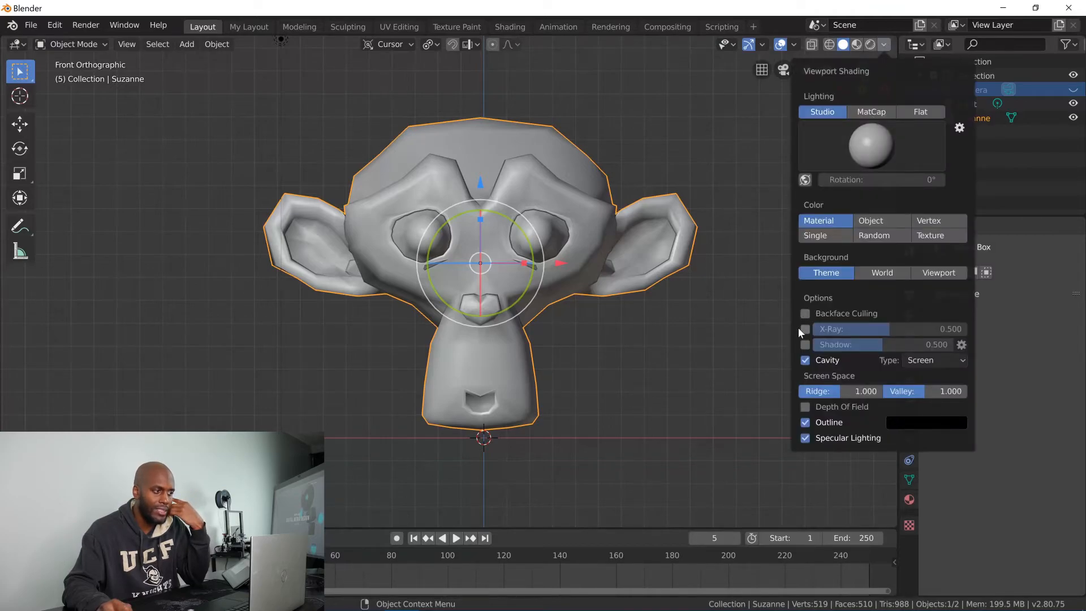
pyautogui.click(804, 313)
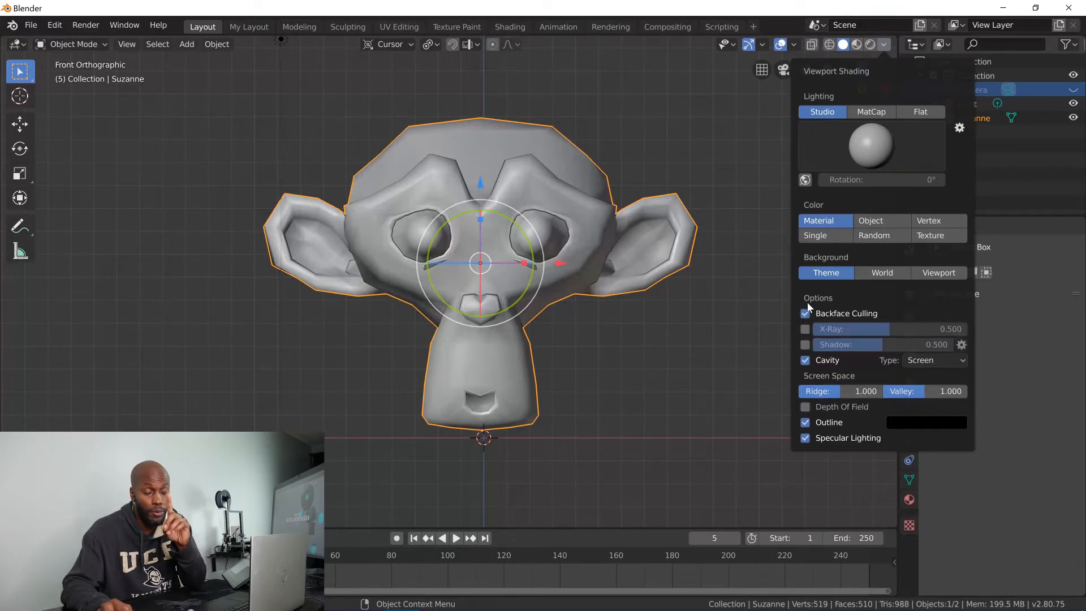
pyautogui.moveTo(835, 313)
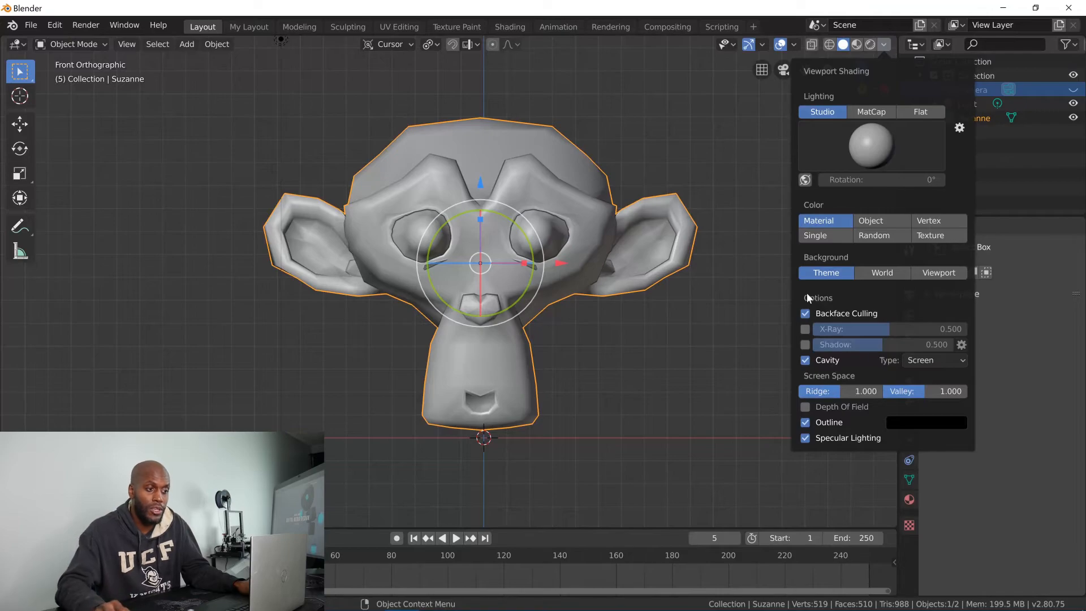
pyautogui.moveTo(807, 316)
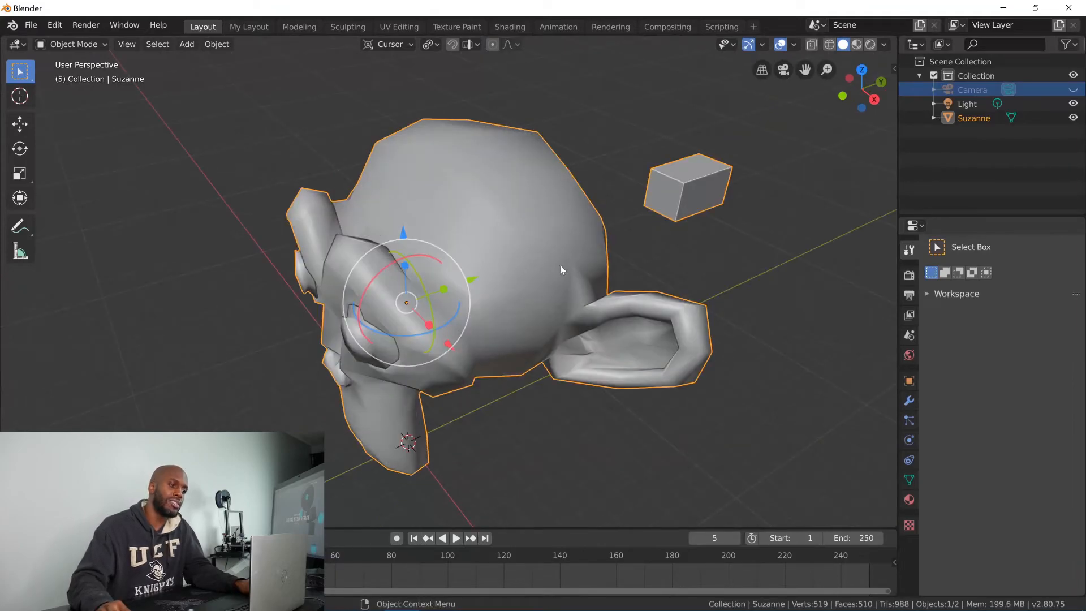
# Enter Edit Mode and try X-Ray see-through on the mesh.
pyautogui.press('Tab')
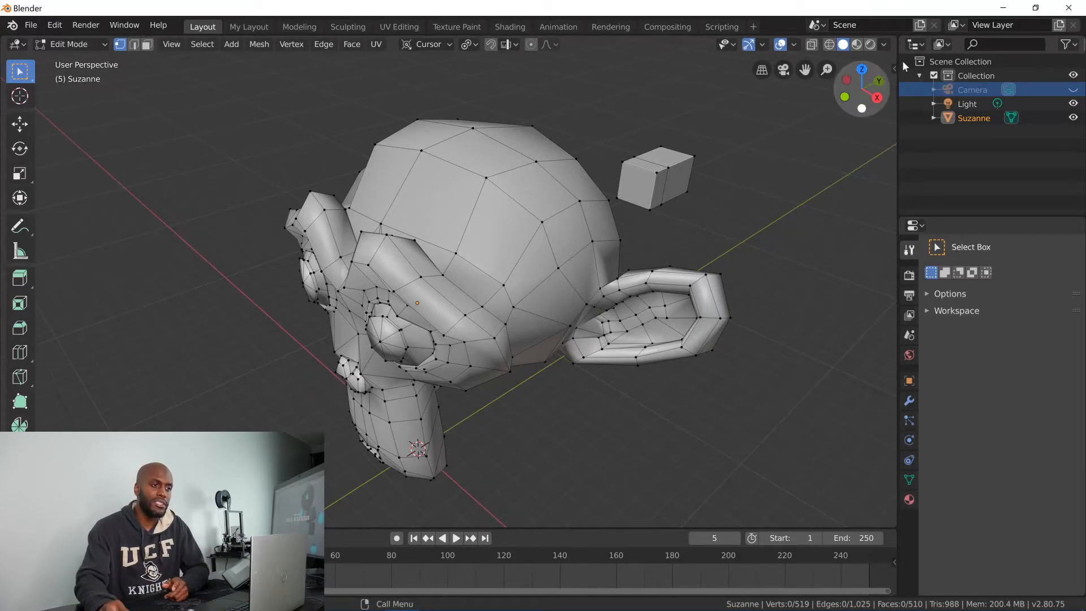
pyautogui.click(882, 44)
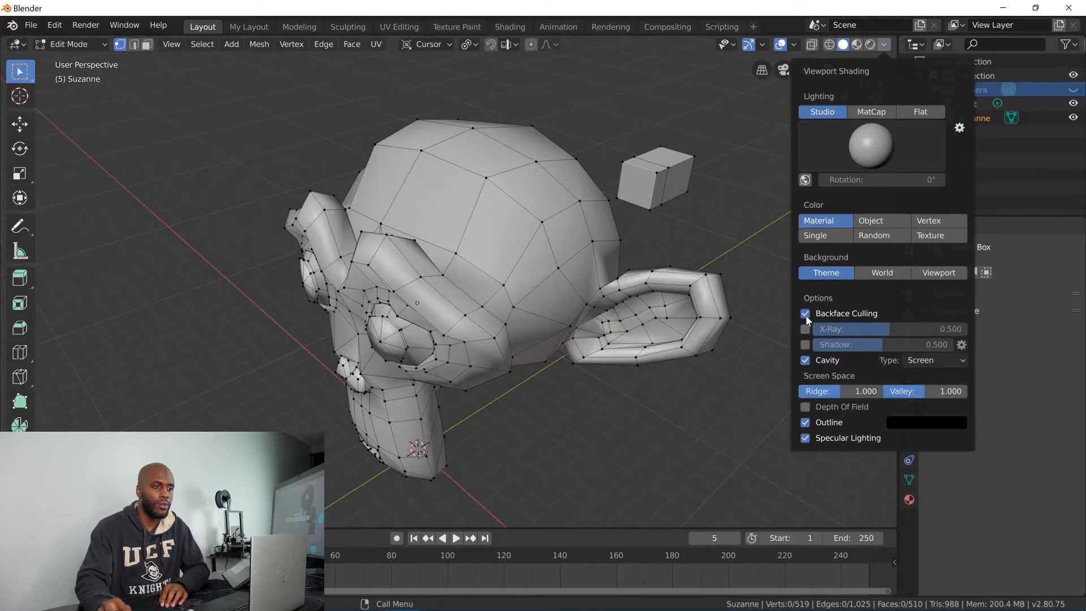
pyautogui.click(804, 313)
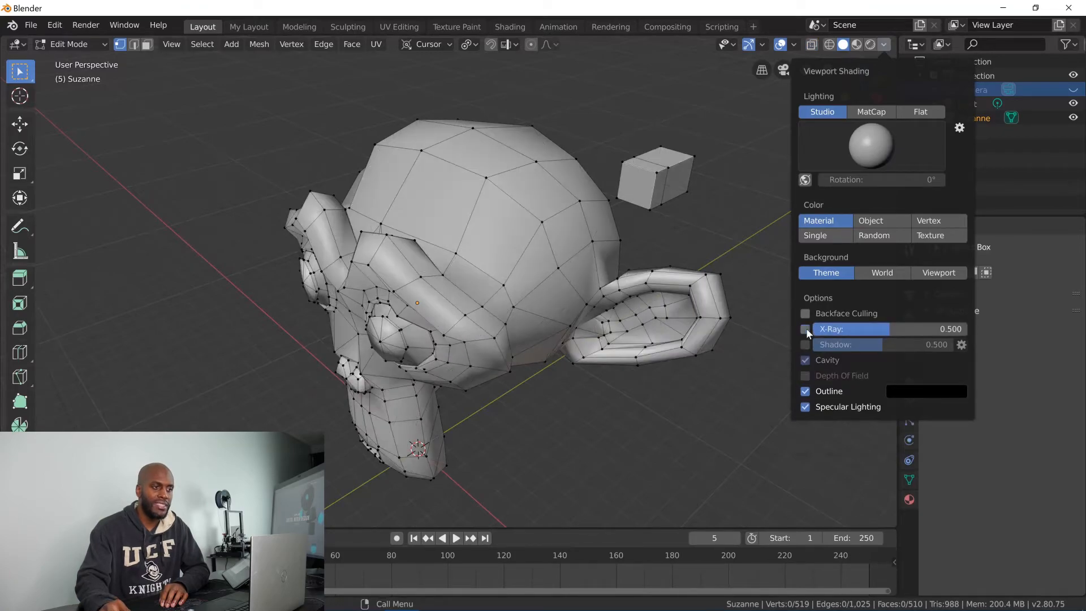
pyautogui.click(810, 48)
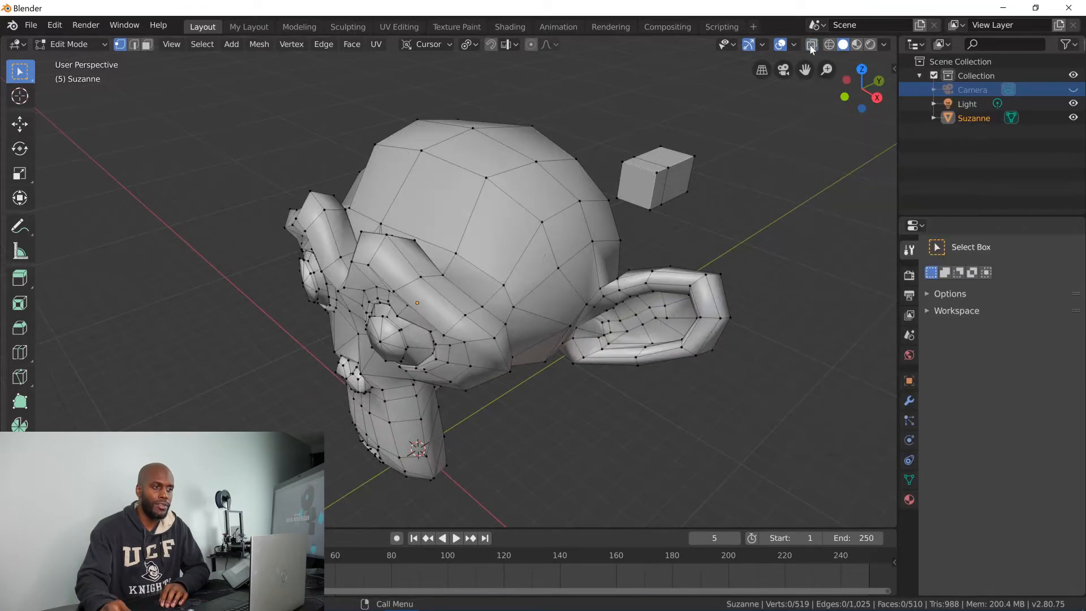
pyautogui.click(810, 44)
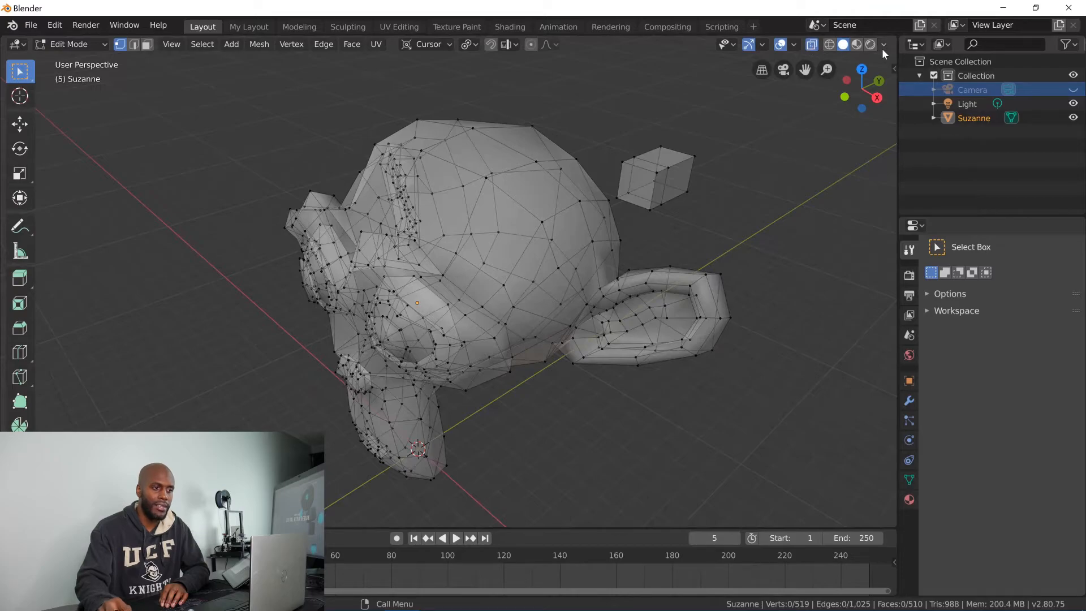
# Turn X-Ray off, enable Shadow shading and move toward Material Preview shading.
pyautogui.click(883, 44)
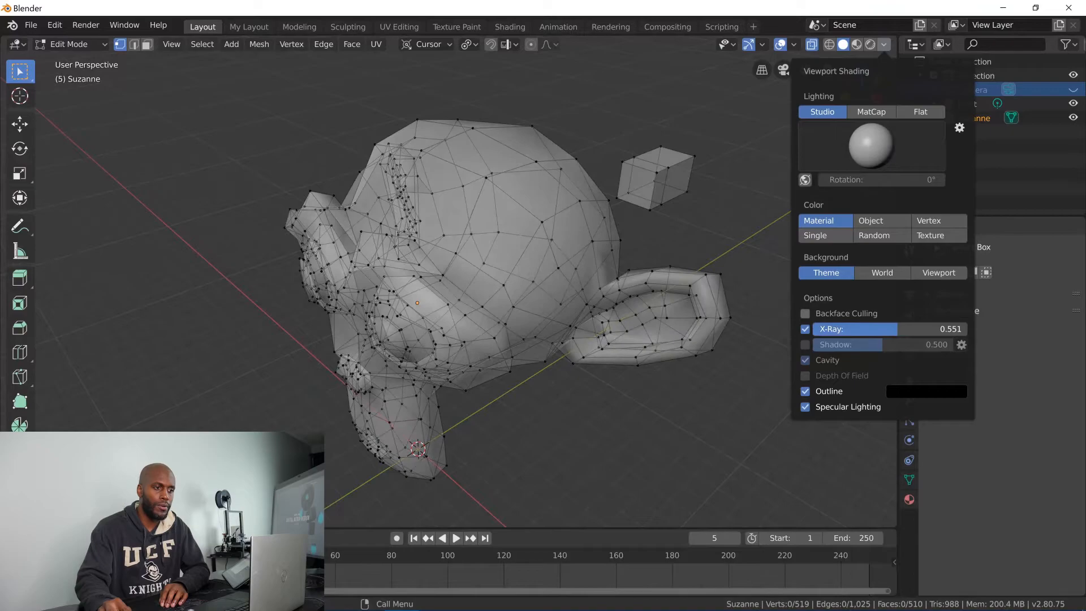
pyautogui.click(804, 329)
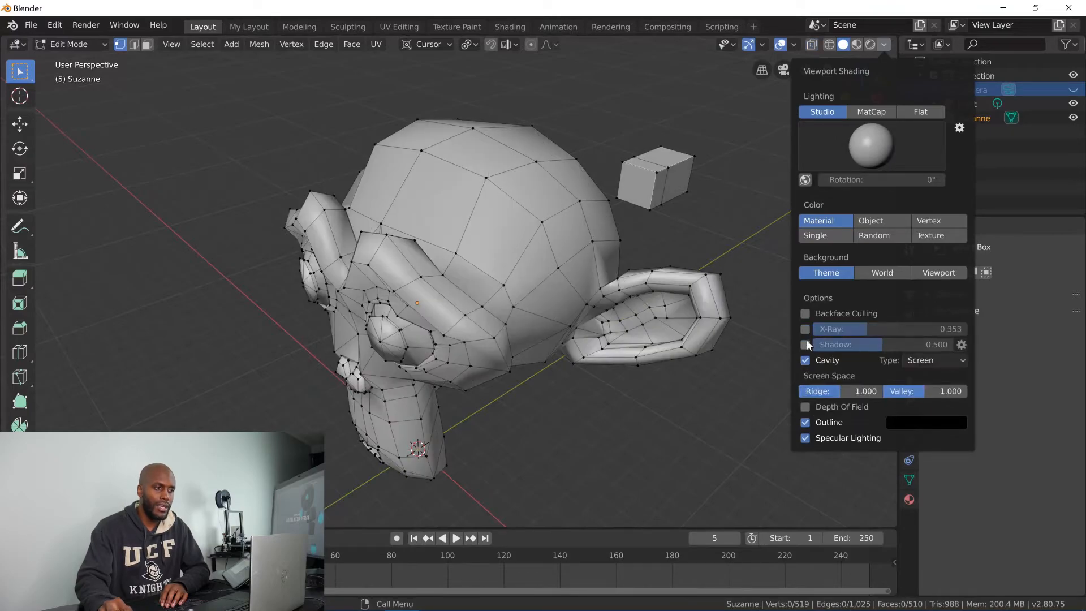
pyautogui.click(804, 344)
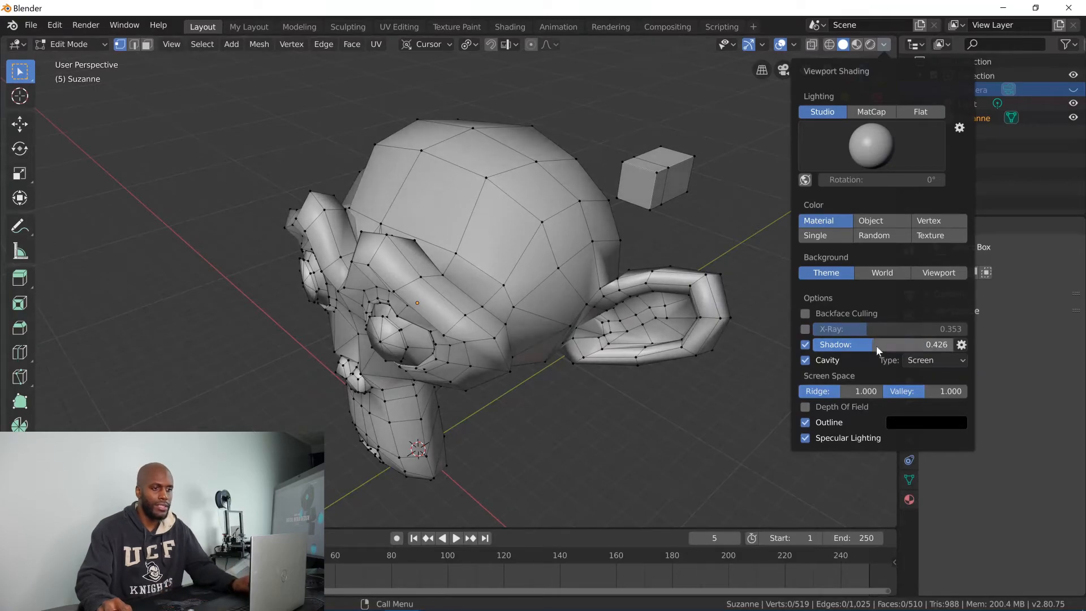
pyautogui.moveTo(902, 49)
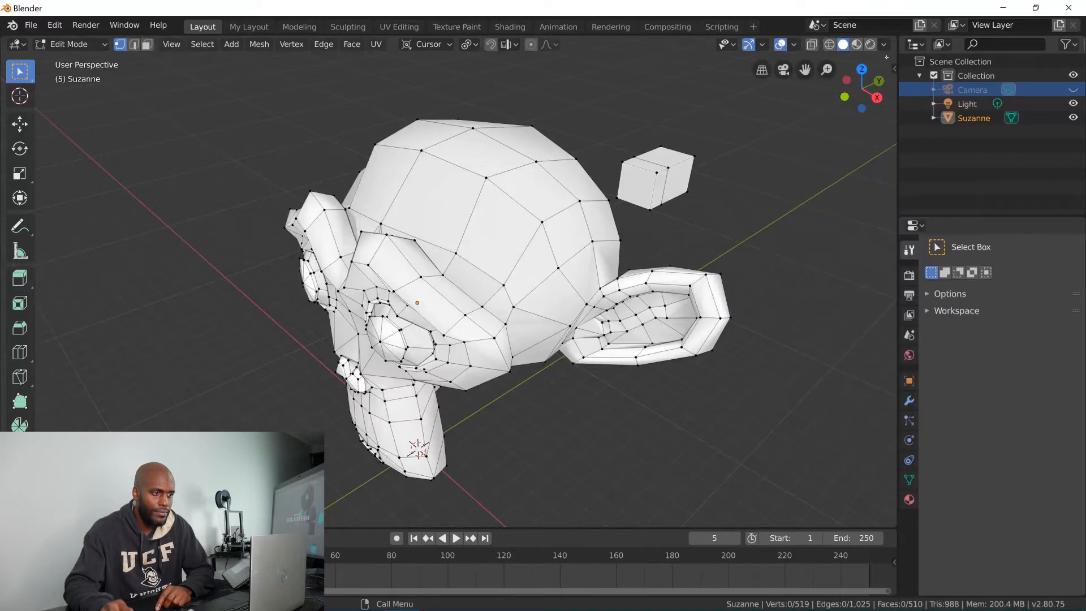
pyautogui.click(884, 44)
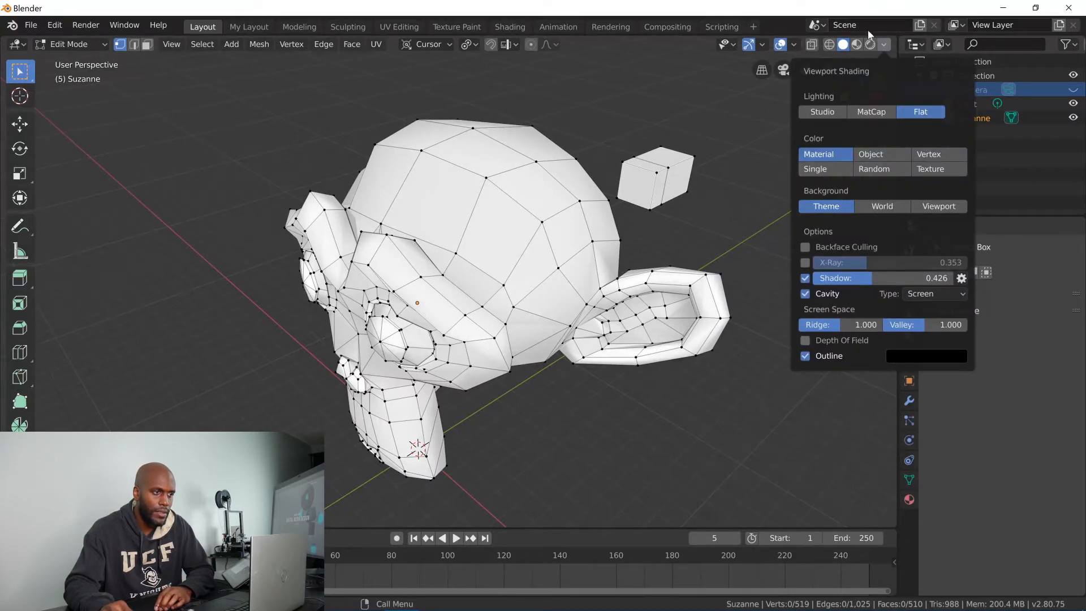
pyautogui.click(857, 44)
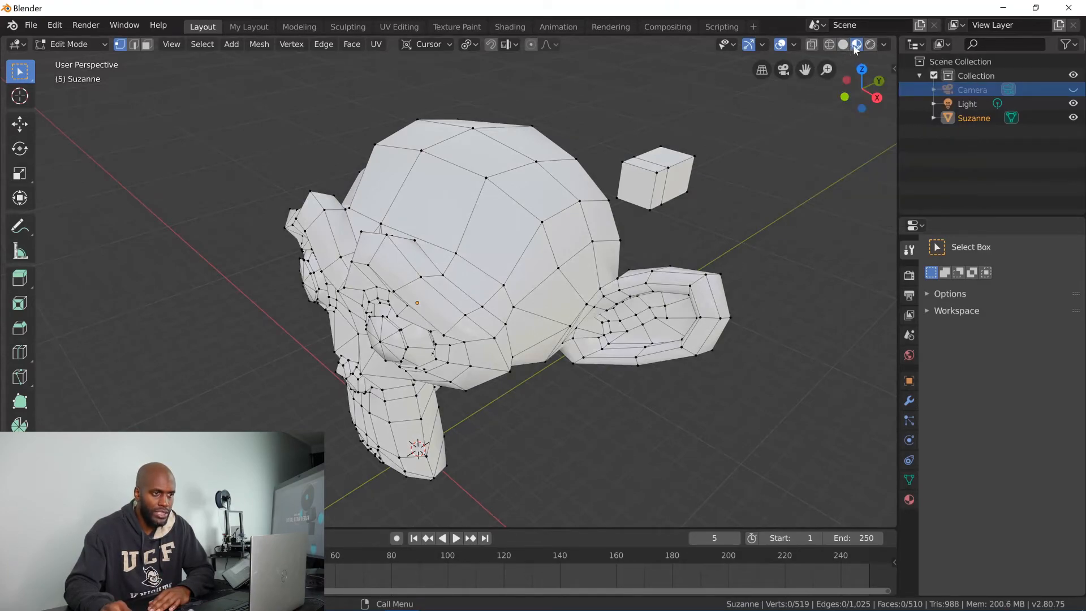
pyautogui.click(871, 44)
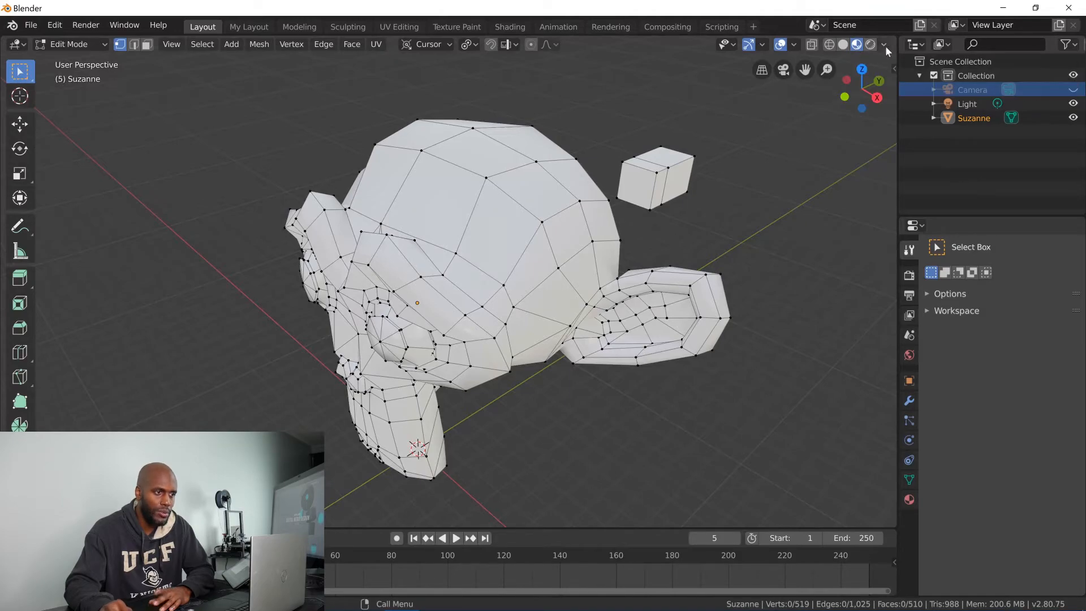
# Pick a built-in studio HDRI for Material Preview and give Suzanne a new material.
pyautogui.click(884, 45)
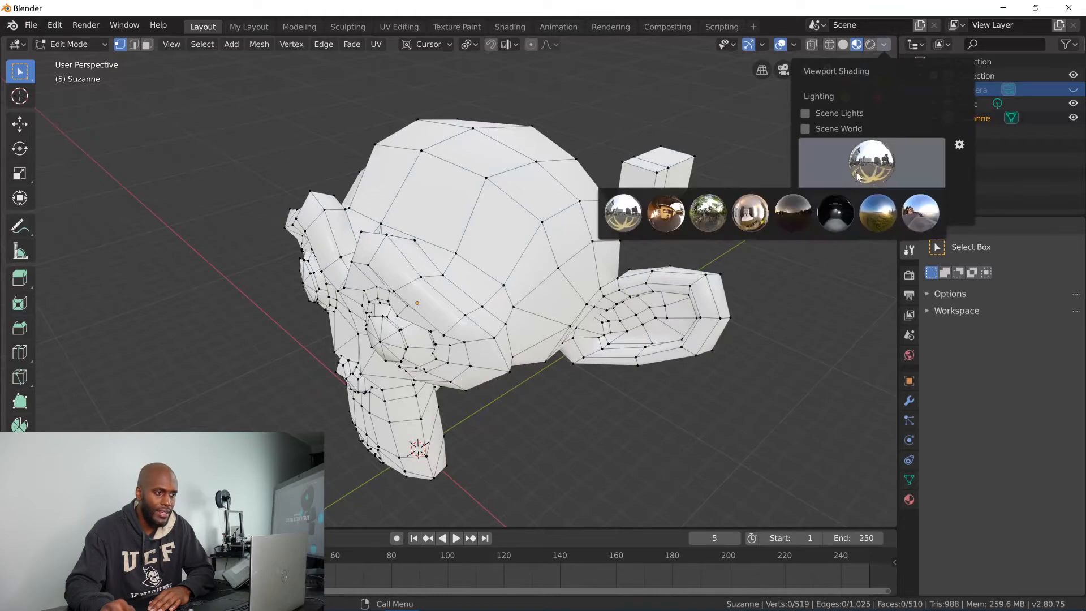
pyautogui.click(664, 212)
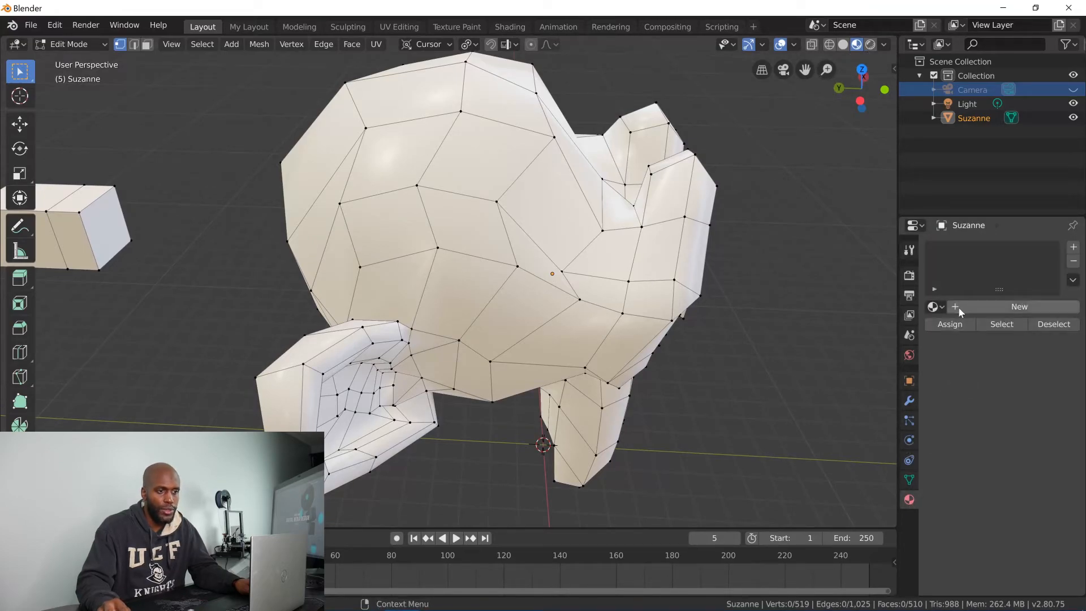
pyautogui.click(1018, 307)
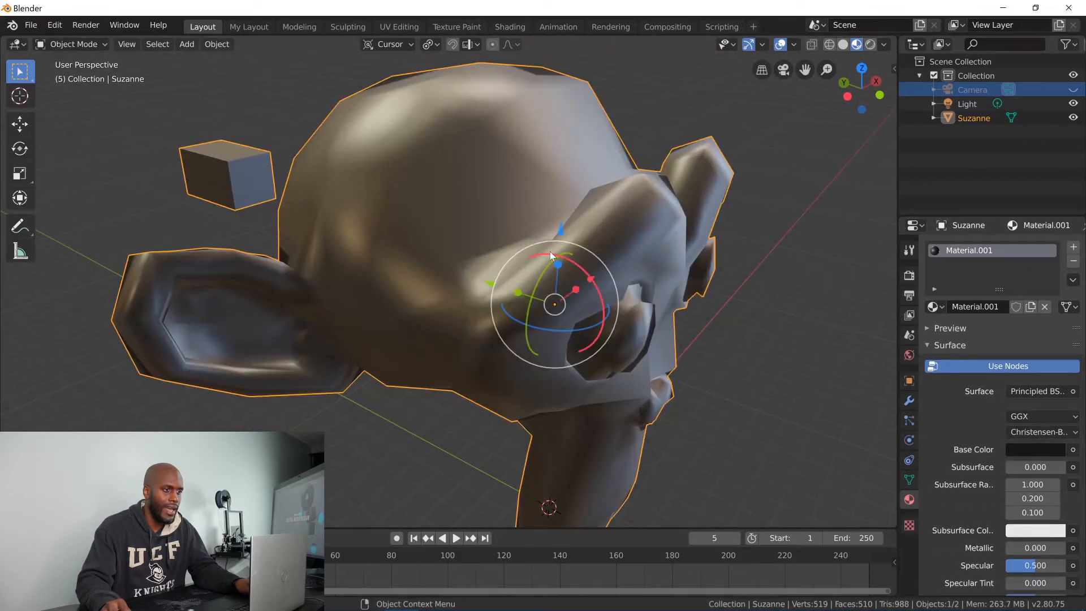
pyautogui.click(884, 44)
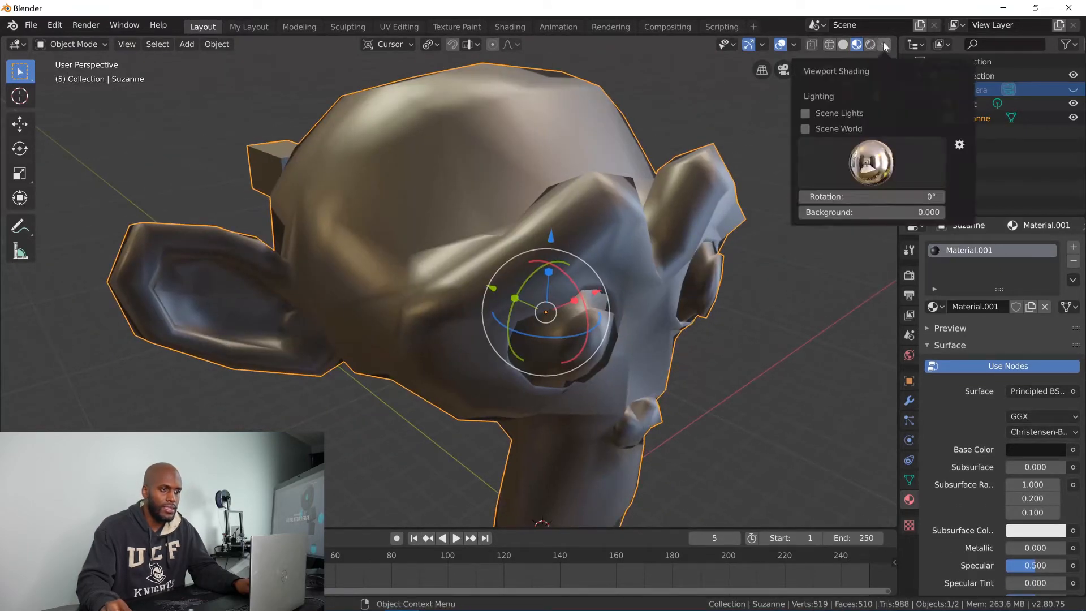
pyautogui.click(871, 162)
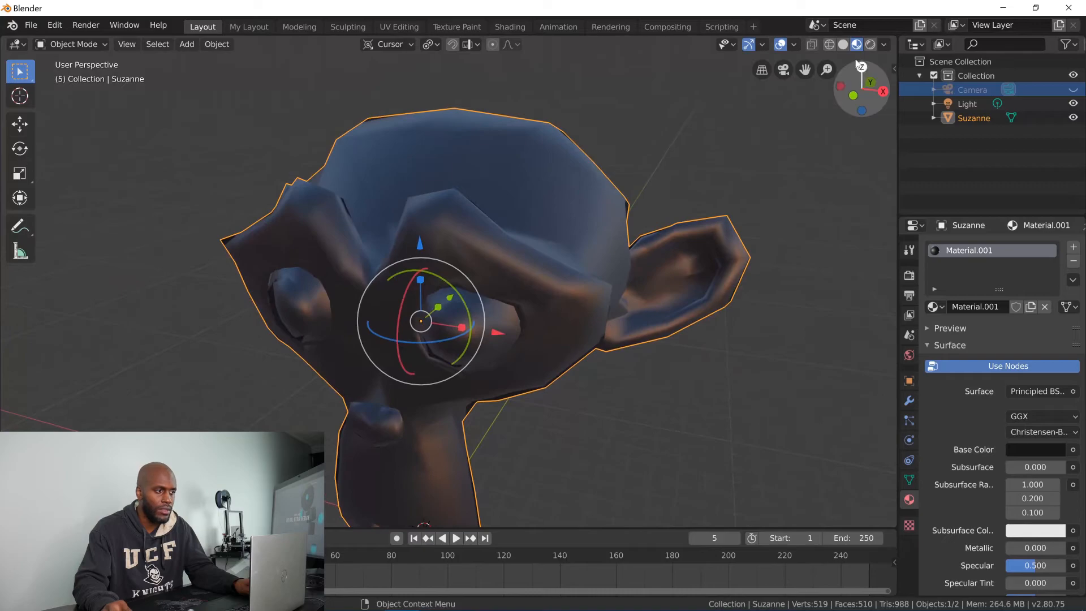
pyautogui.click(869, 44)
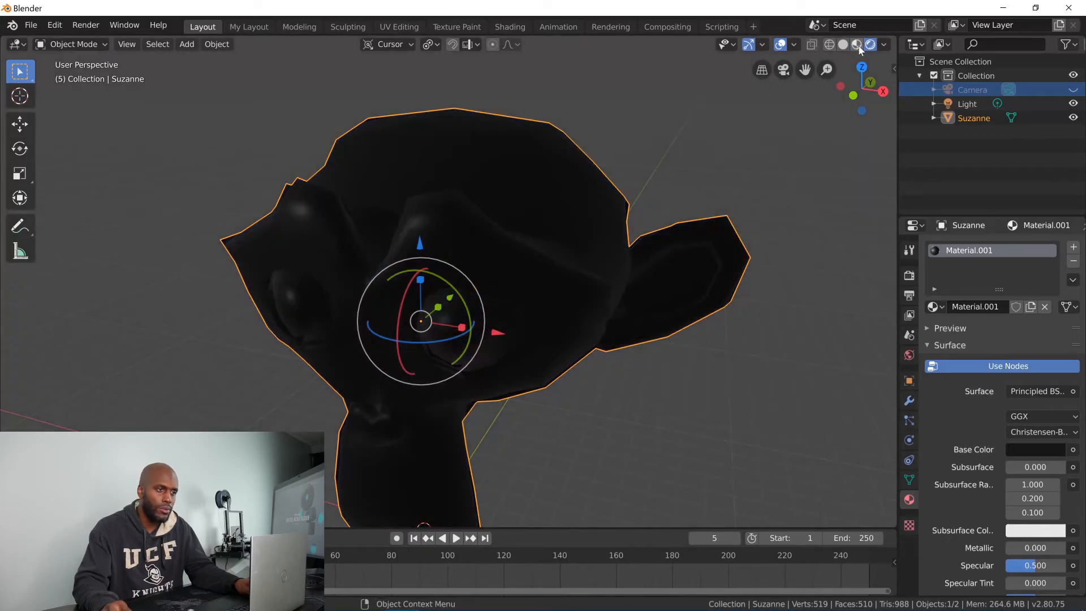
# Include Scene Lights in the preview and briefly visit the custom environment preferences.
pyautogui.click(883, 44)
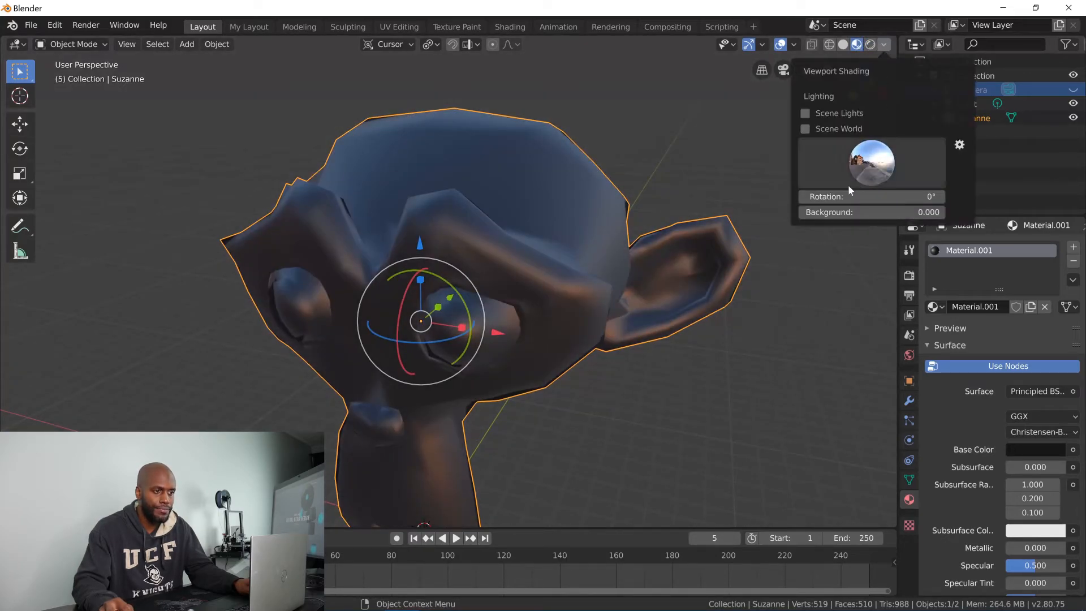
pyautogui.click(804, 113)
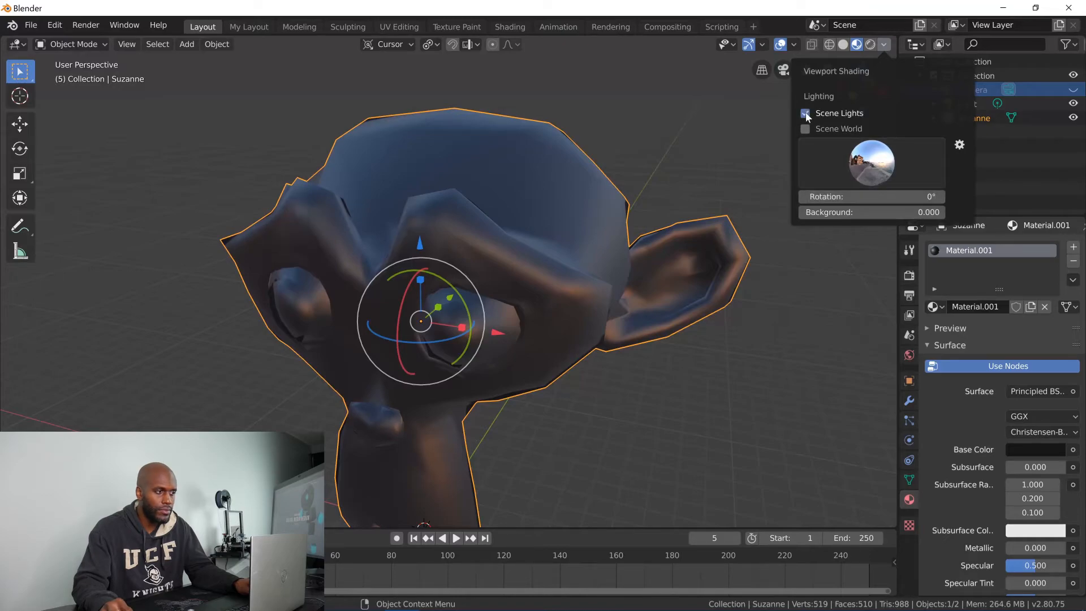
pyautogui.click(804, 129)
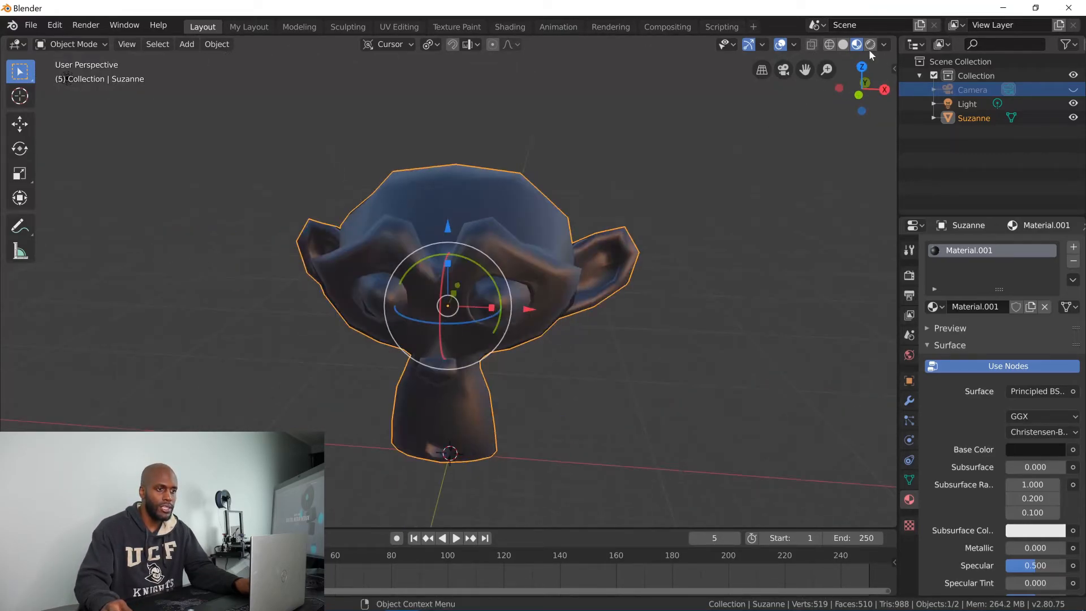
pyautogui.click(883, 44)
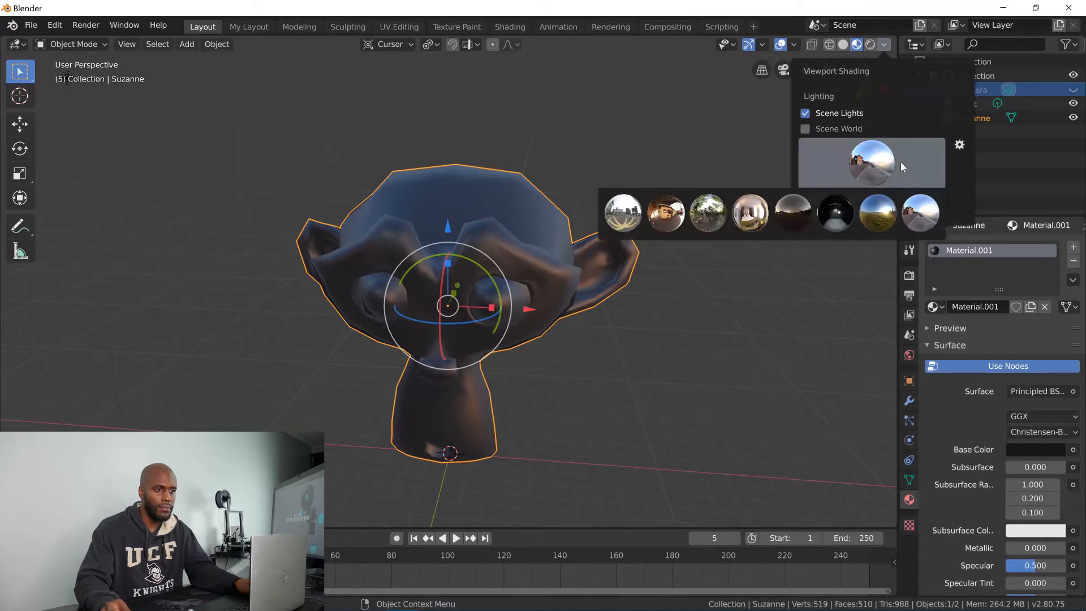
pyautogui.click(959, 144)
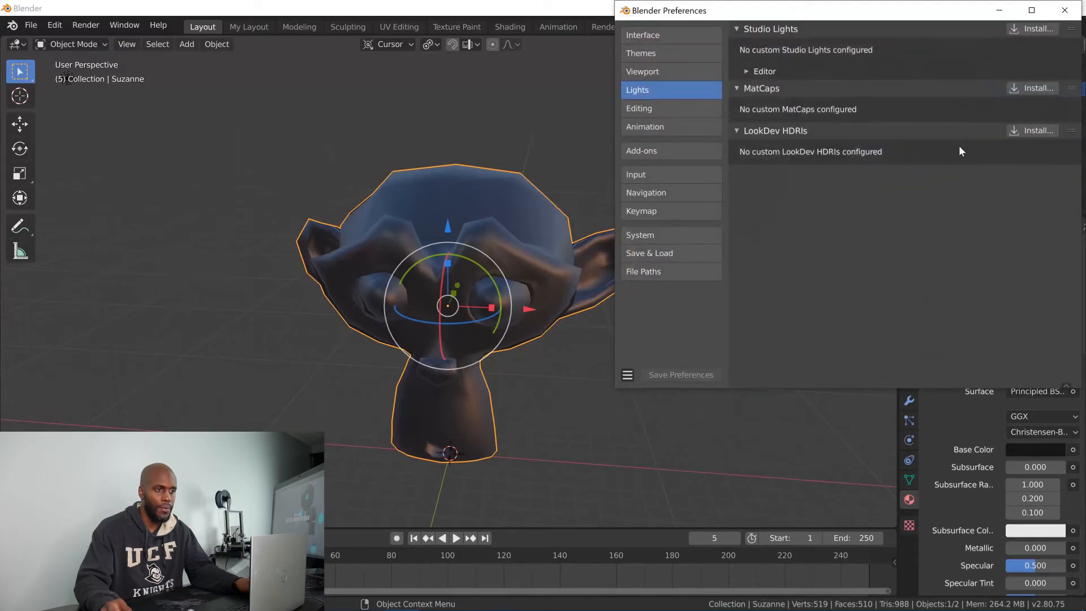
pyautogui.moveTo(1031, 88)
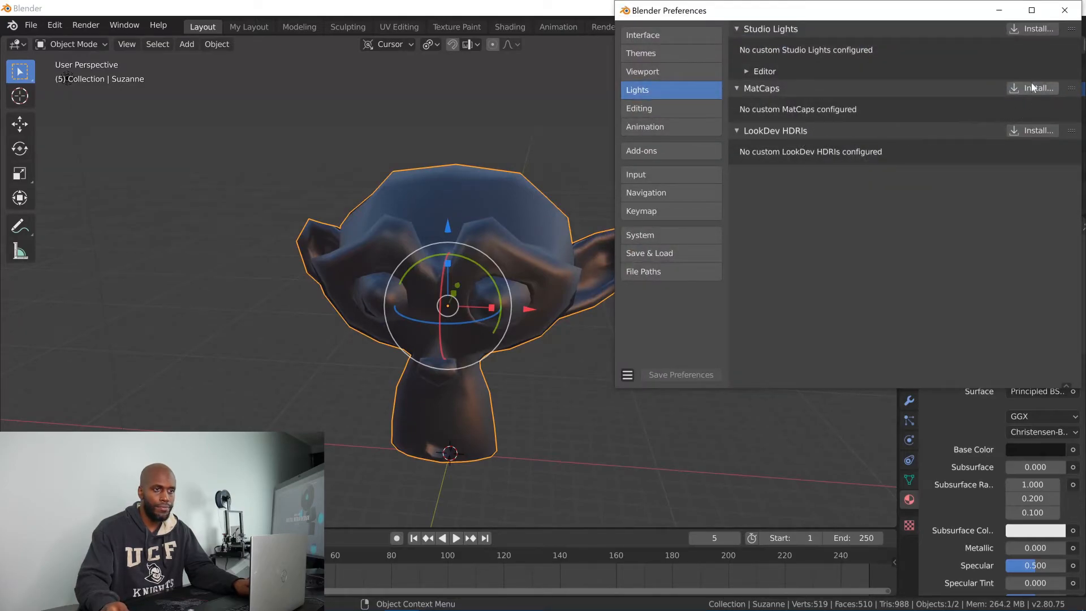
pyautogui.click(1063, 10)
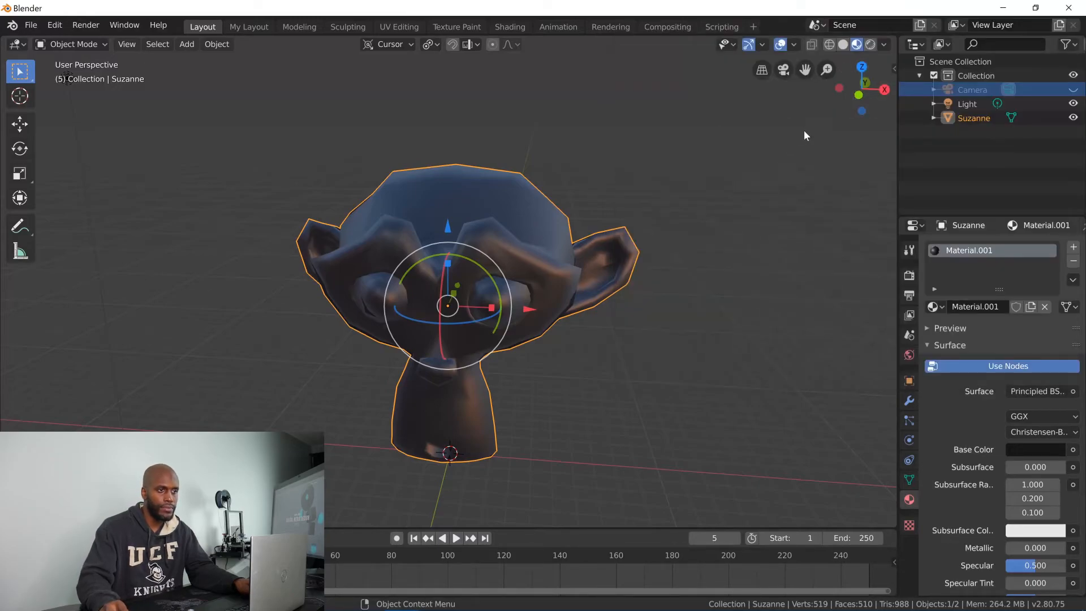
pyautogui.moveTo(871, 45)
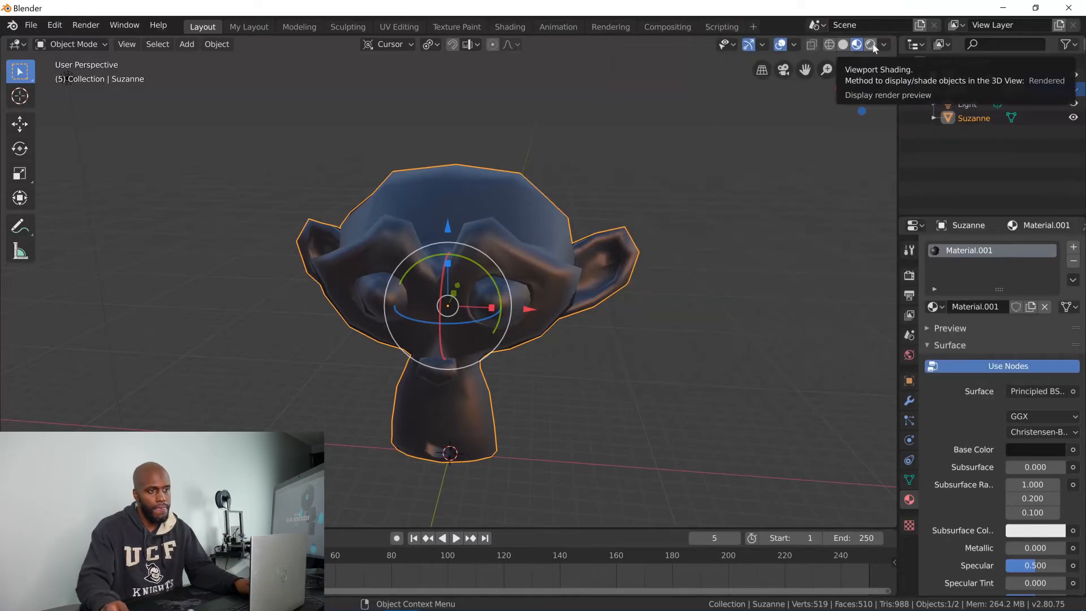
# Compare Rendered and Material Preview shading of Suzanne's dark material.
pyautogui.click(856, 45)
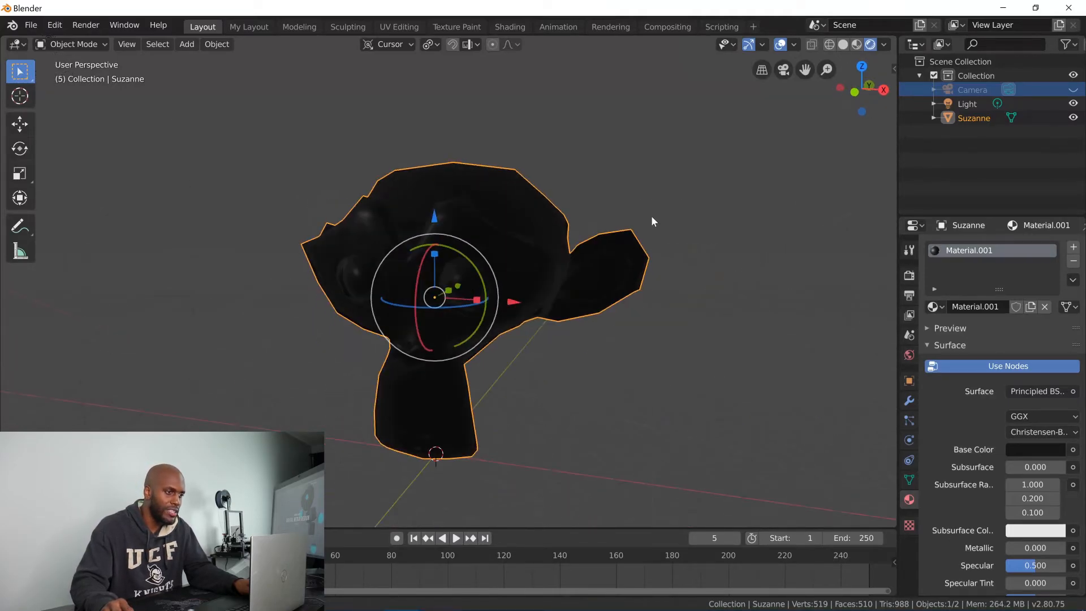
pyautogui.click(871, 45)
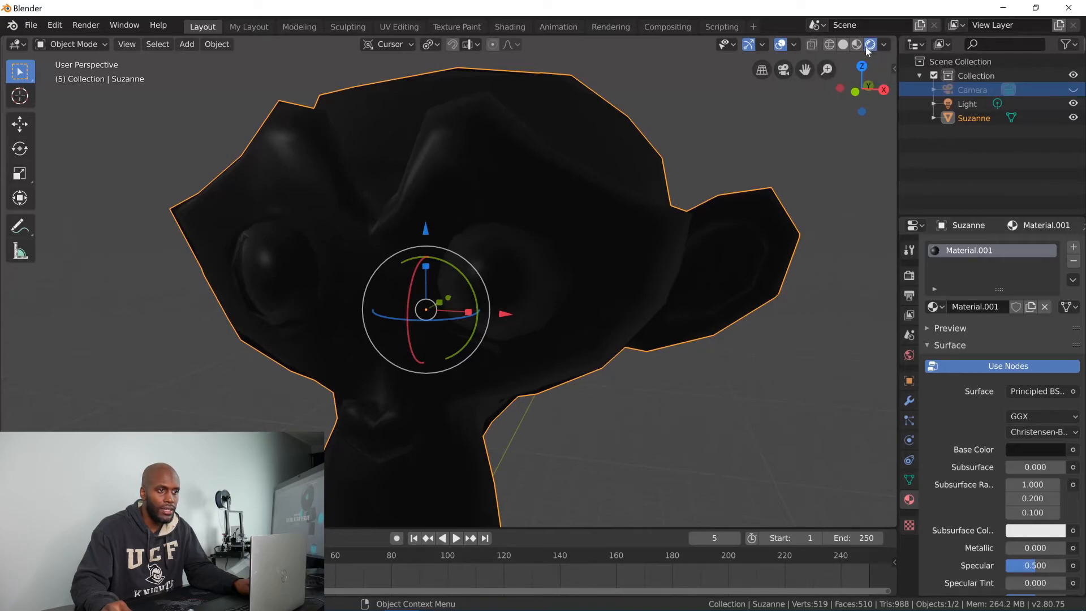
pyautogui.moveTo(869, 44)
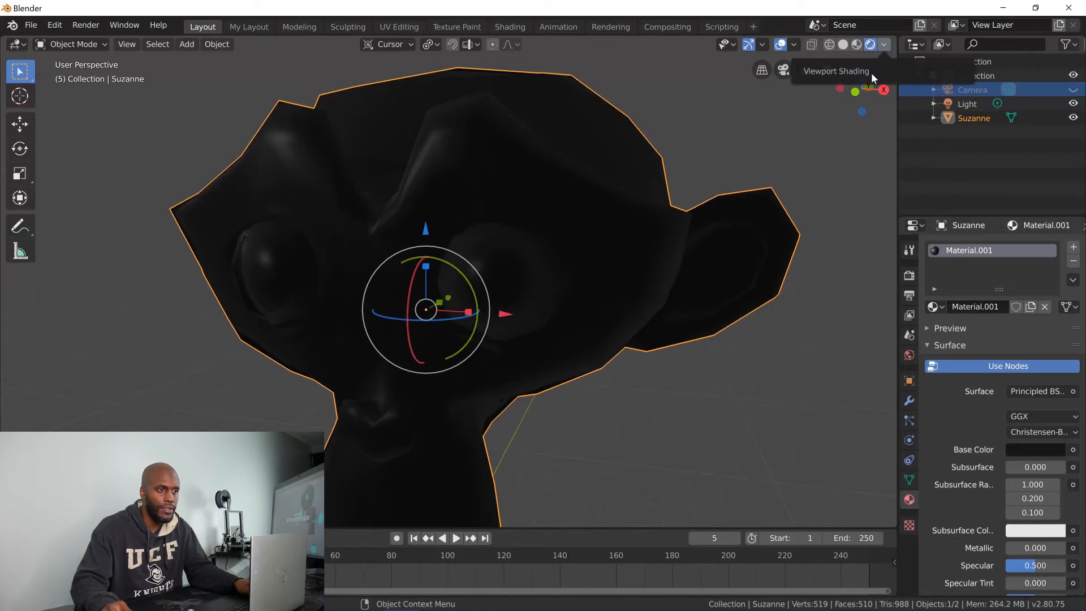
pyautogui.moveTo(597, 156)
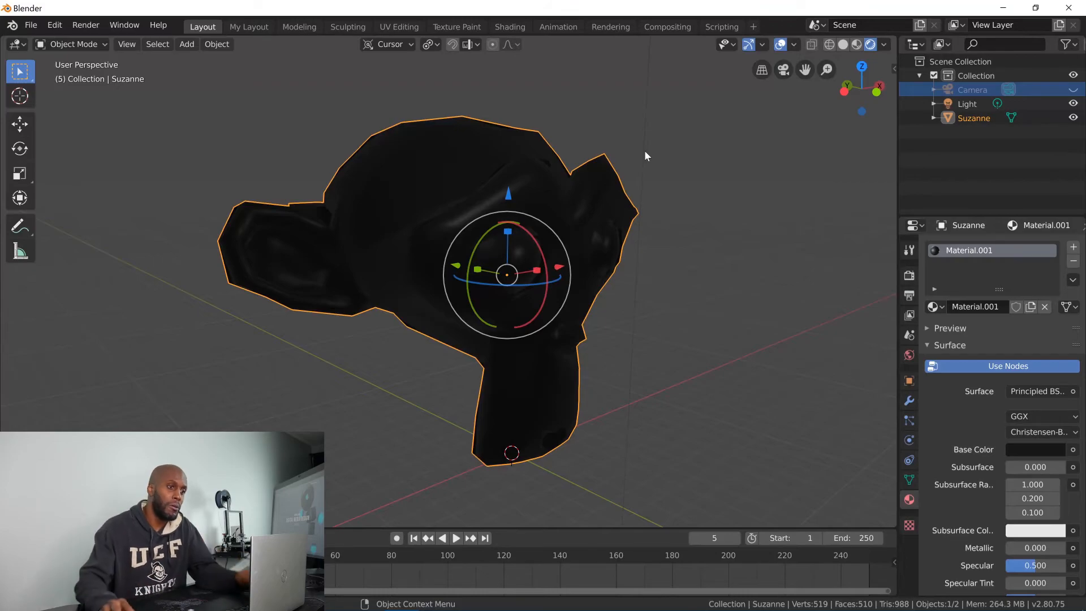
pyautogui.moveTo(691, 122)
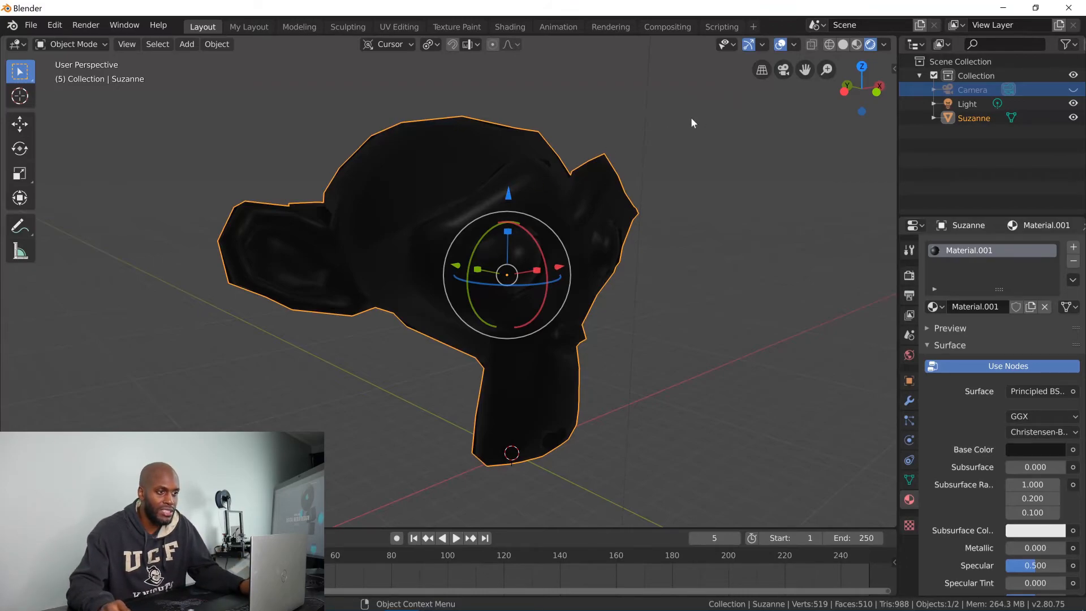
pyautogui.click(856, 44)
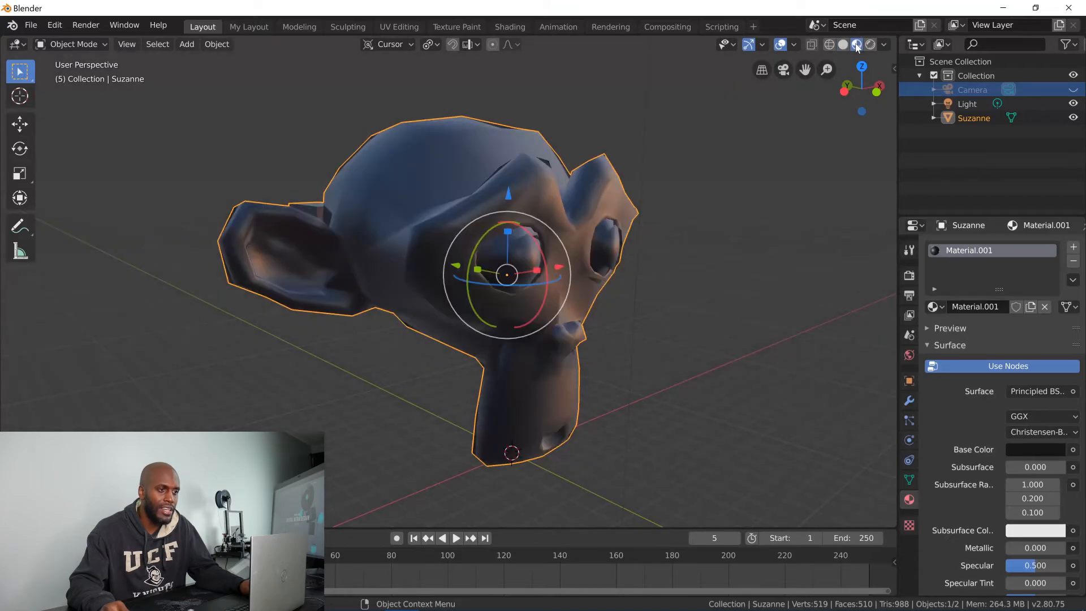
pyautogui.click(842, 44)
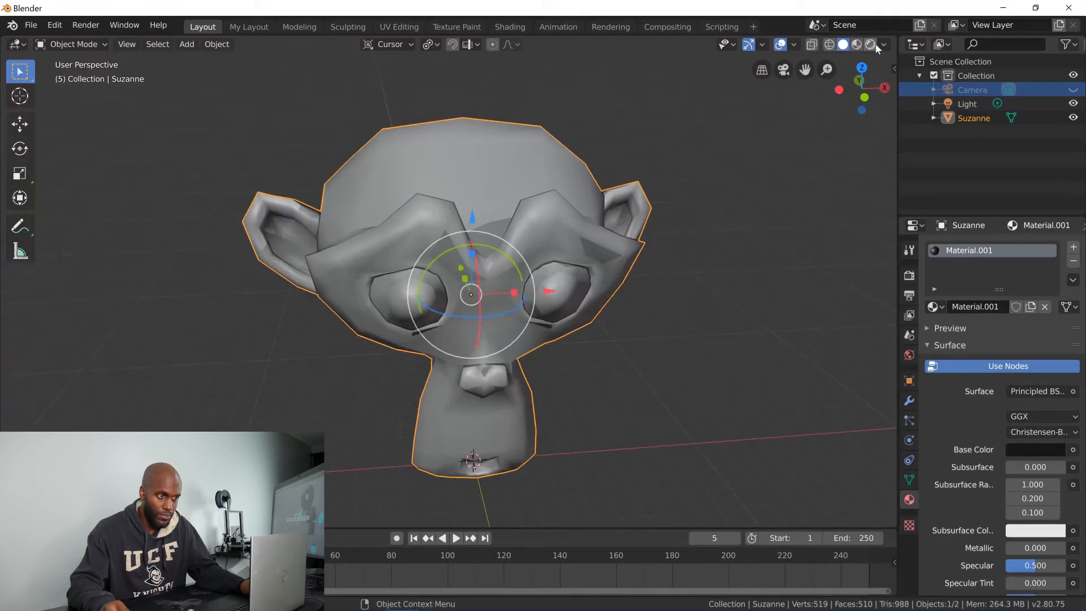
# Revisit Solid shading matcaps, then settle on Rendered shading.
pyautogui.click(885, 44)
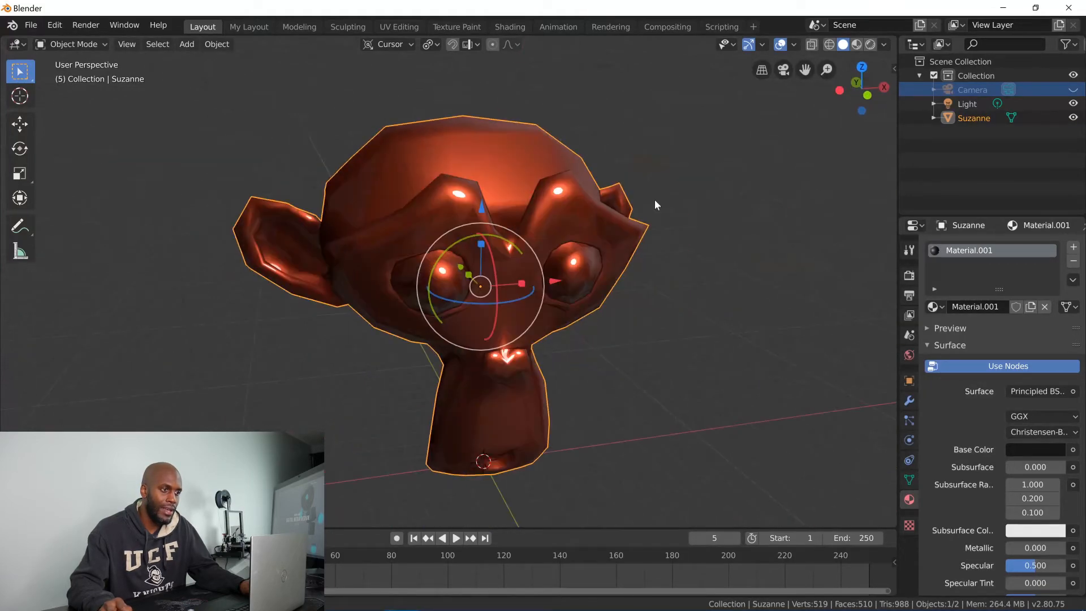
pyautogui.click(883, 44)
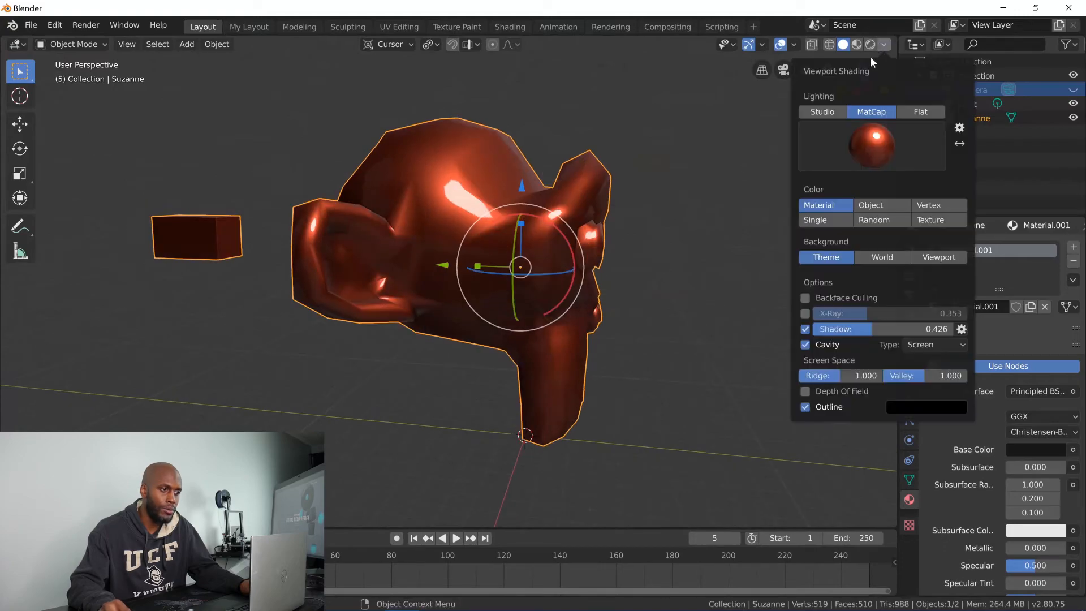
pyautogui.click(871, 146)
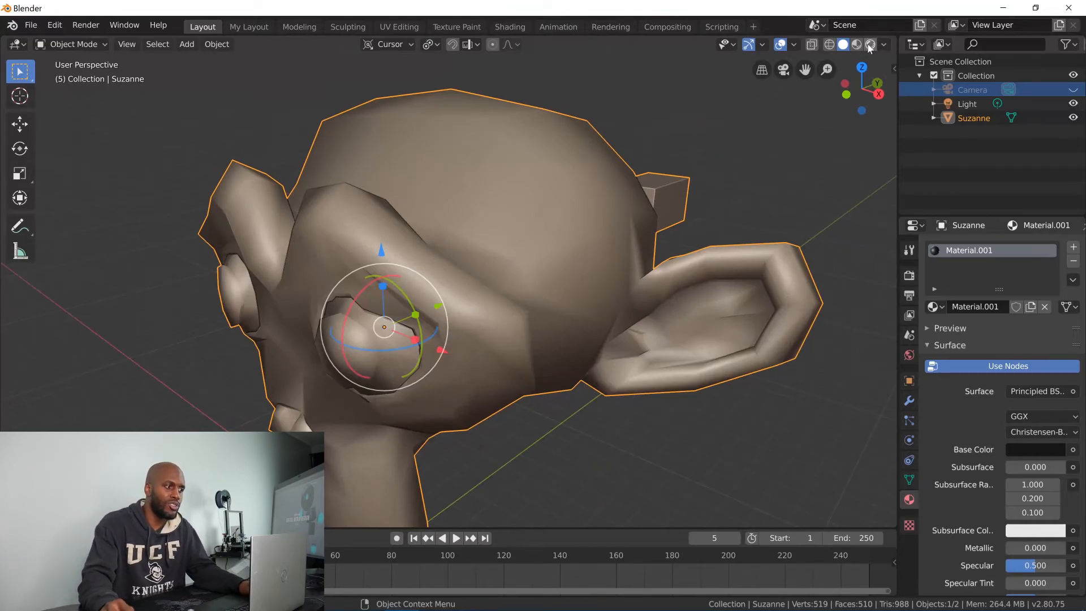
pyautogui.click(856, 44)
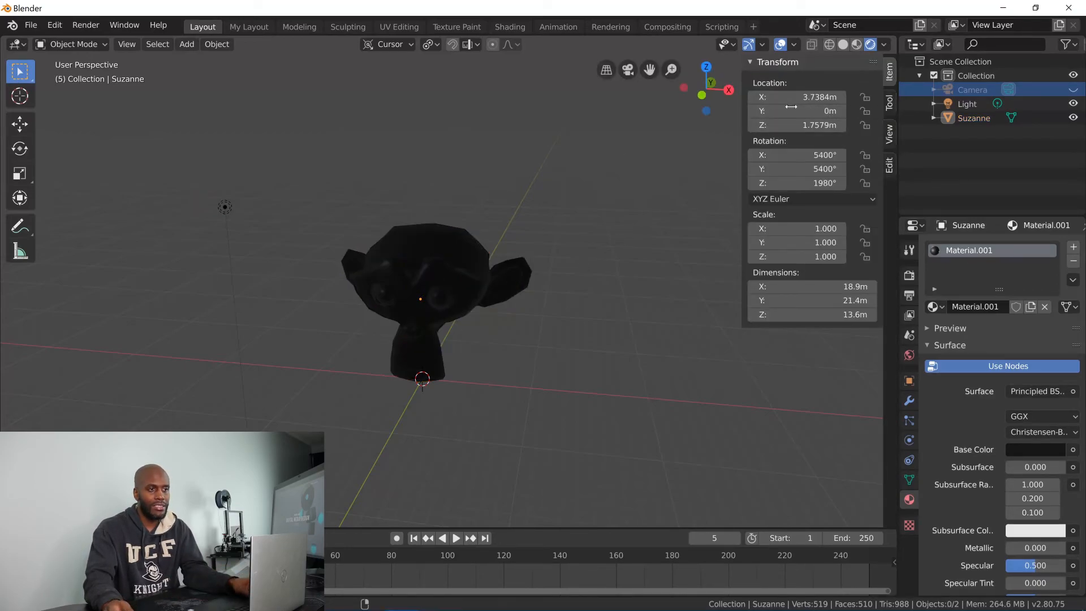
pyautogui.moveTo(127, 44)
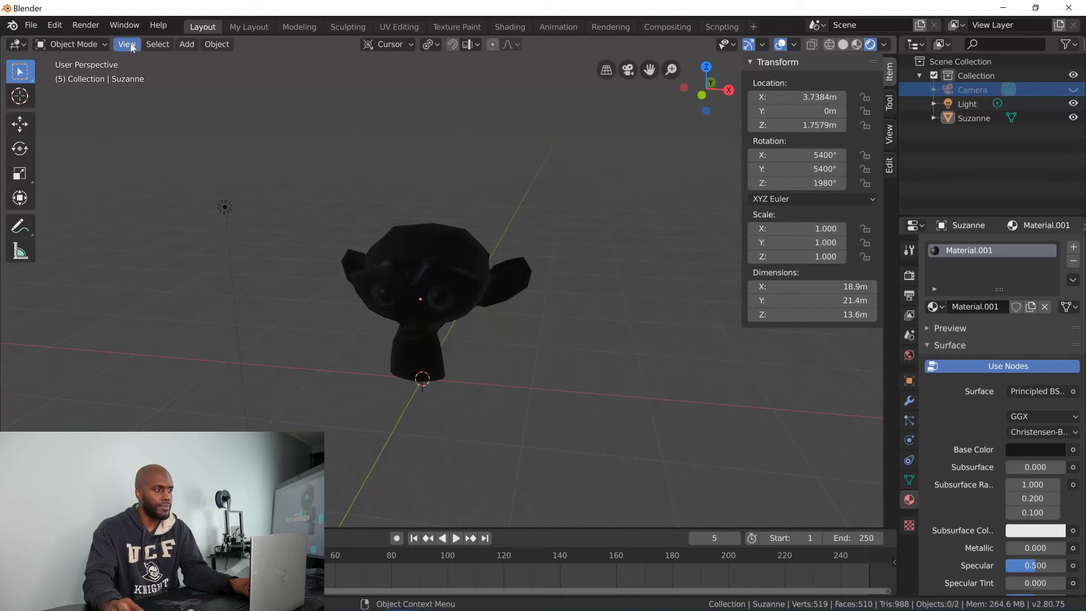
pyautogui.moveTo(559, 139)
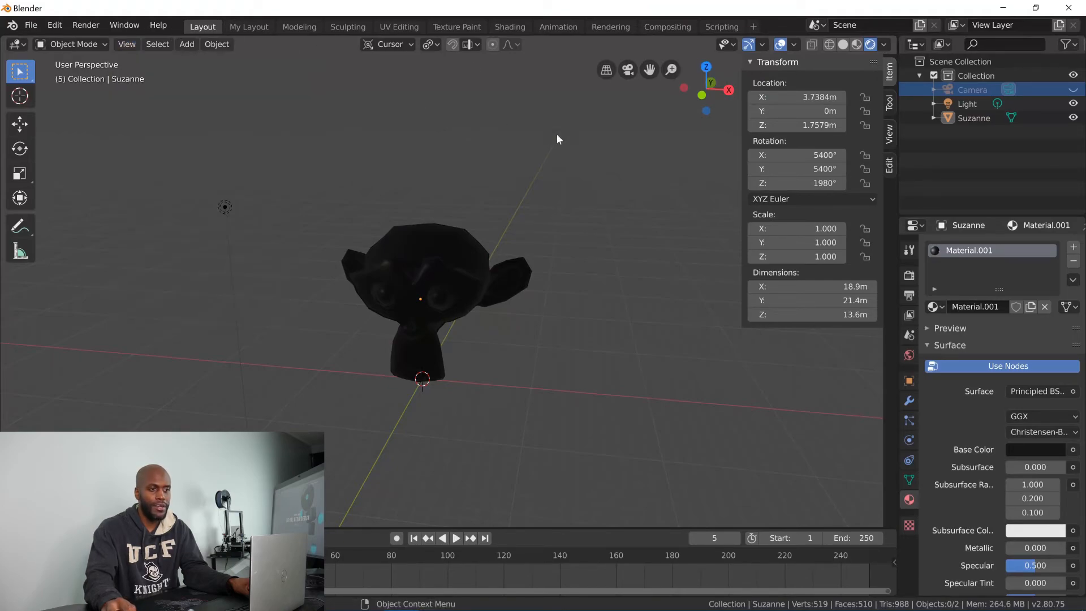
# Select Suzanne and browse the sidebar's Item, Tool, Magic UV and View tabs.
pyautogui.click(890, 103)
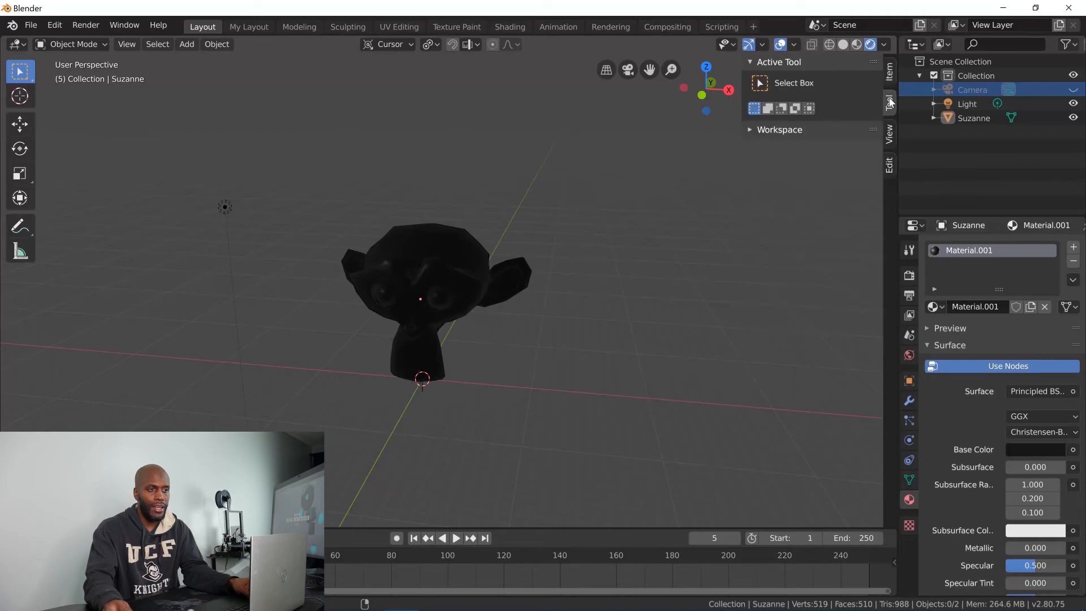
pyautogui.click(890, 134)
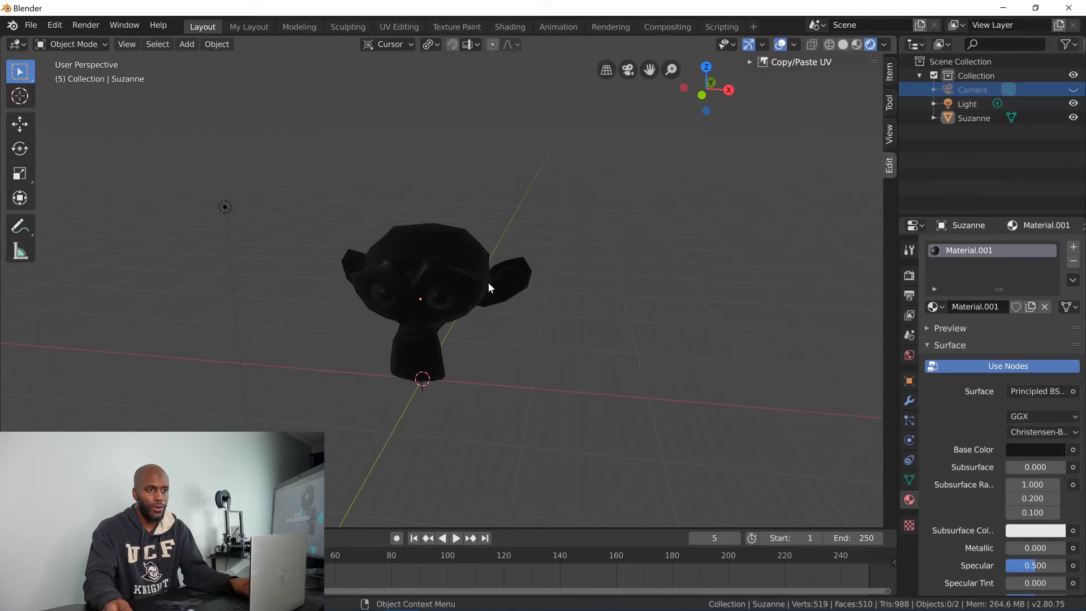
pyautogui.click(437, 297)
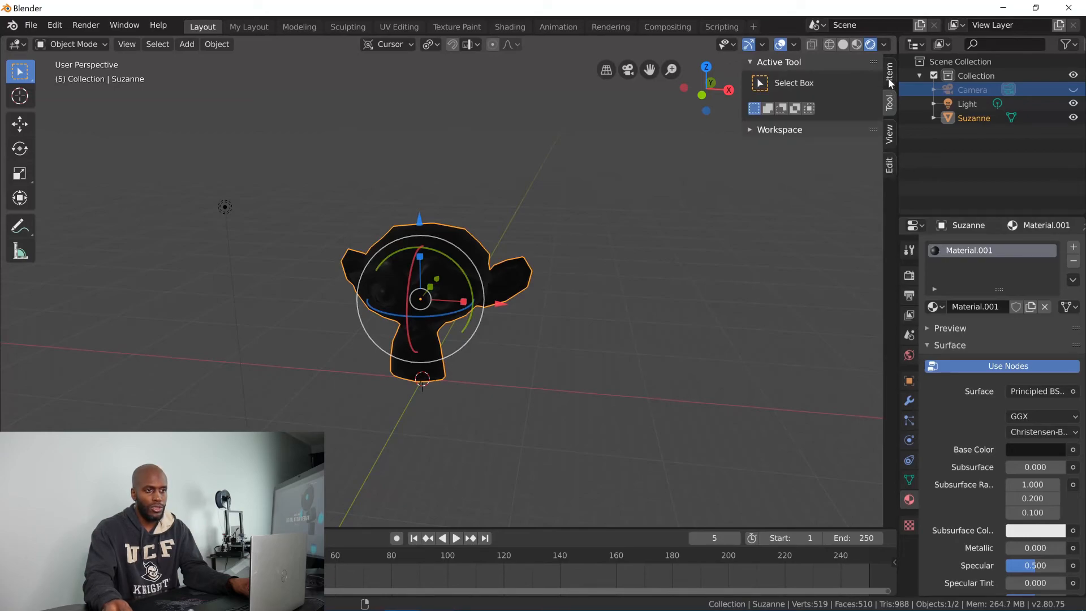
pyautogui.click(890, 93)
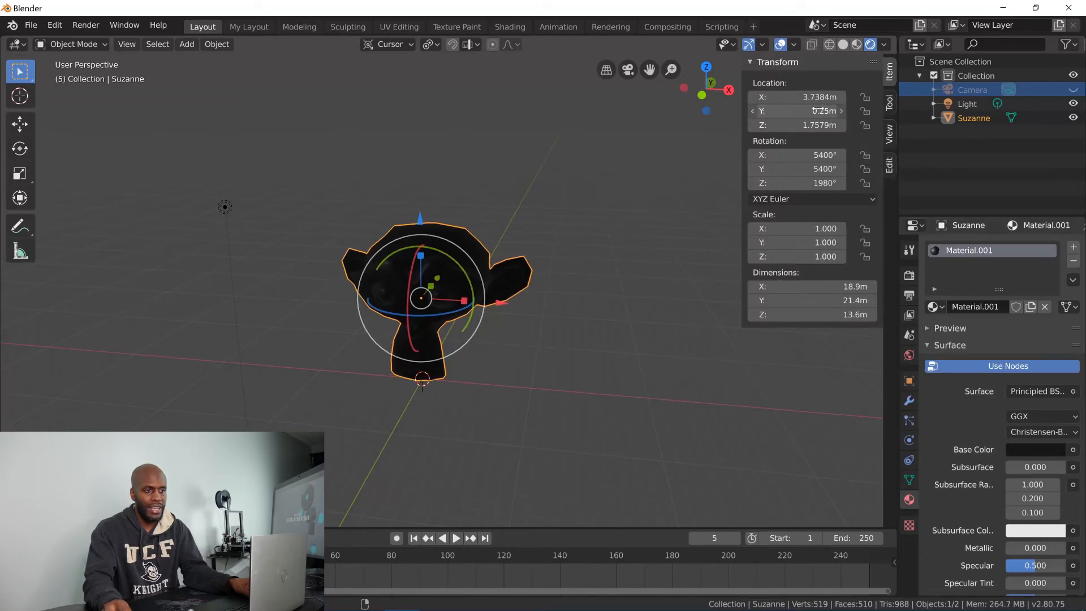
pyautogui.click(889, 104)
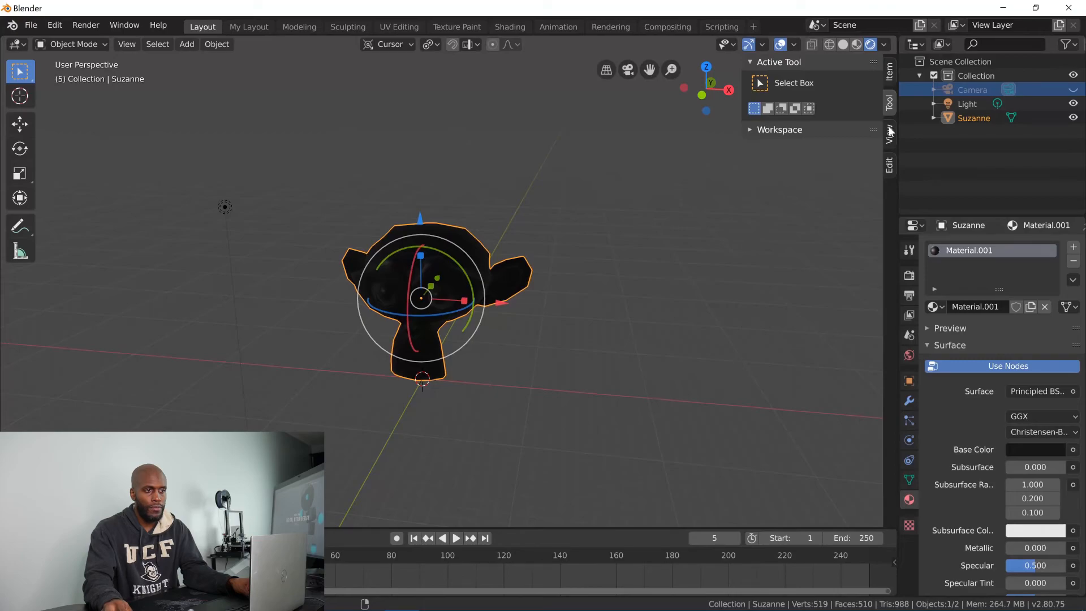
pyautogui.click(890, 143)
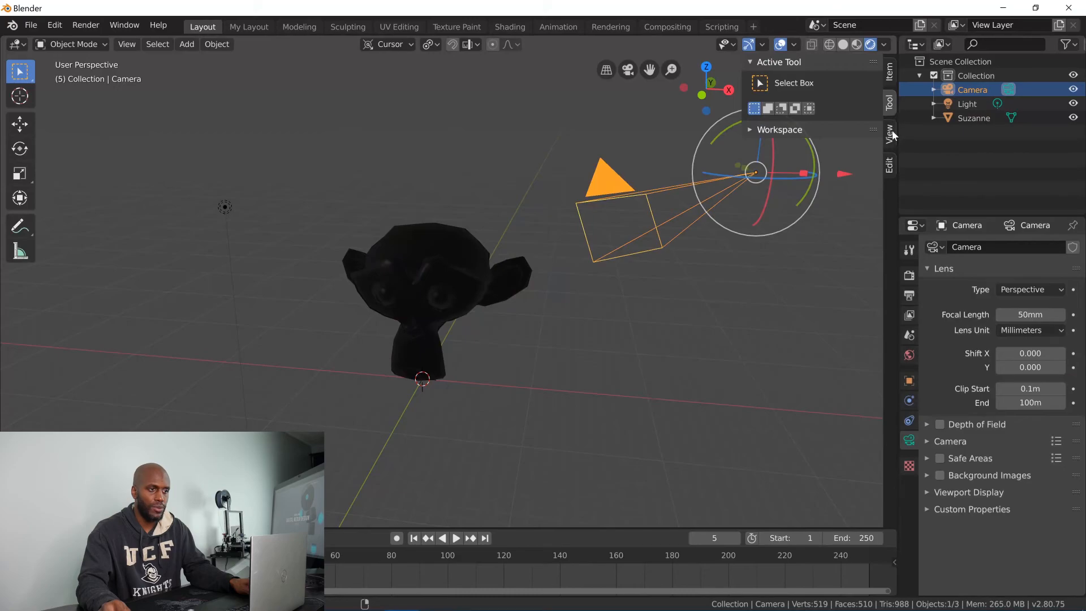
pyautogui.click(888, 135)
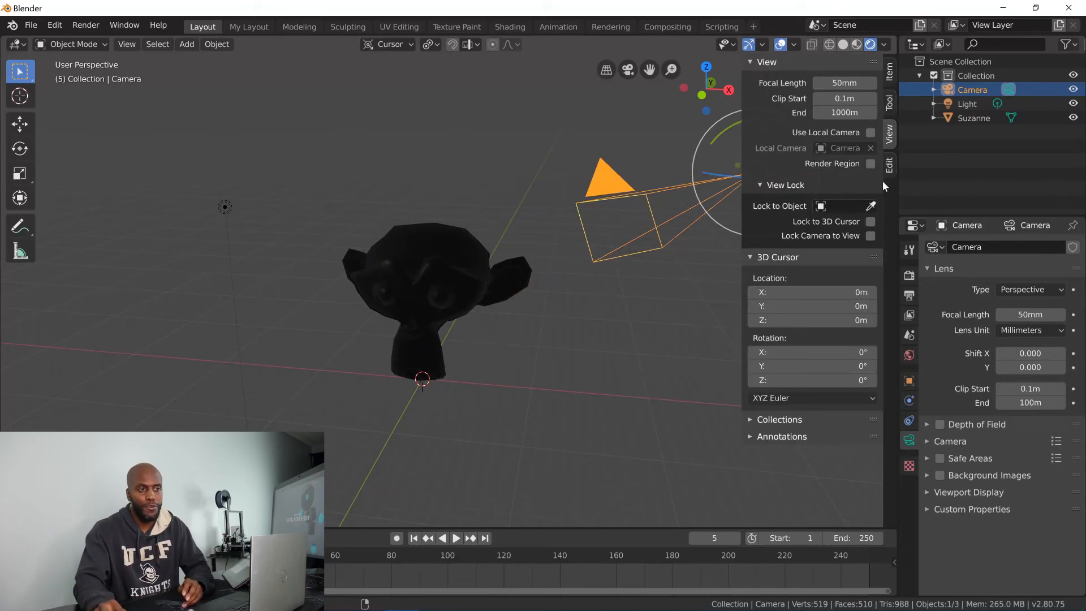
pyautogui.moveTo(891, 196)
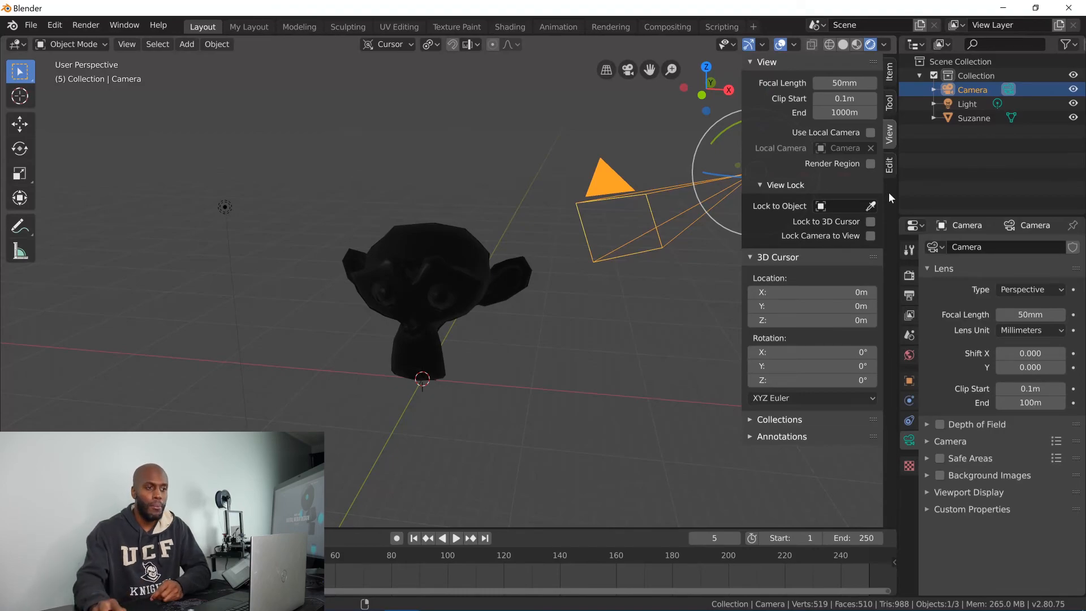
pyautogui.moveTo(424, 109)
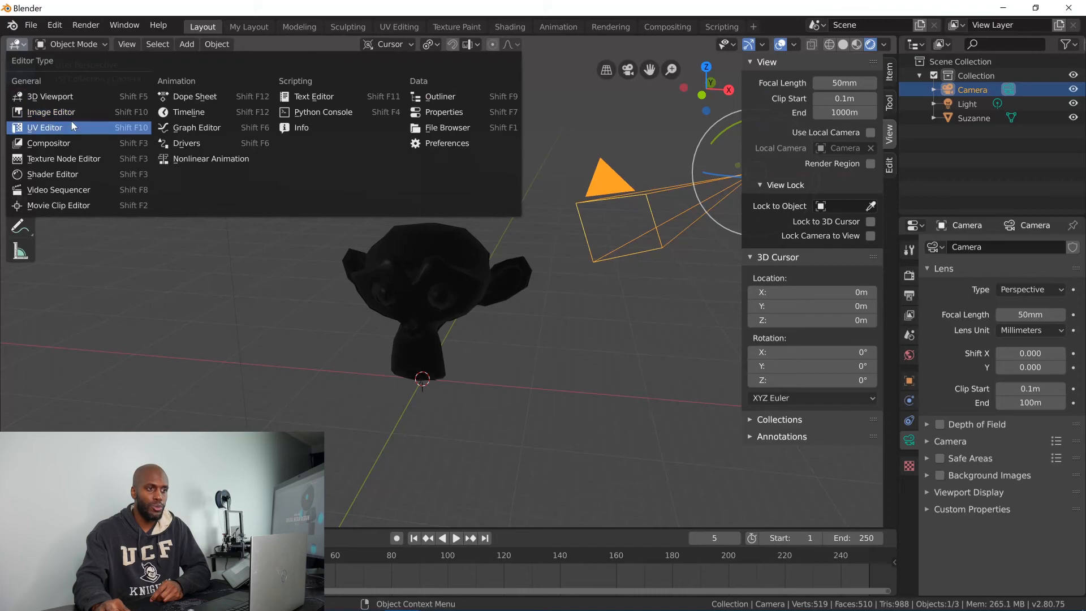
# Briefly turn the area into the Image Editor, then restore the 3D Viewport.
pyautogui.click(44, 126)
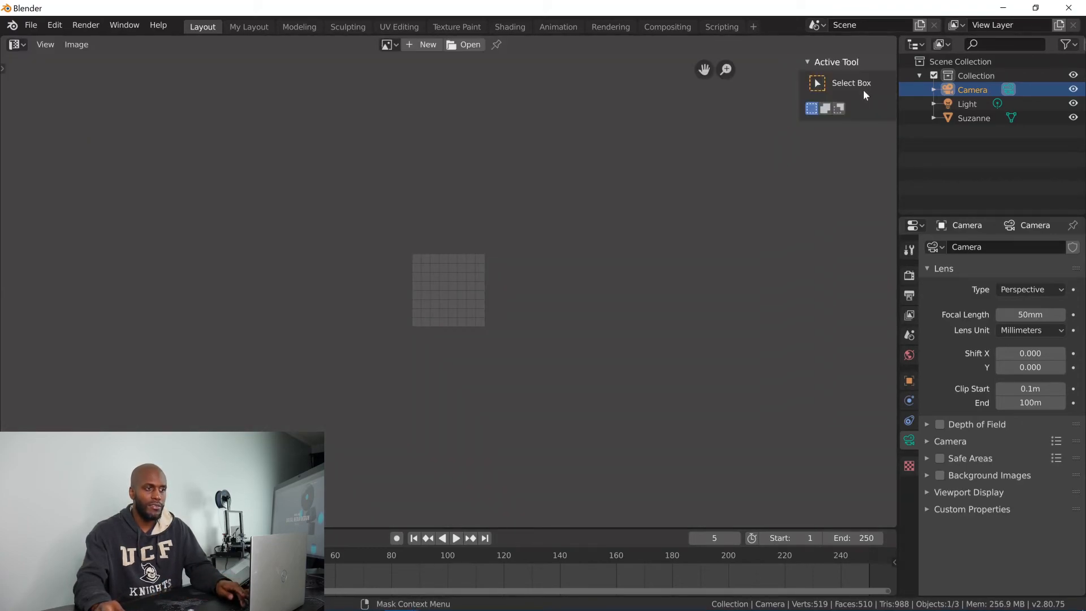
pyautogui.click(889, 143)
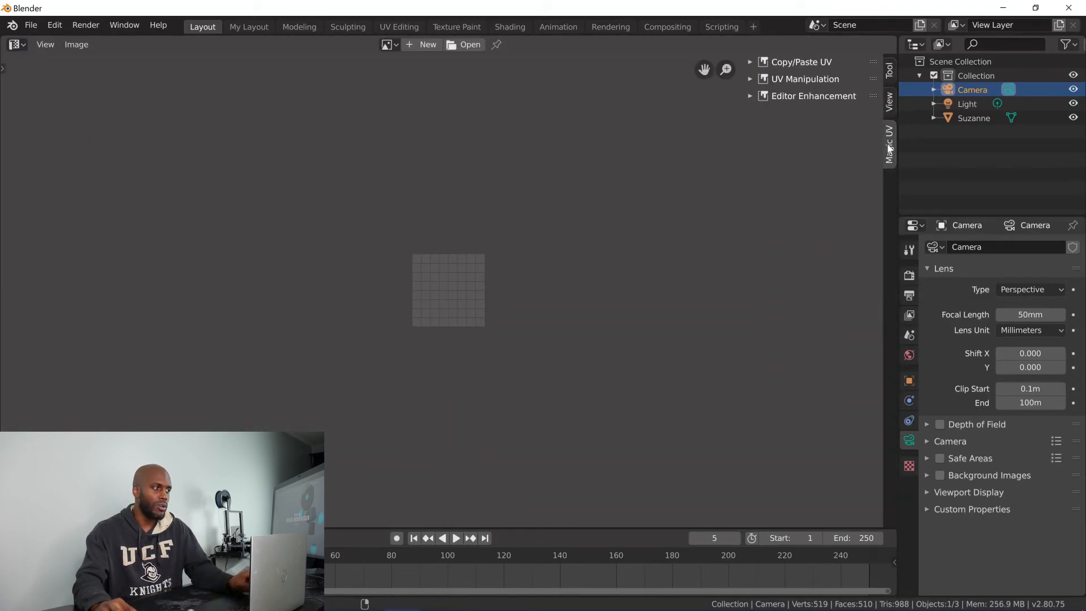
pyautogui.click(13, 44)
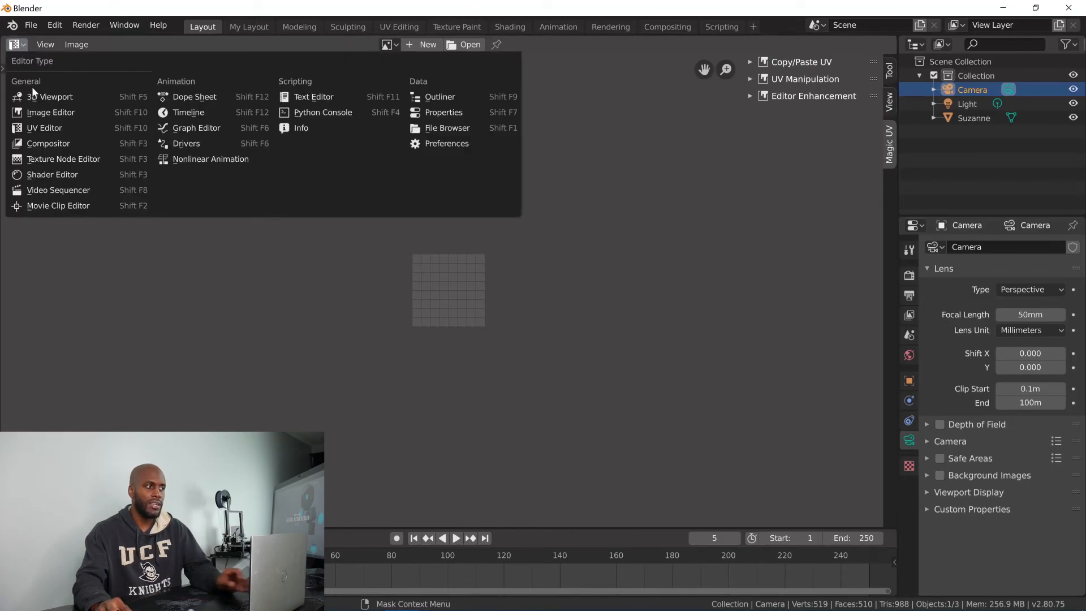
pyautogui.click(48, 96)
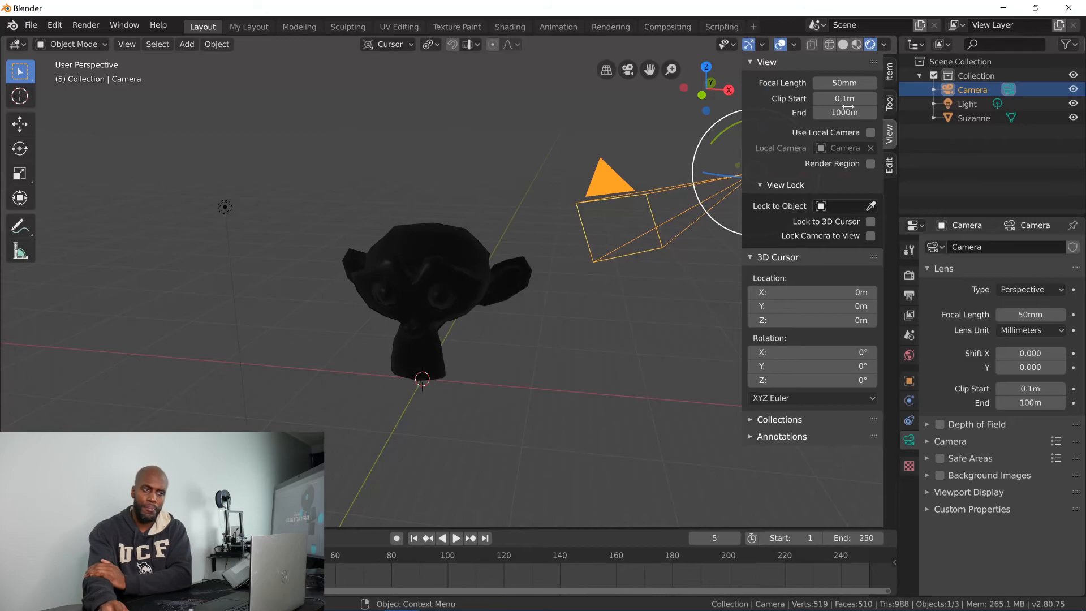
pyautogui.moveTo(862, 138)
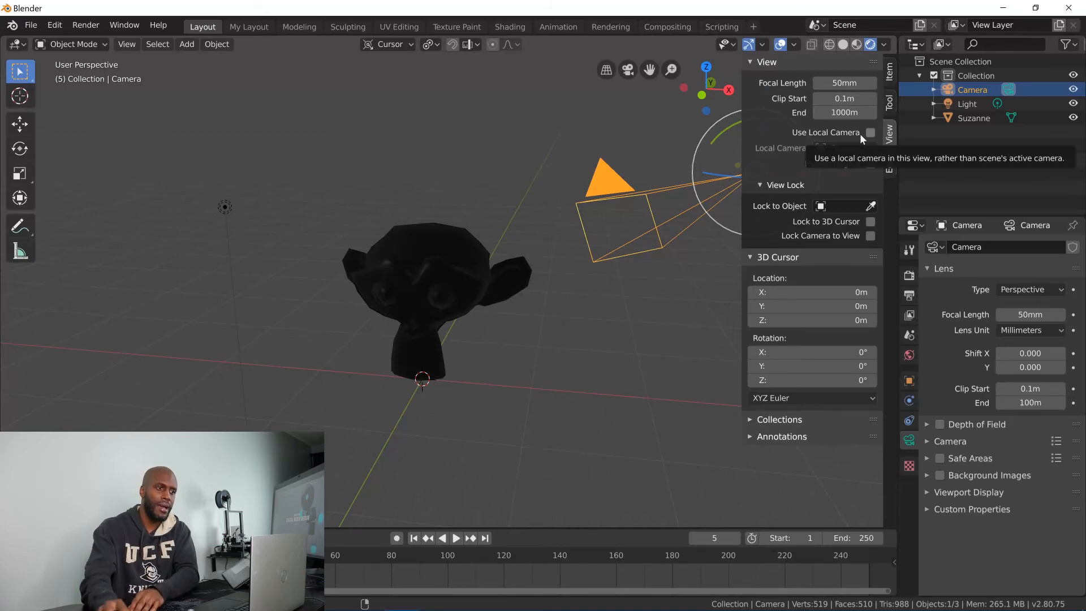
pyautogui.click(871, 132)
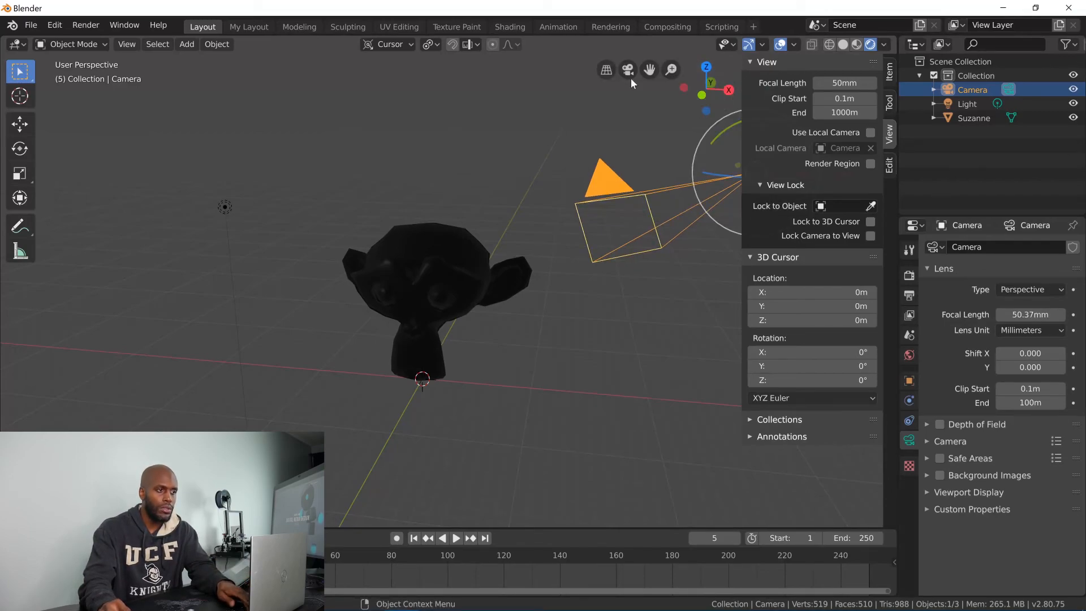
# Look through the scene camera and enable Lock Camera to View.
pyautogui.click(606, 69)
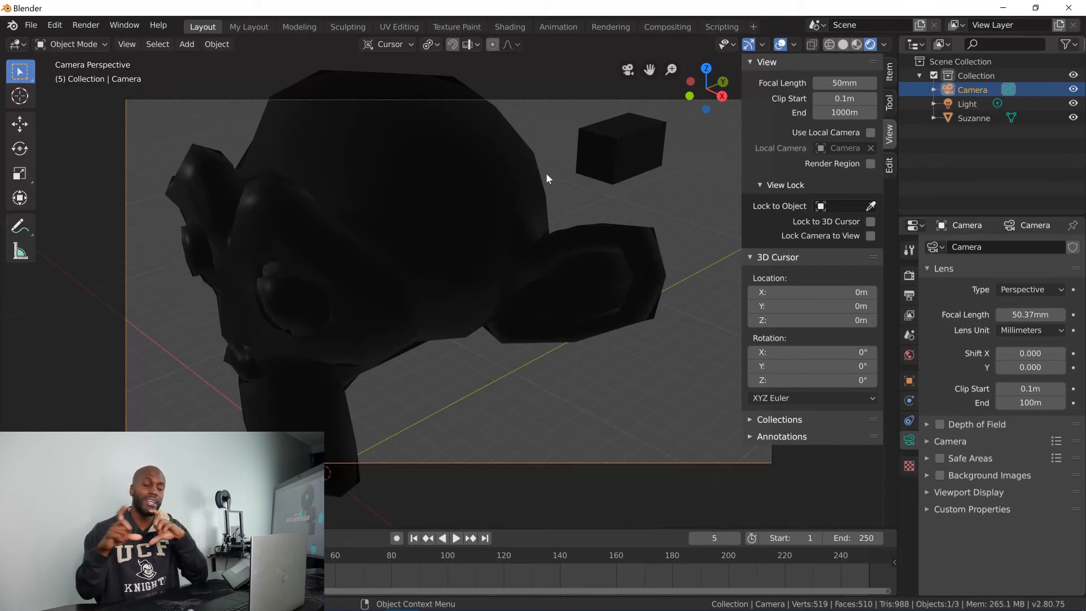
pyautogui.moveTo(539, 174)
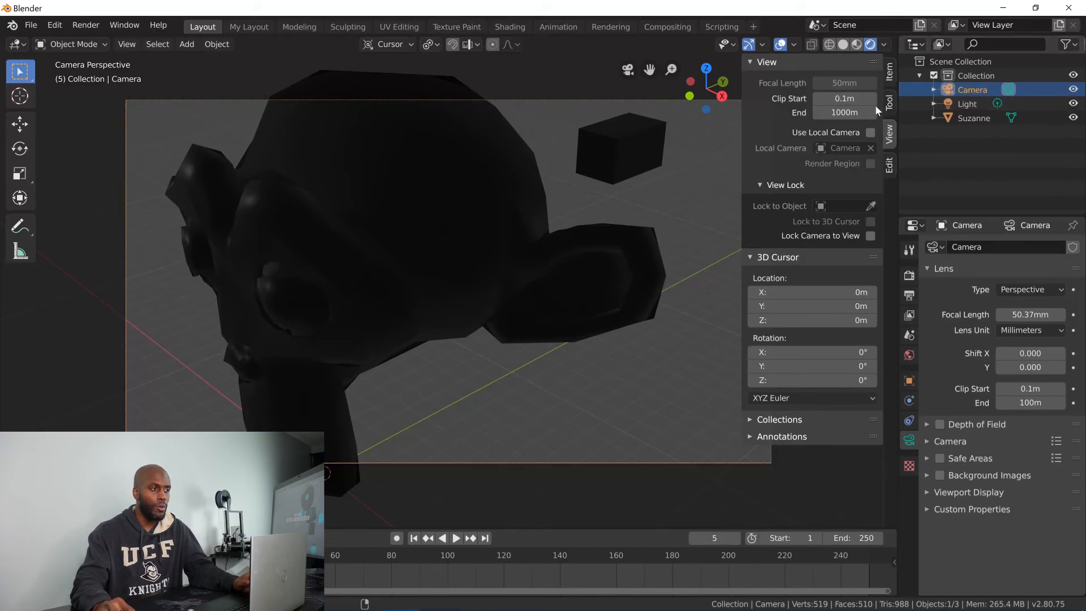
pyautogui.moveTo(675, 150)
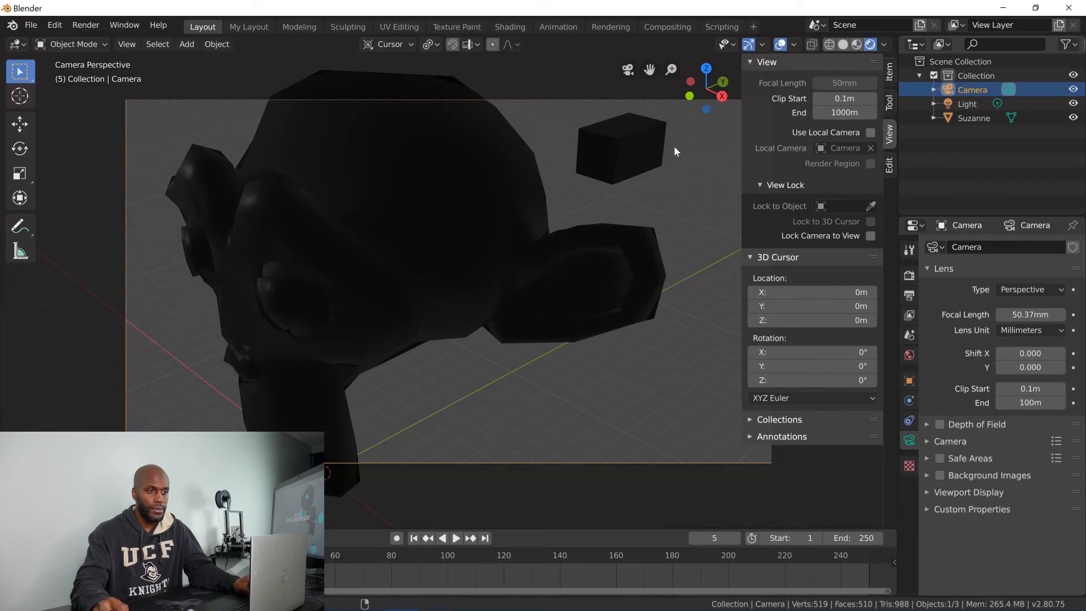
pyautogui.moveTo(834, 201)
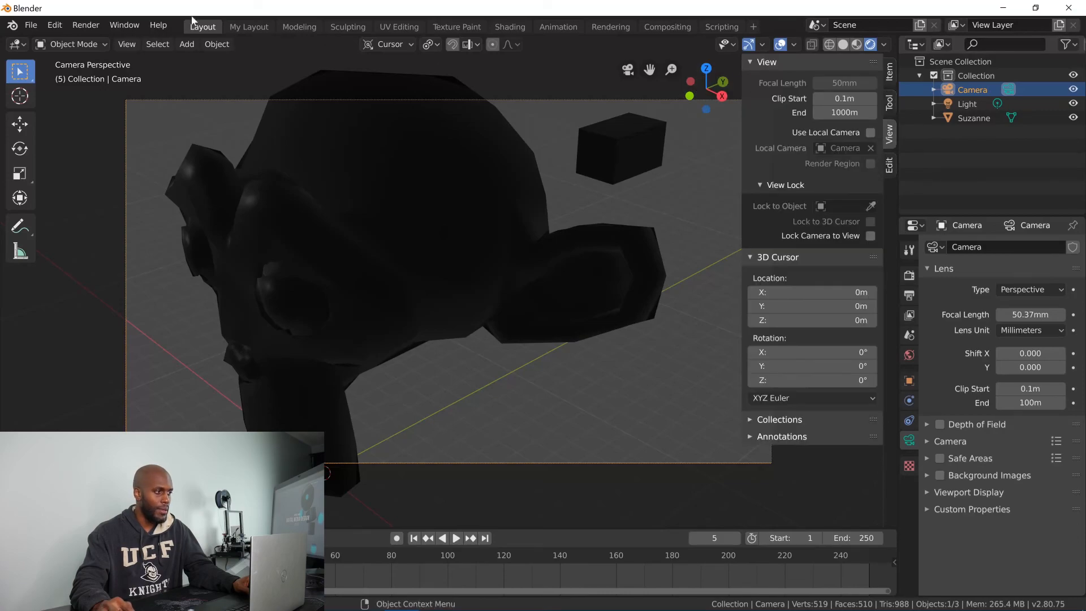
pyautogui.click(127, 44)
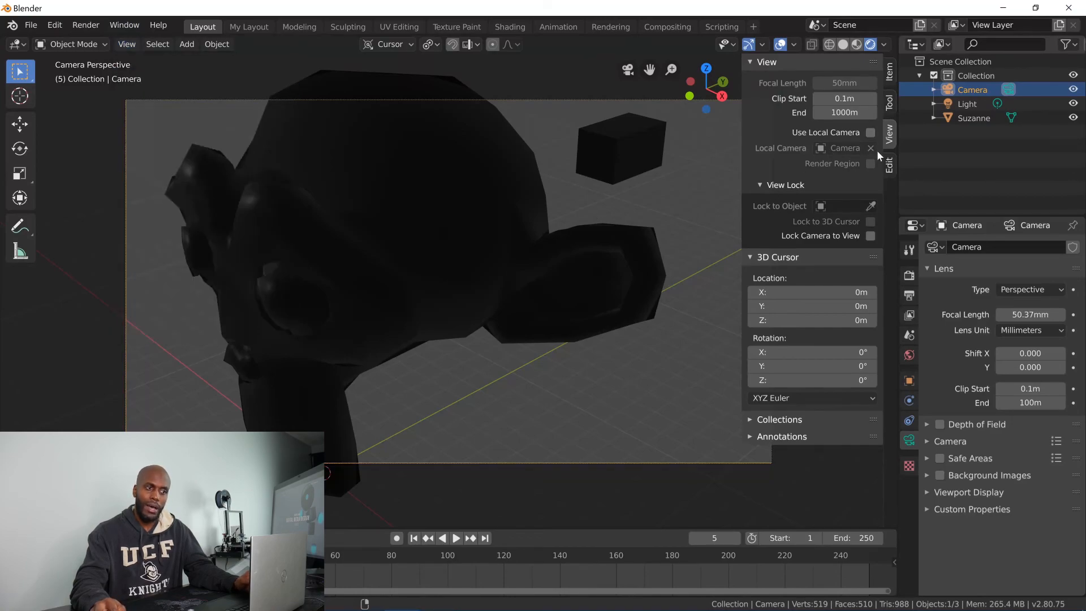
pyautogui.moveTo(861, 173)
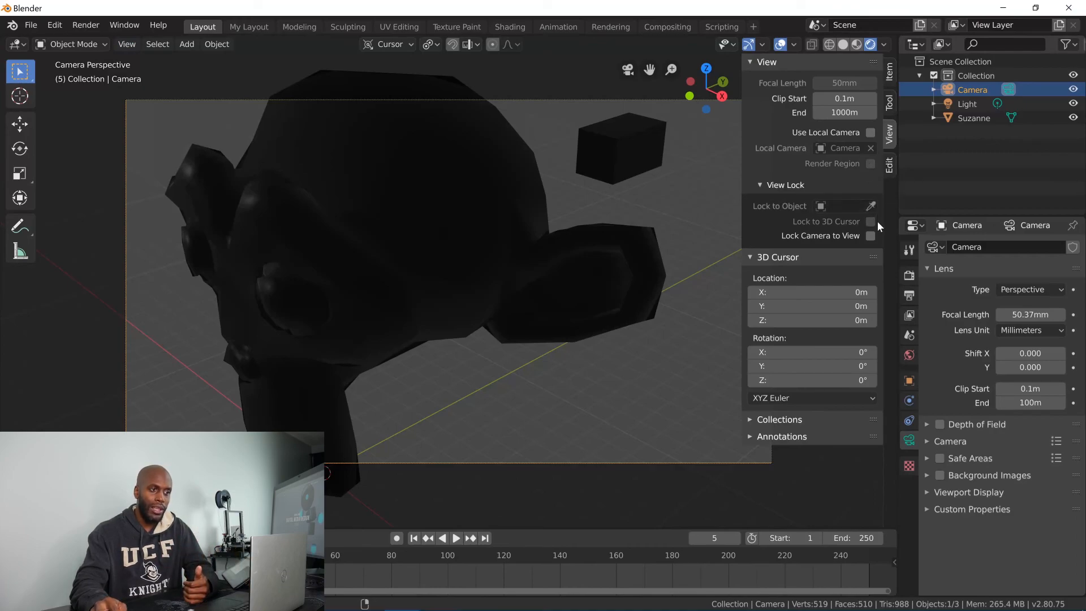
pyautogui.click(871, 235)
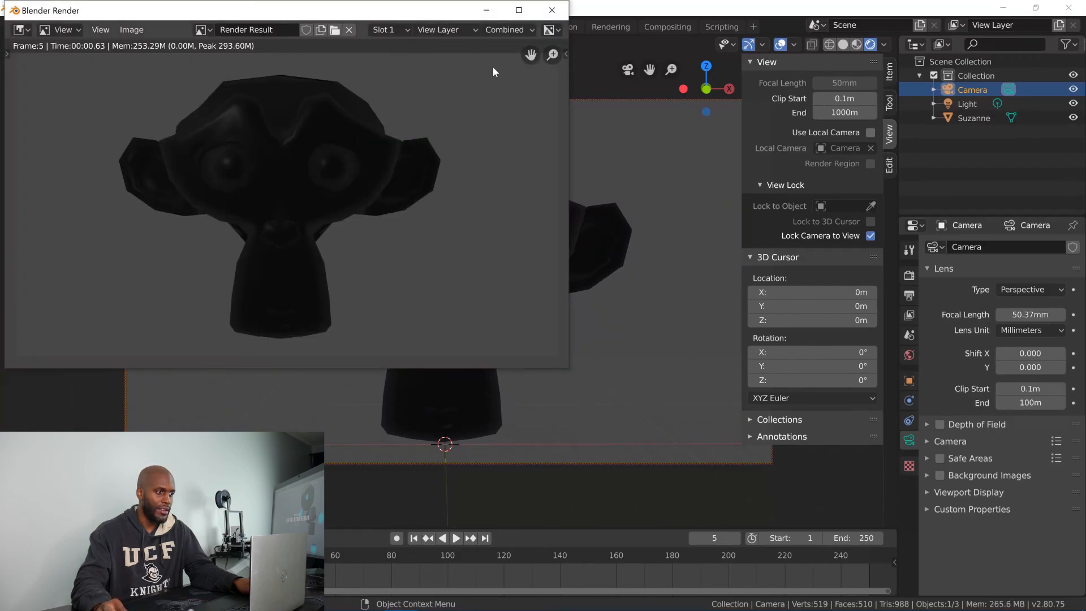
# Close the Blender Render window showing Suzanne's rendered image.
pyautogui.click(551, 10)
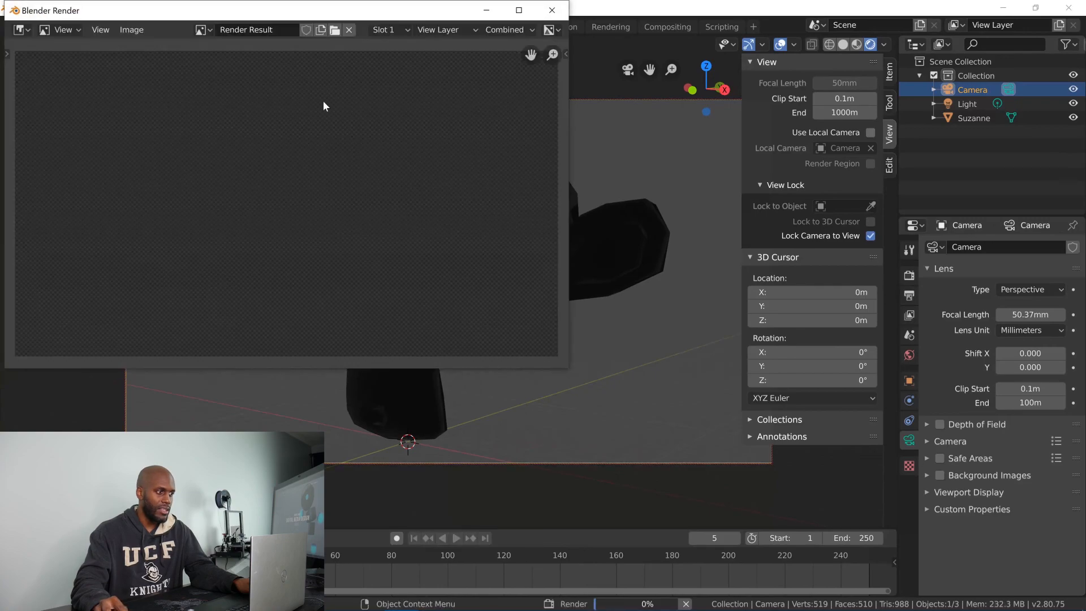
pyautogui.click(551, 10)
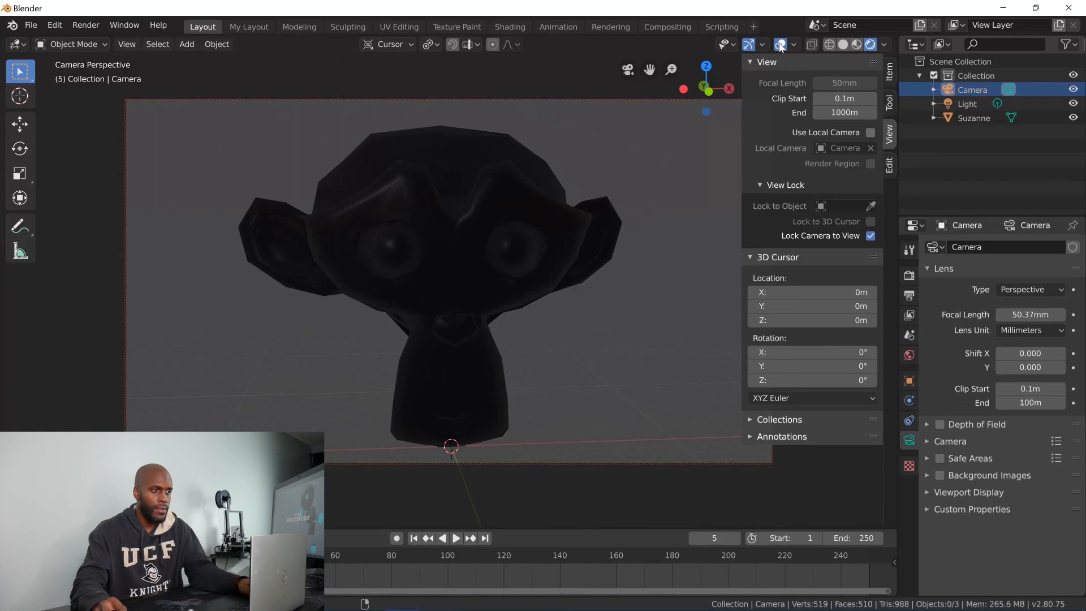
# Leave camera view for a free perspective and hide the sidebar.
pyautogui.click(626, 69)
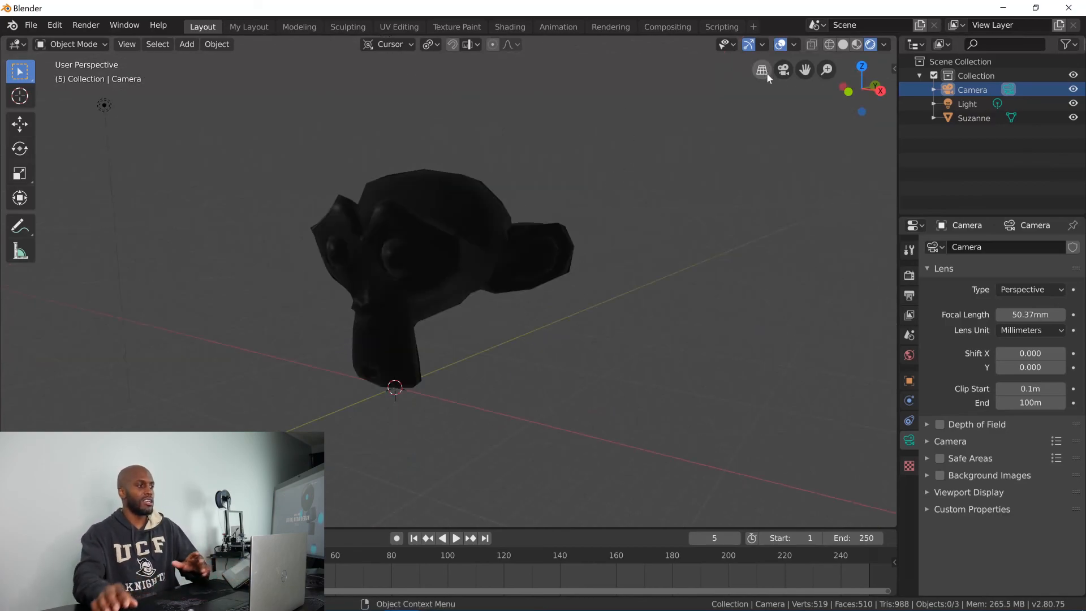
pyautogui.moveTo(244, 75)
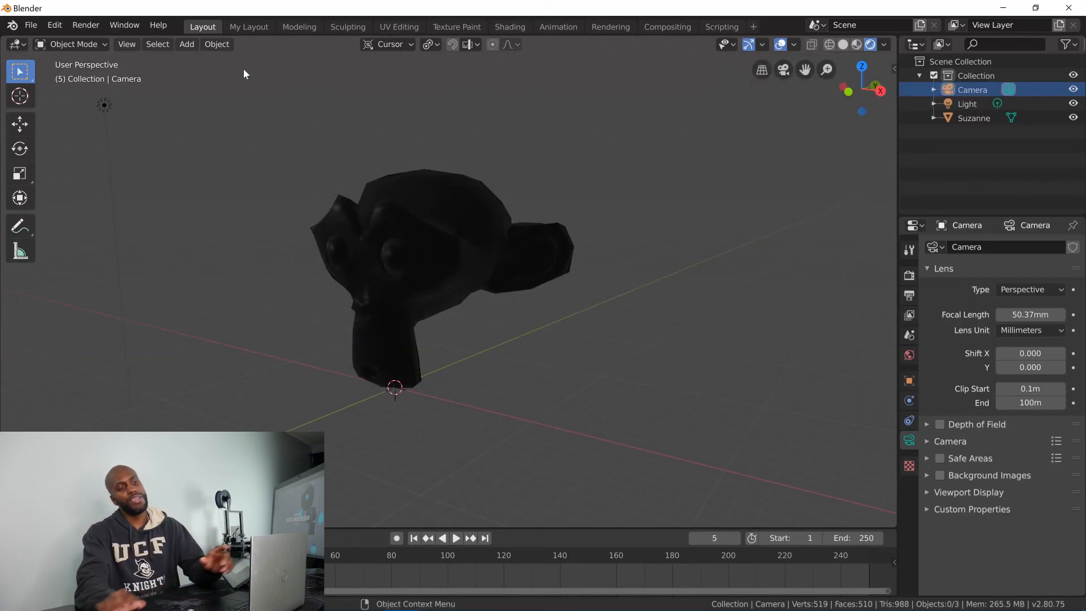
pyautogui.moveTo(721, 94)
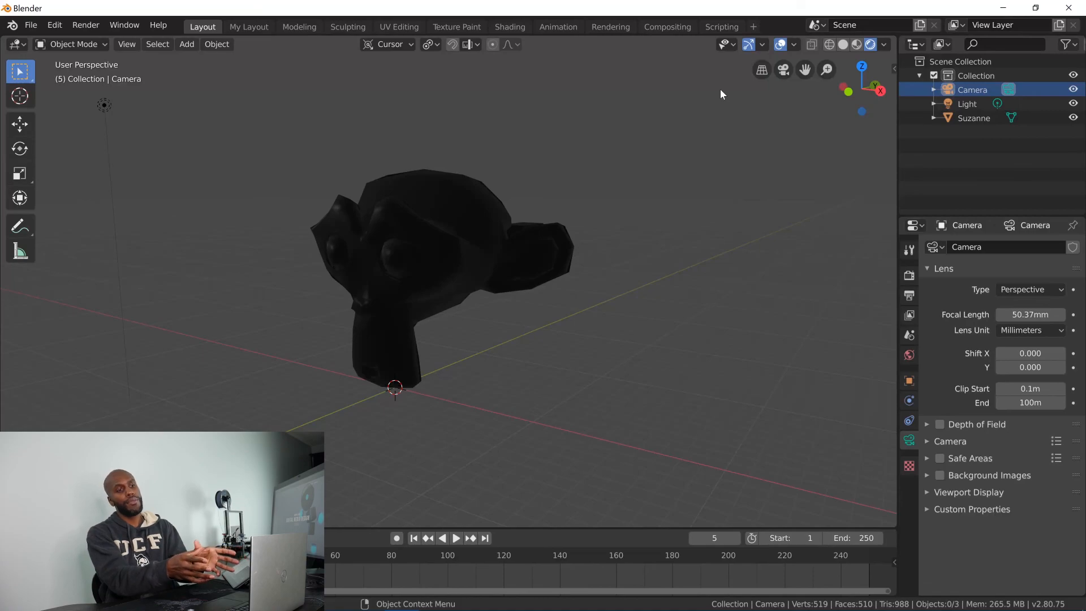